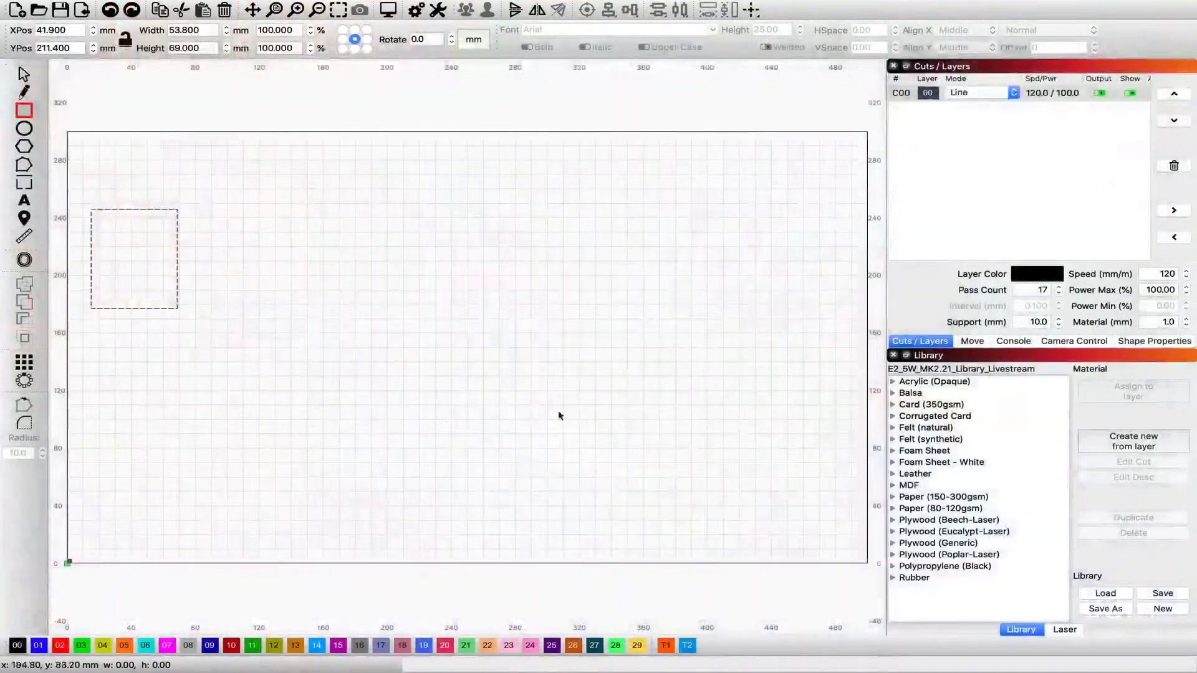
Assign the Acrylic (Opaque) 3.00mm Line preset to layer C00, at speed 180
left_click(894, 381)
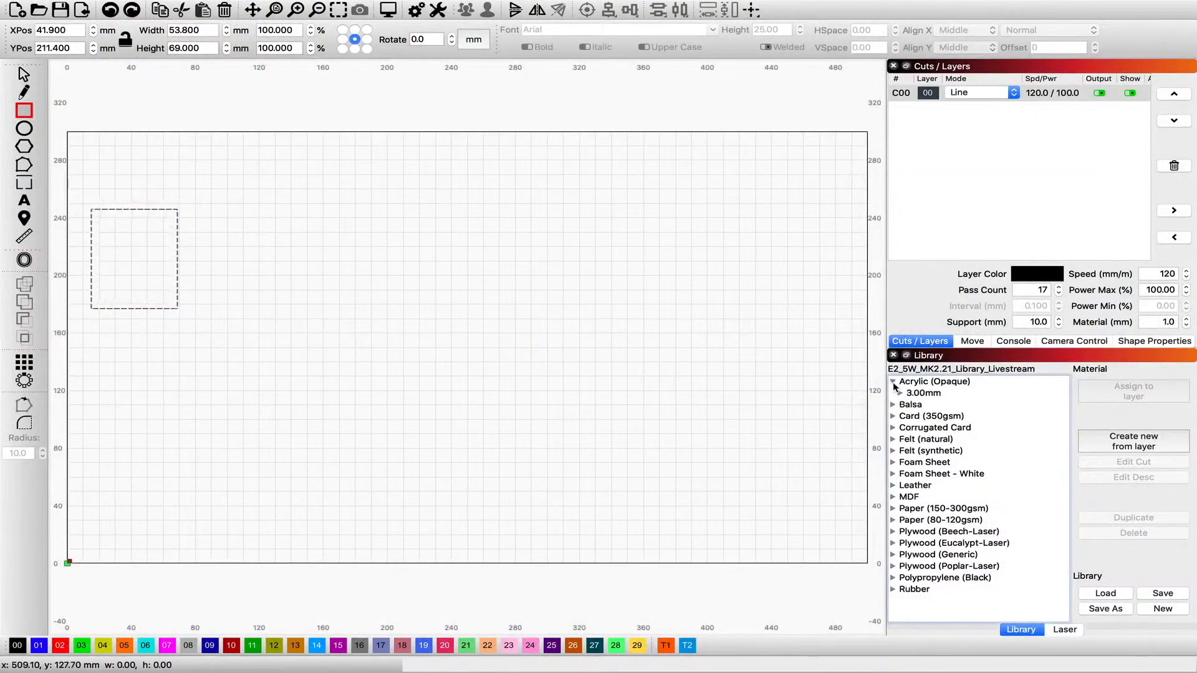
left_click(923, 392)
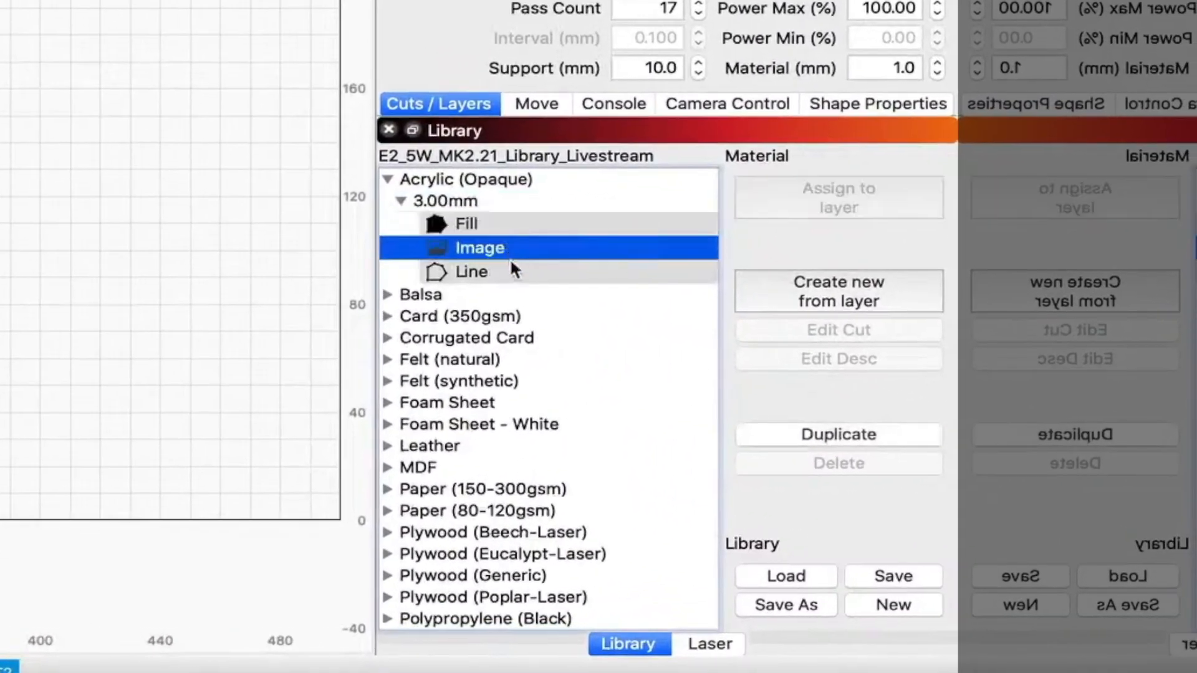
left_click(471, 272)
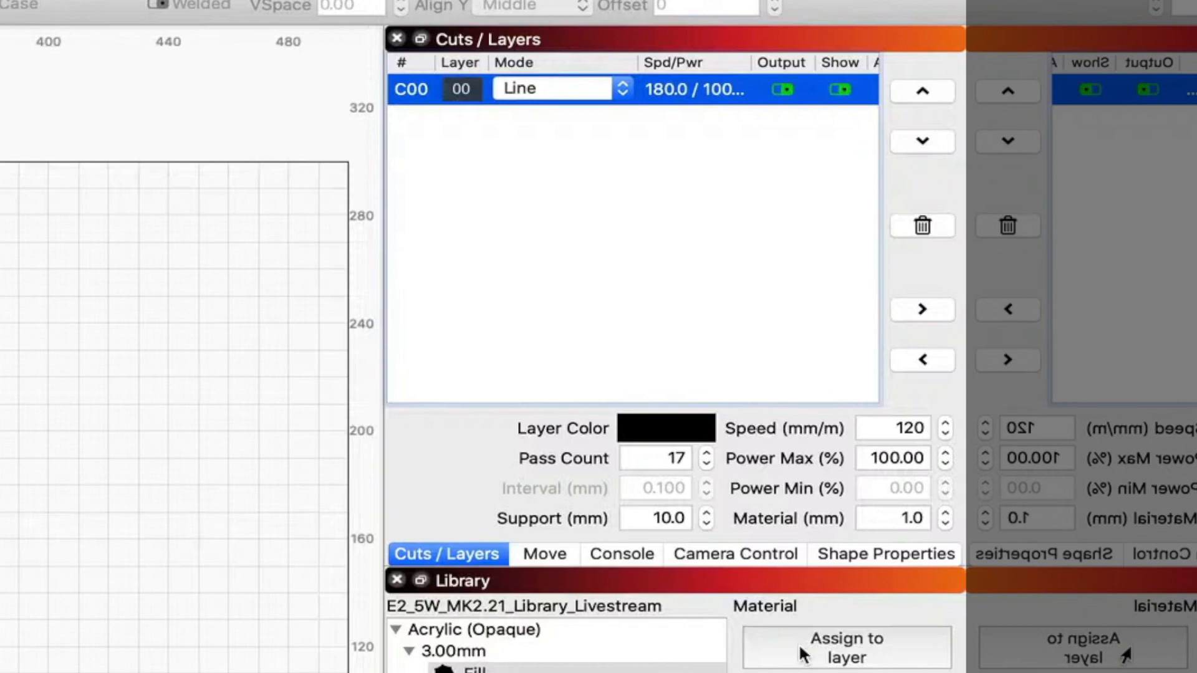
mouse_move(684, 115)
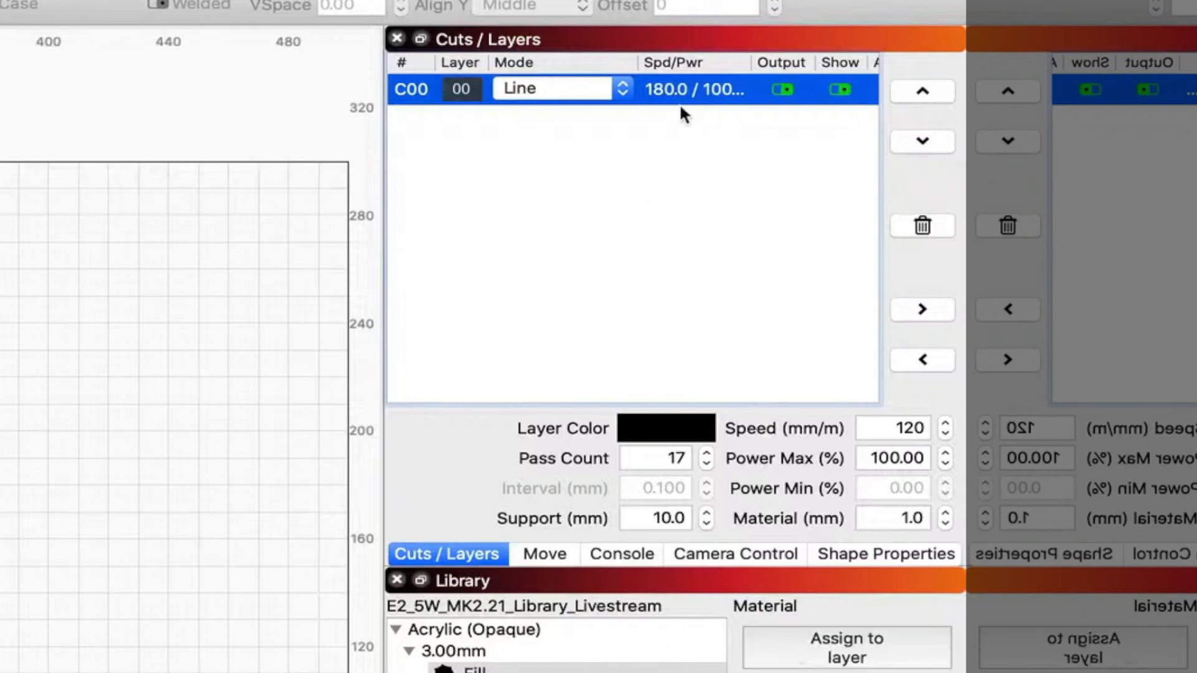
Review layer C00's cut settings, then select the Acrylic 3.00mm Image and Line presets
double_click(411, 89)
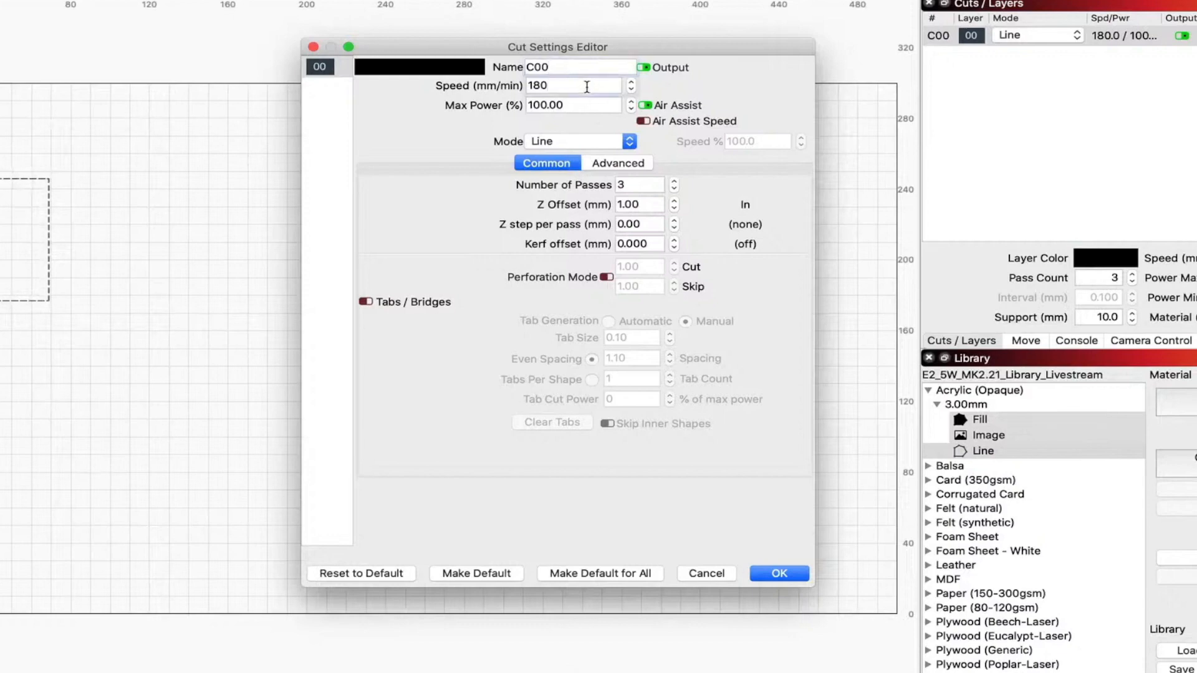
left_click(573, 105)
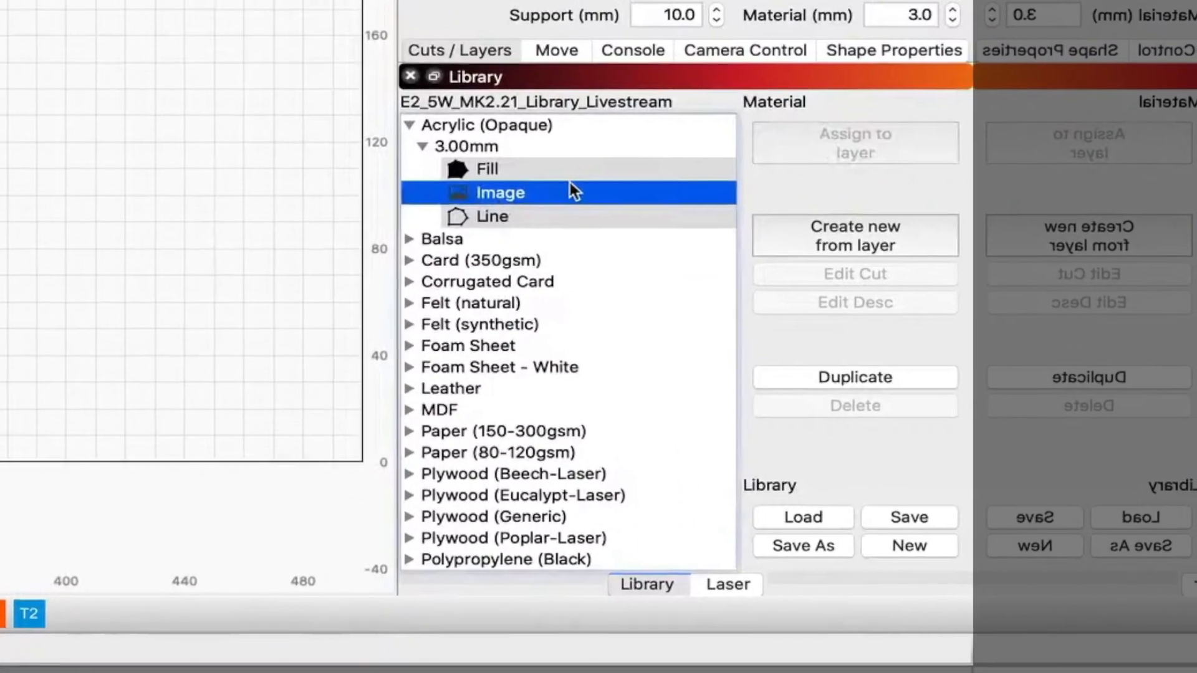
left_click(486, 169)
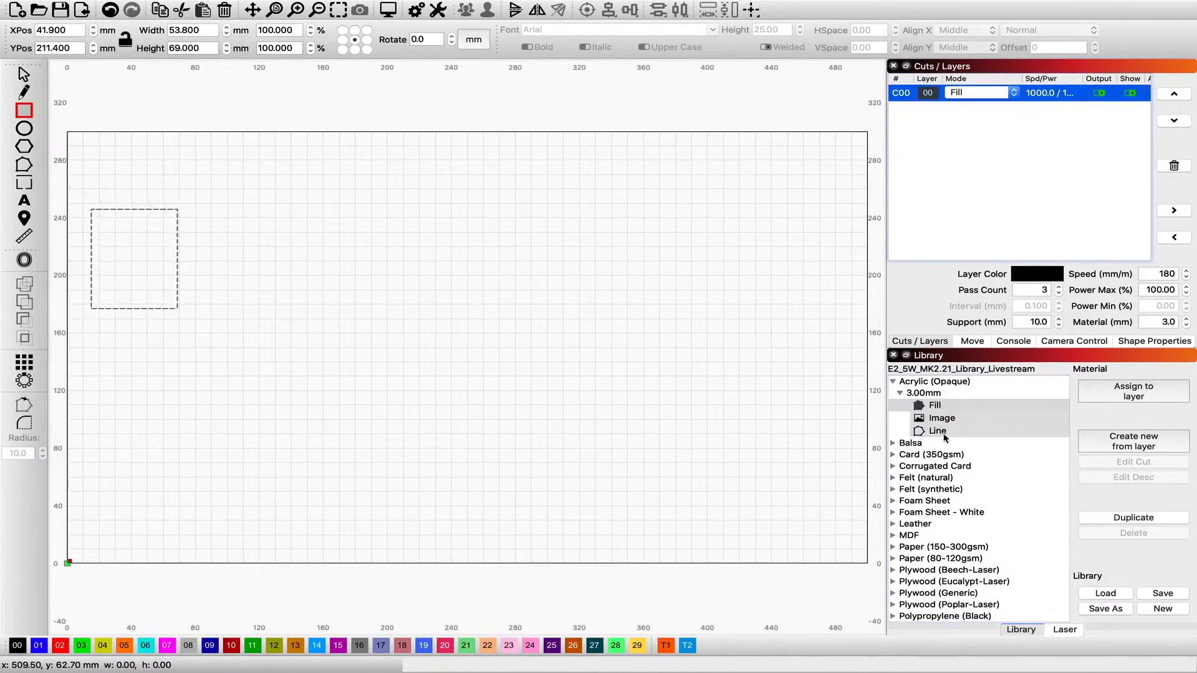
left_click(938, 431)
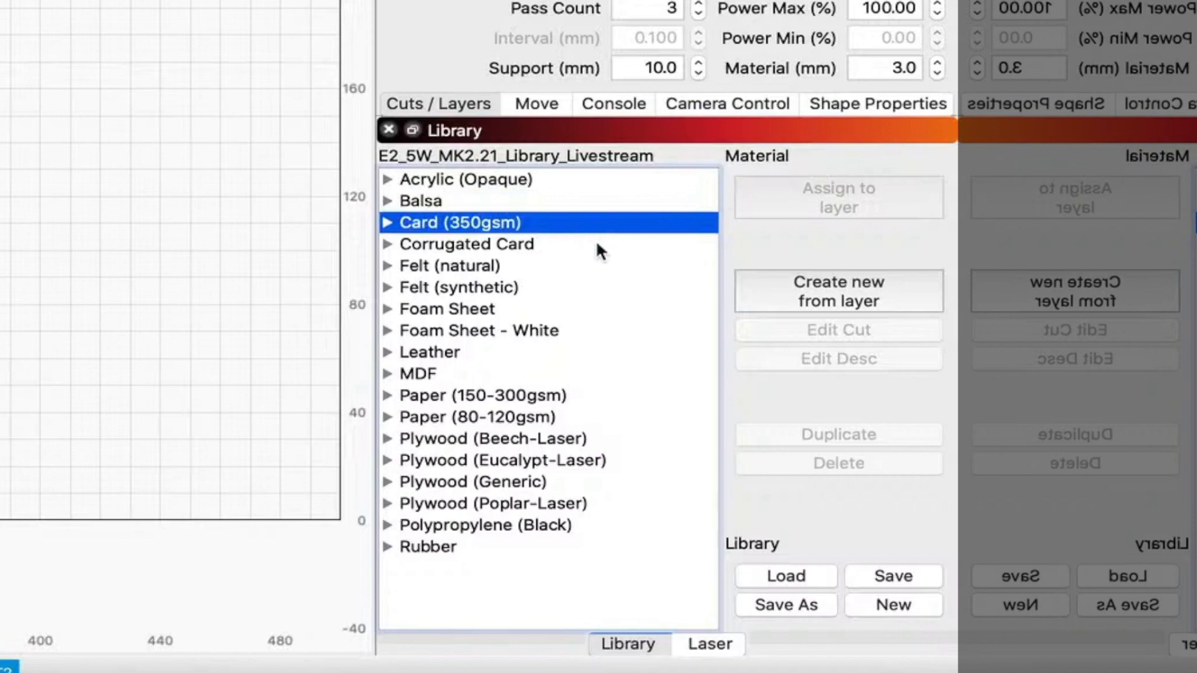
left_click(468, 243)
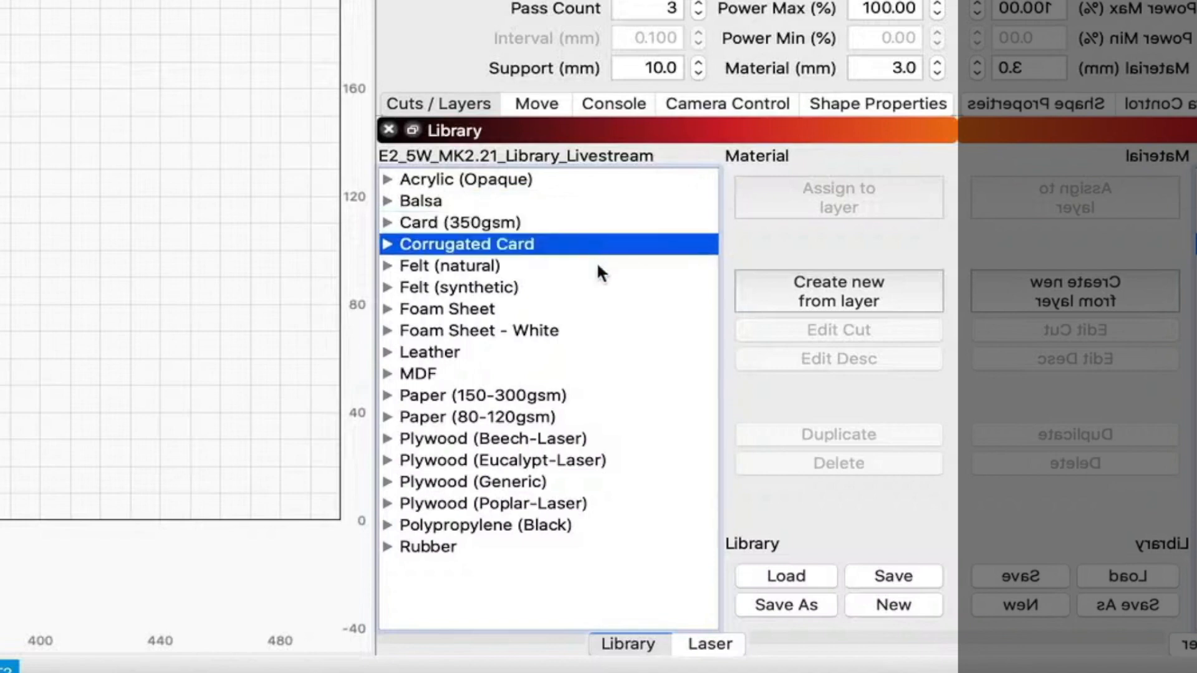
left_click(449, 265)
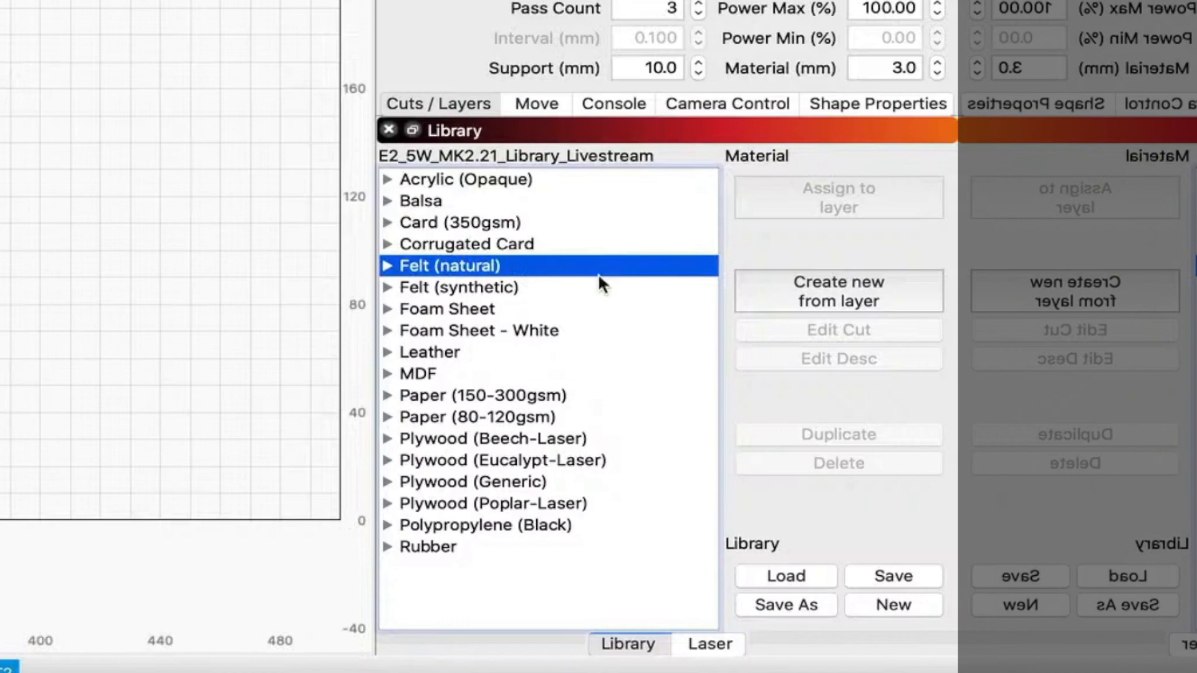
left_click(460, 287)
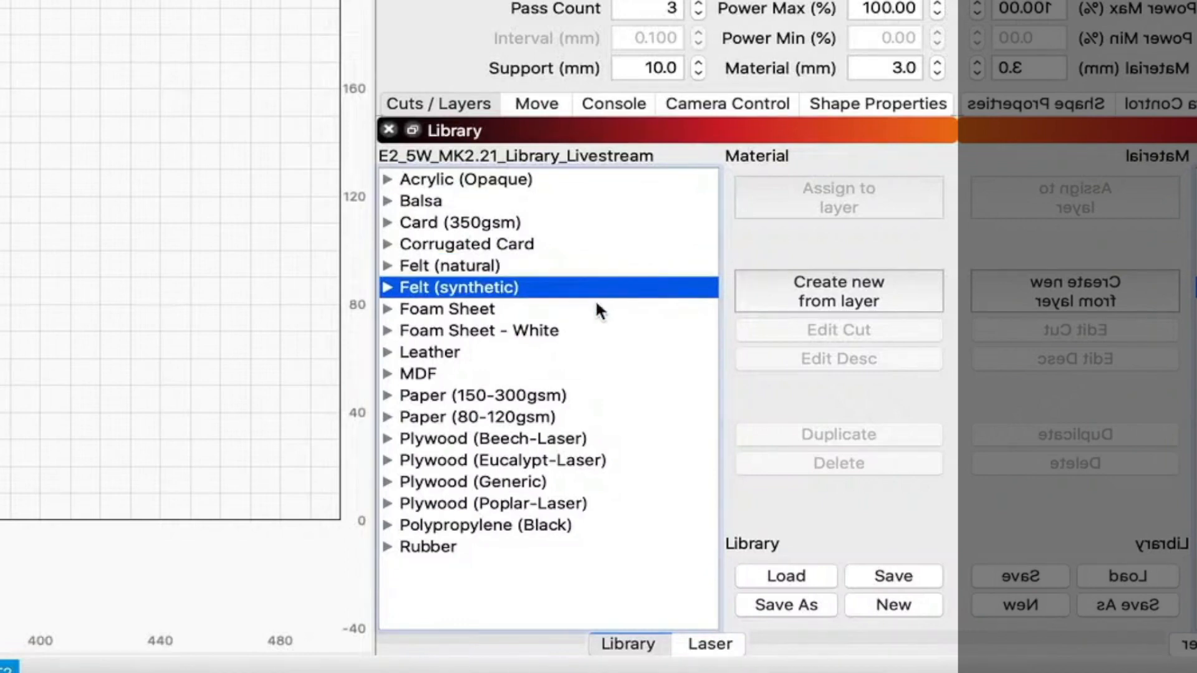
left_click(447, 309)
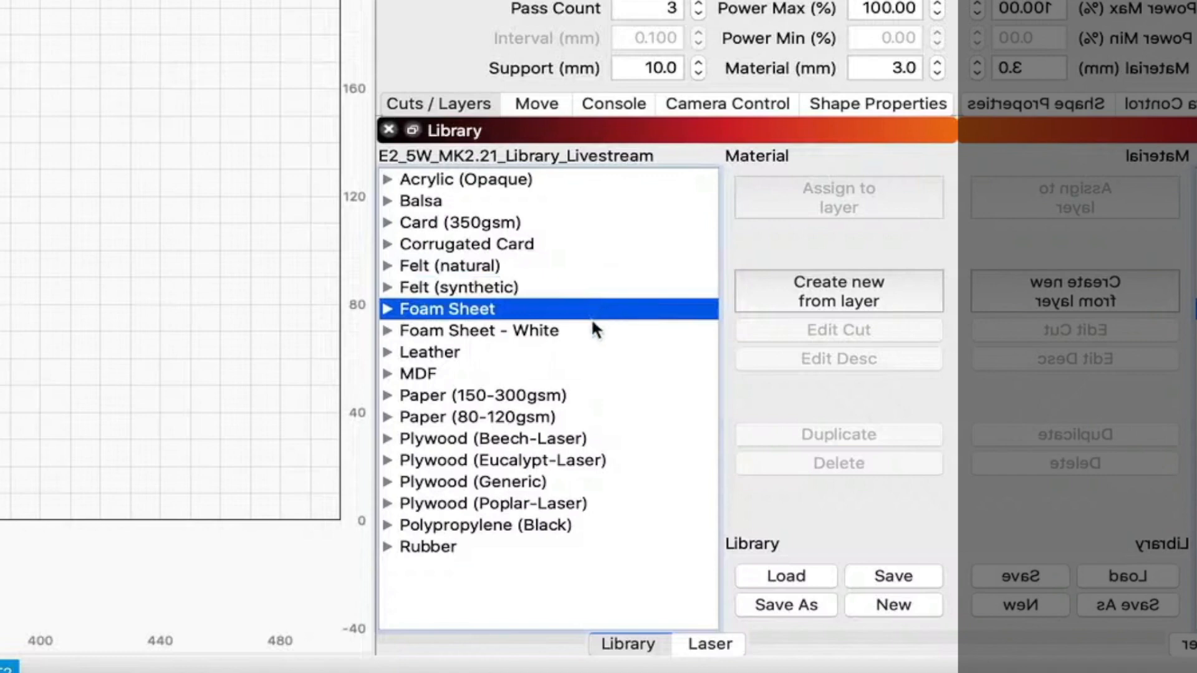
left_click(477, 330)
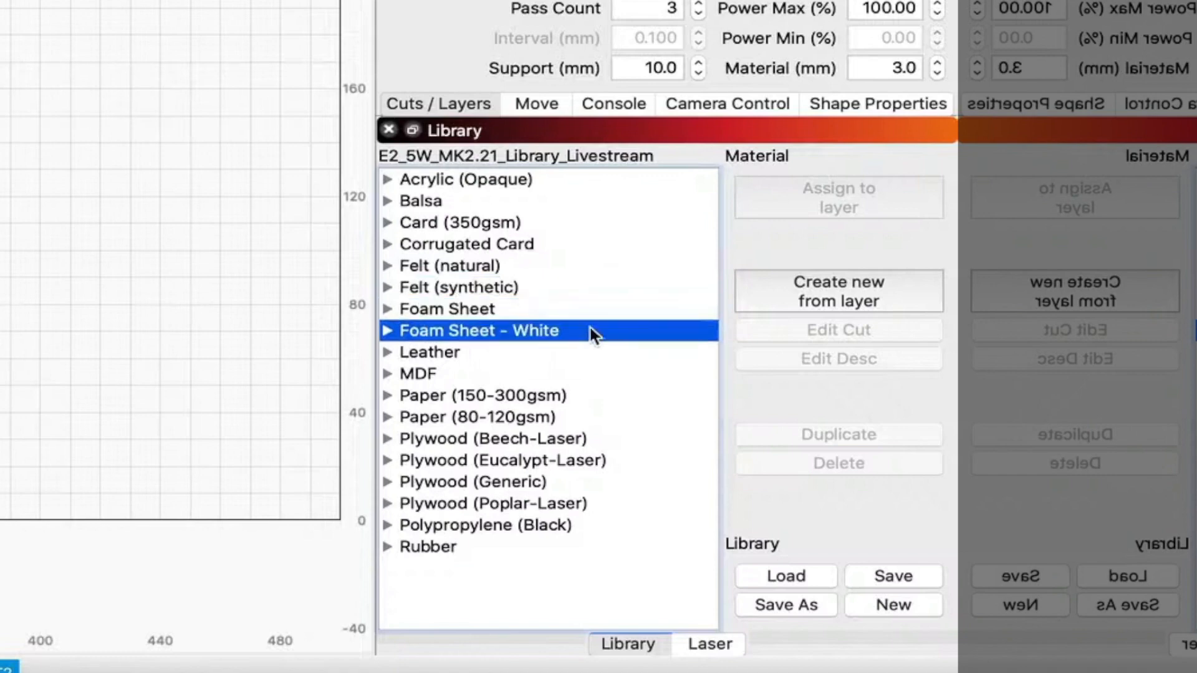
left_click(458, 352)
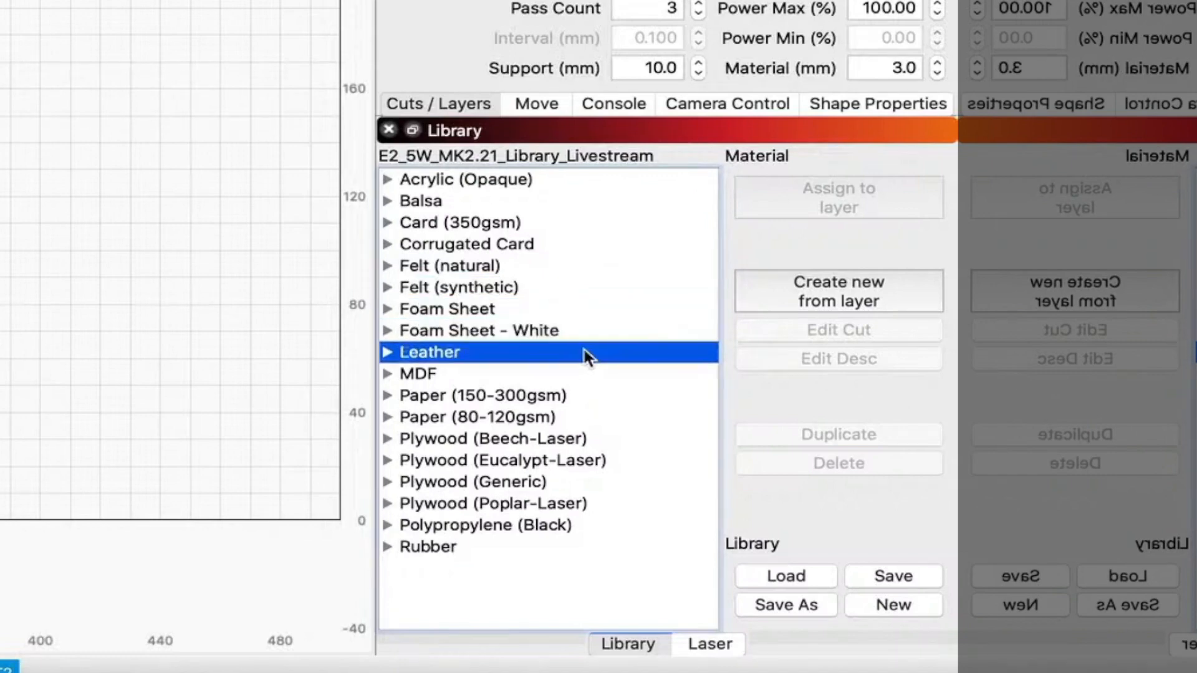
left_click(418, 373)
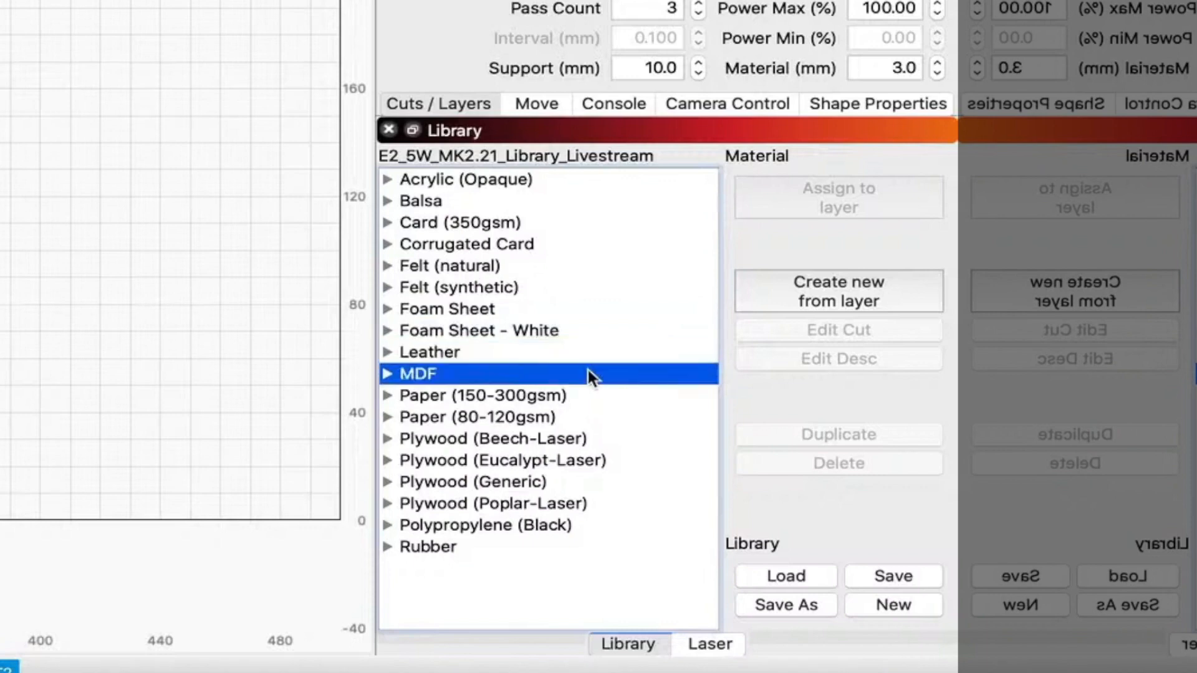
left_click(481, 396)
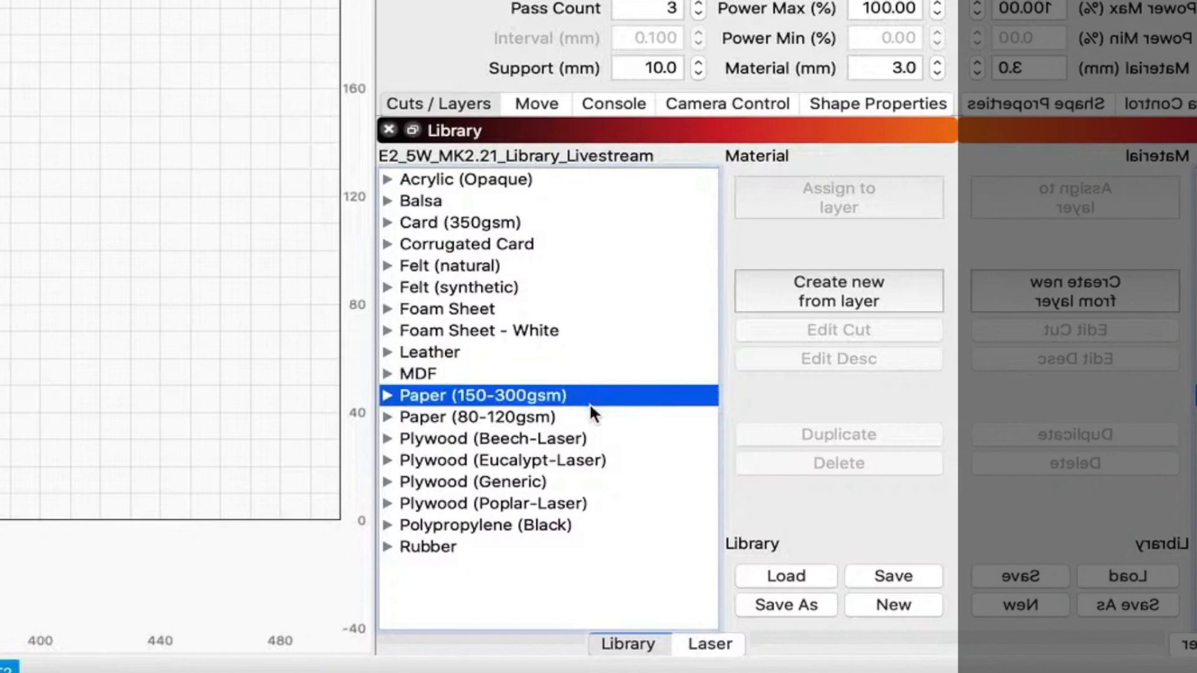
left_click(478, 418)
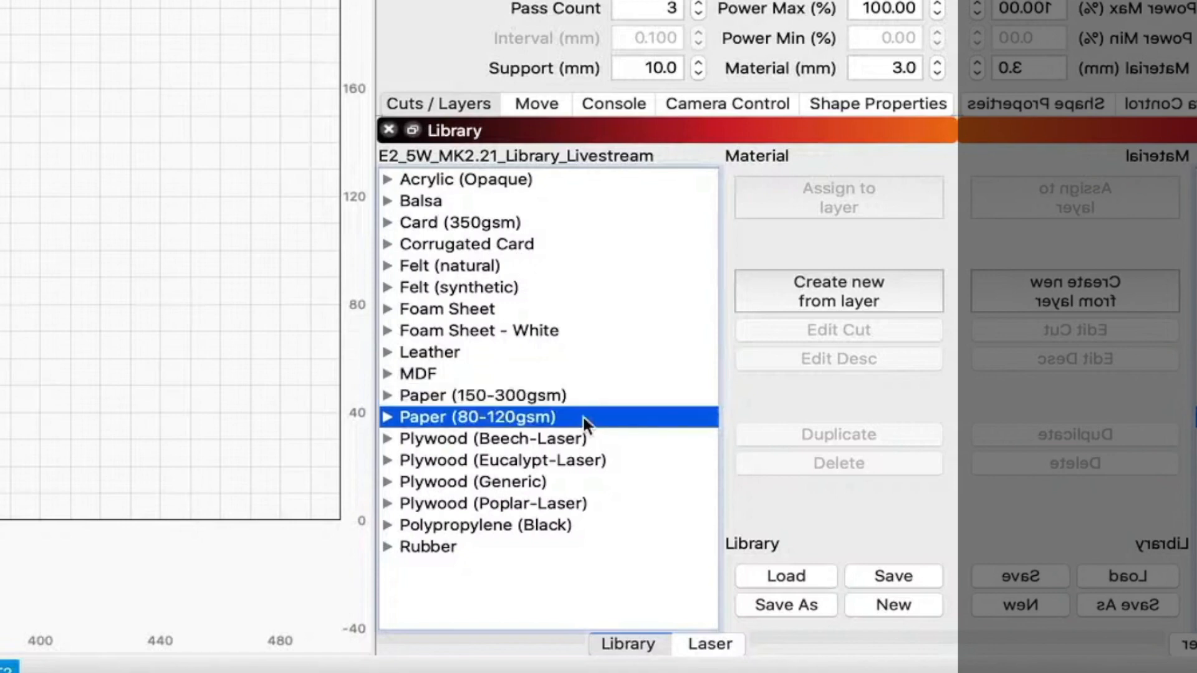
left_click(493, 438)
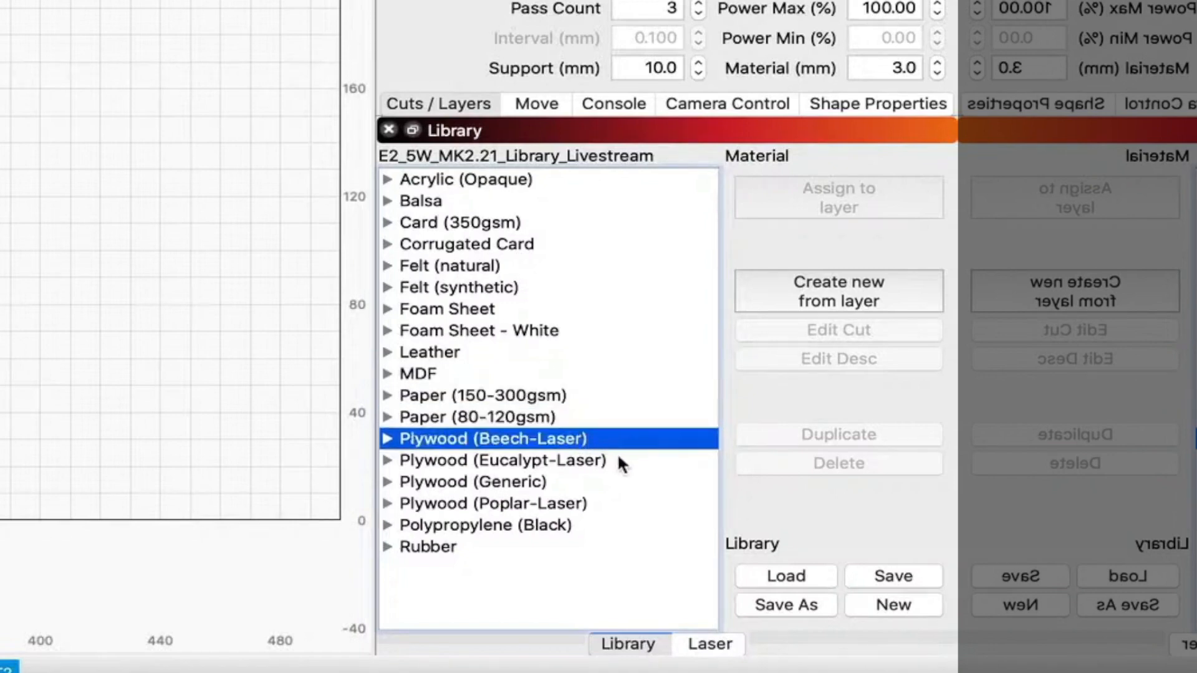
left_click(500, 461)
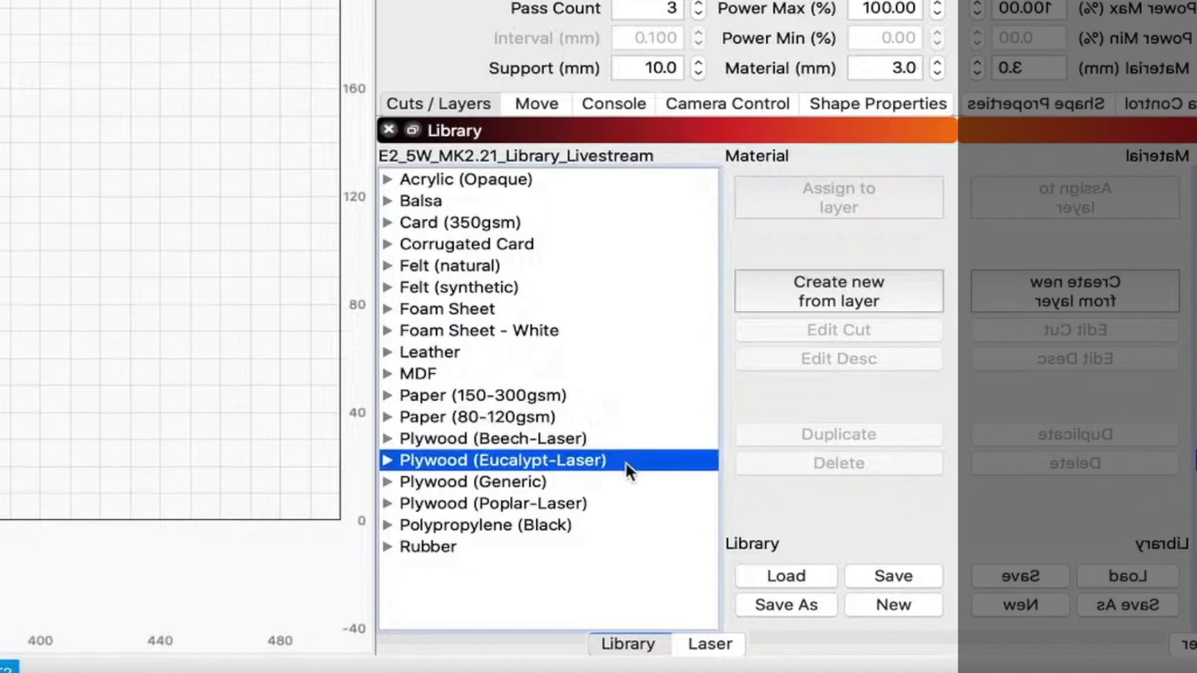
left_click(470, 482)
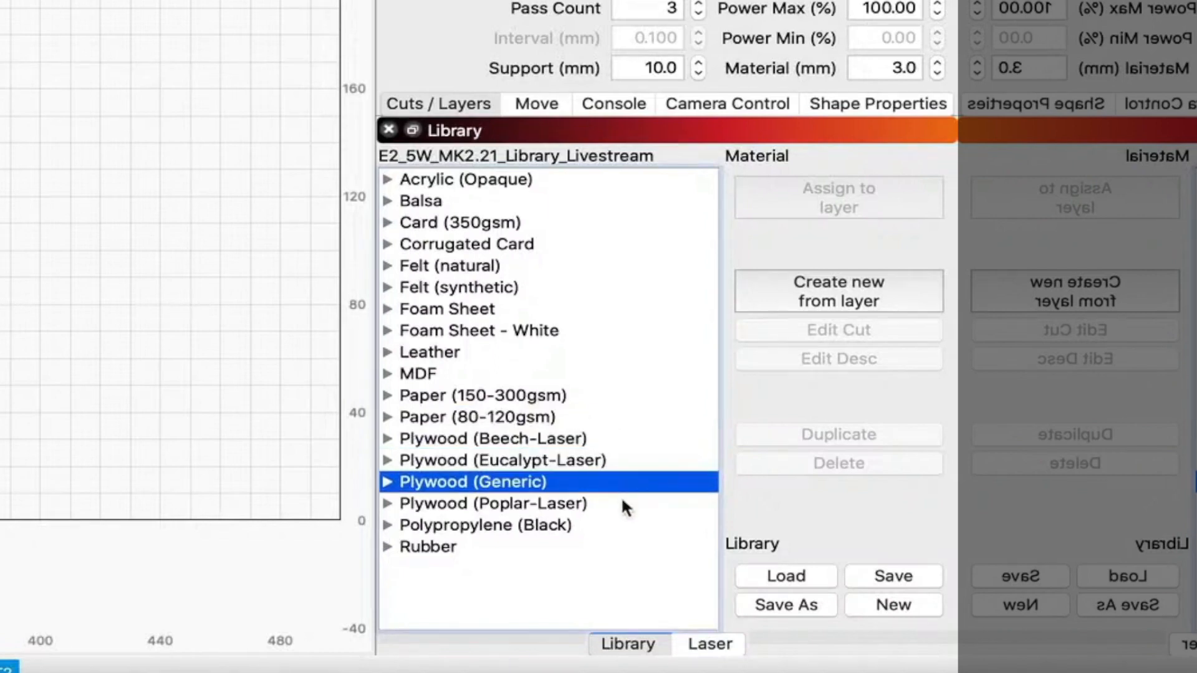
left_click(493, 503)
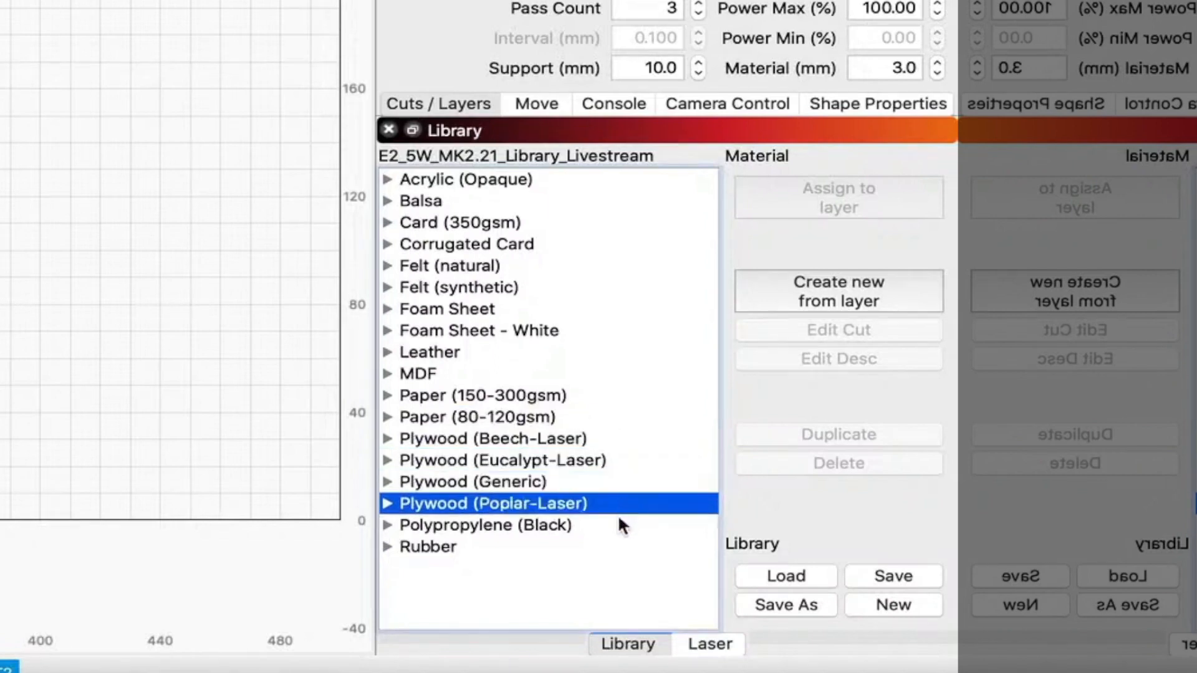
left_click(428, 547)
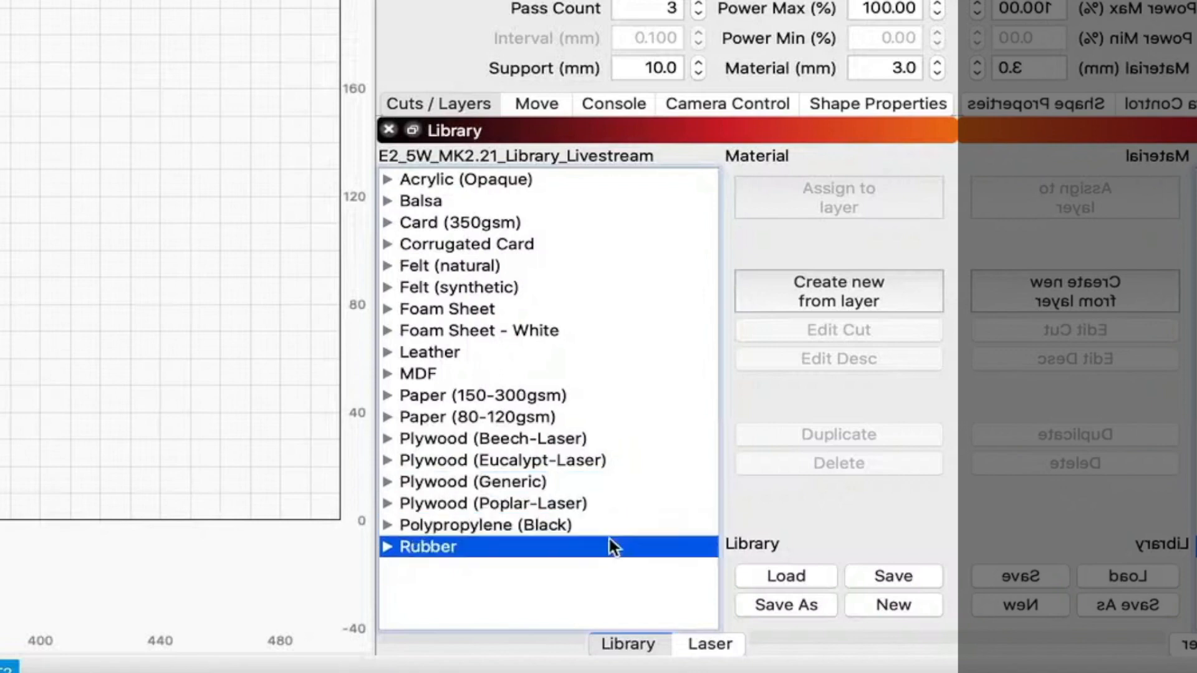
mouse_move(602, 579)
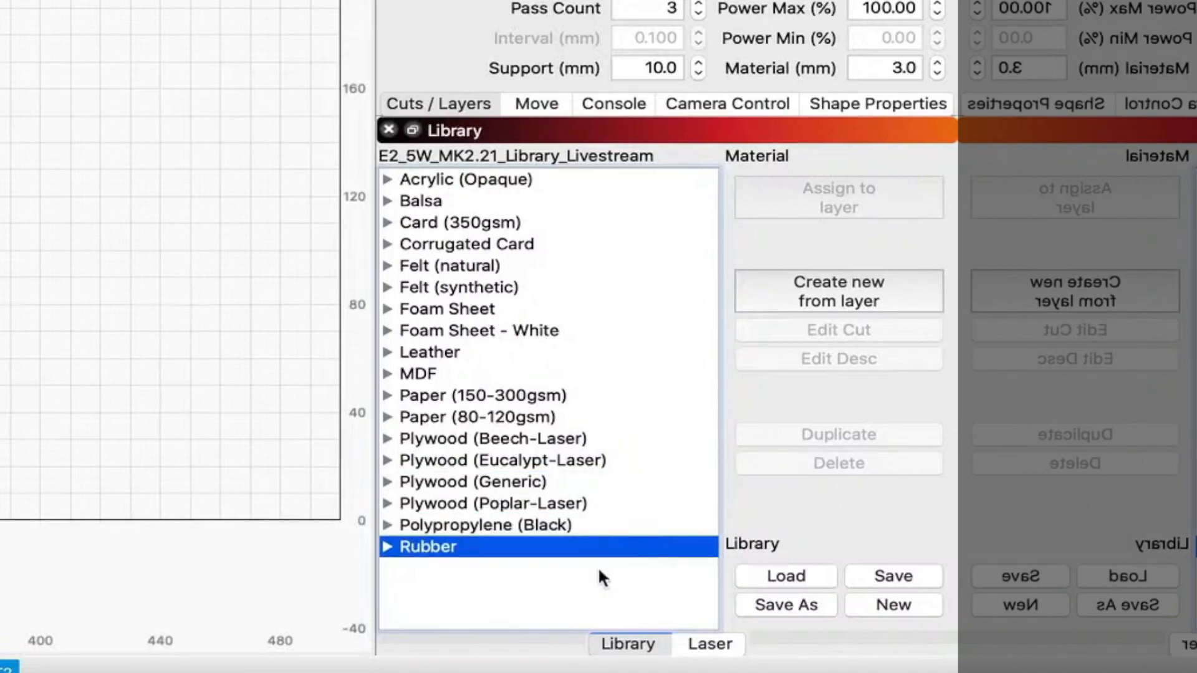
mouse_move(391, 555)
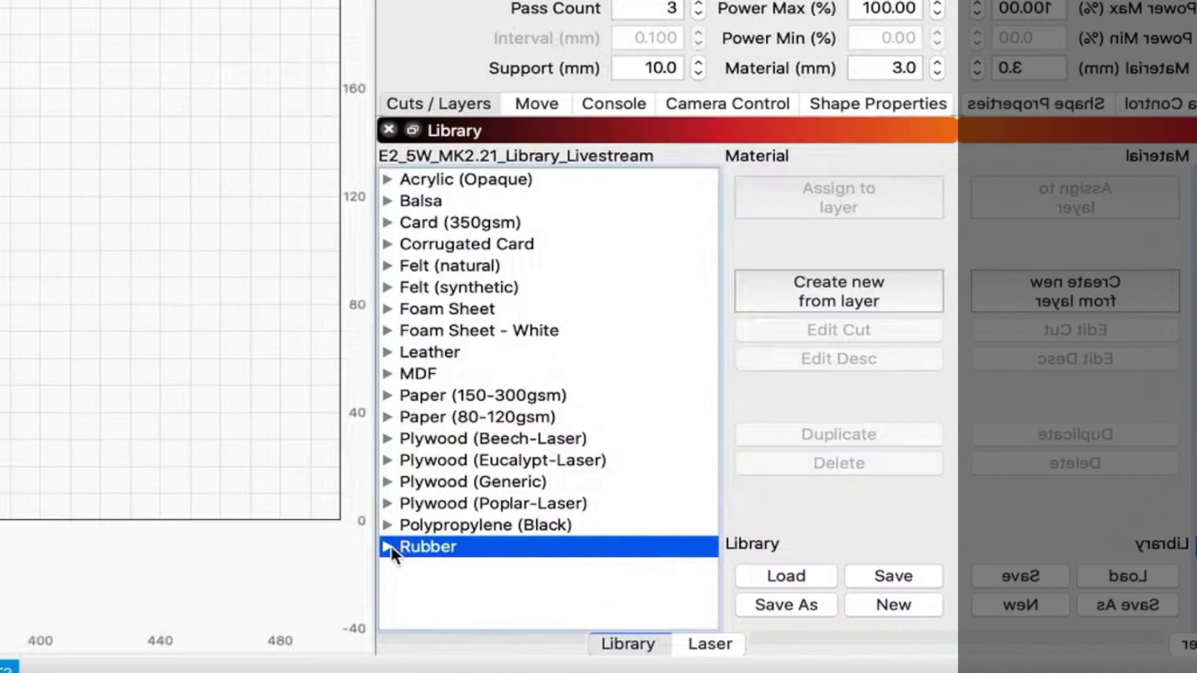
Delete the Rubber 1.00mm Image preset from the library and confirm the removal
left_click(389, 547)
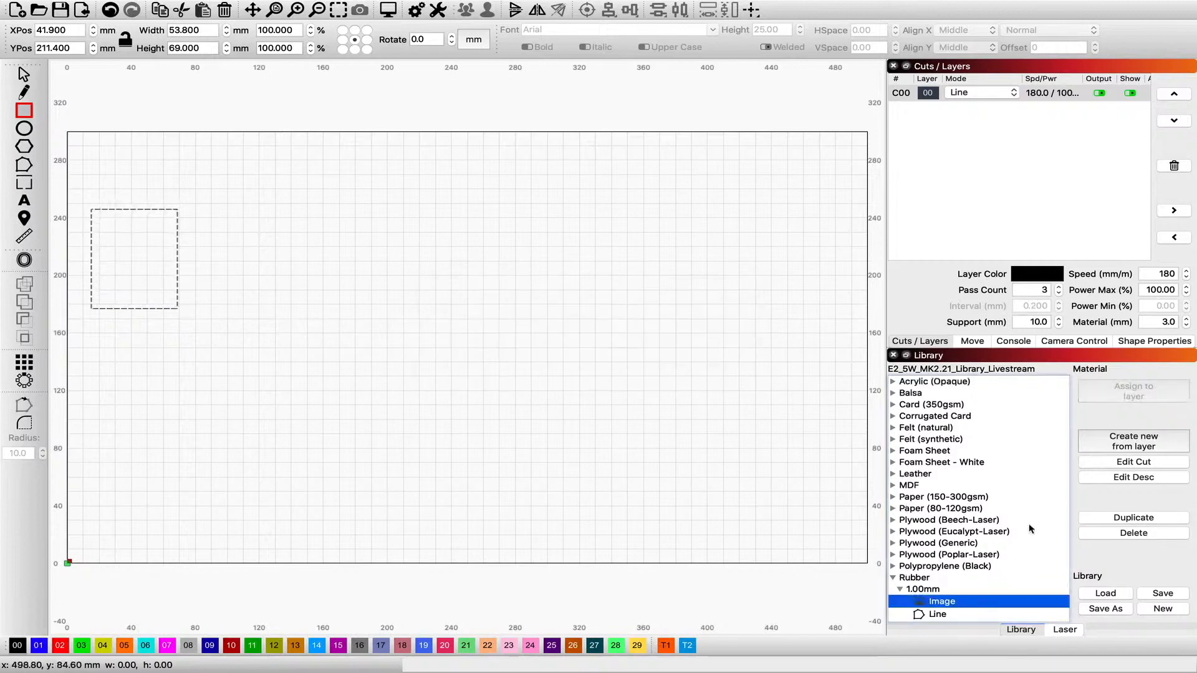
left_click(1133, 533)
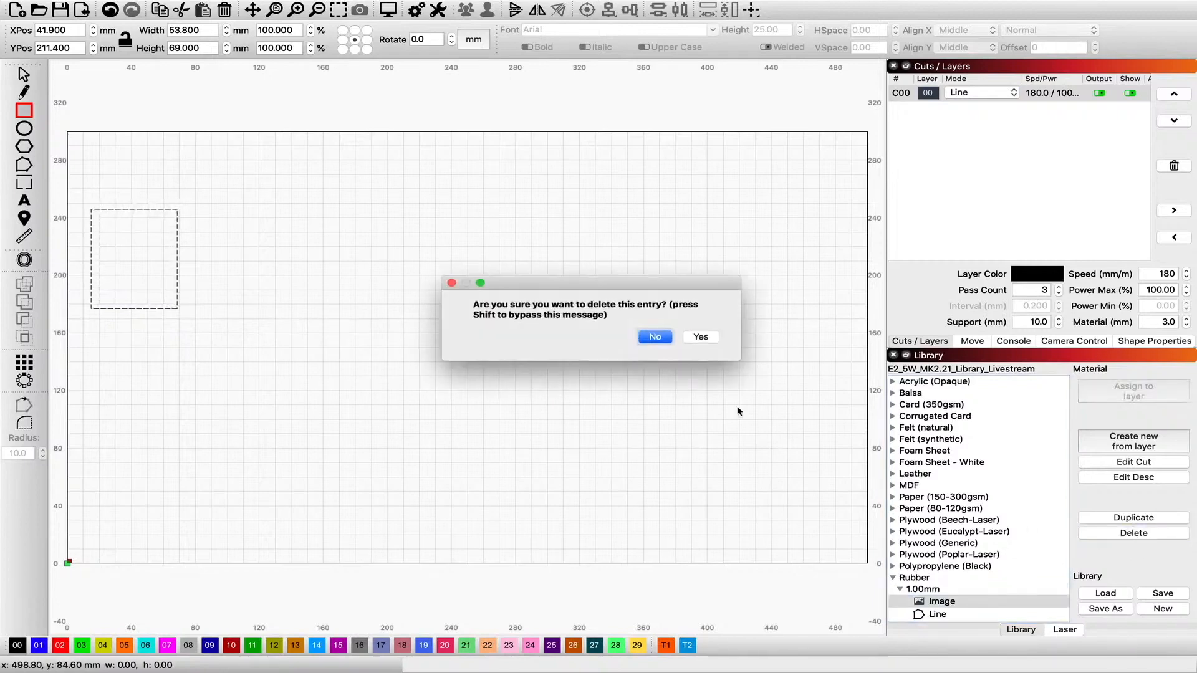
left_click(700, 337)
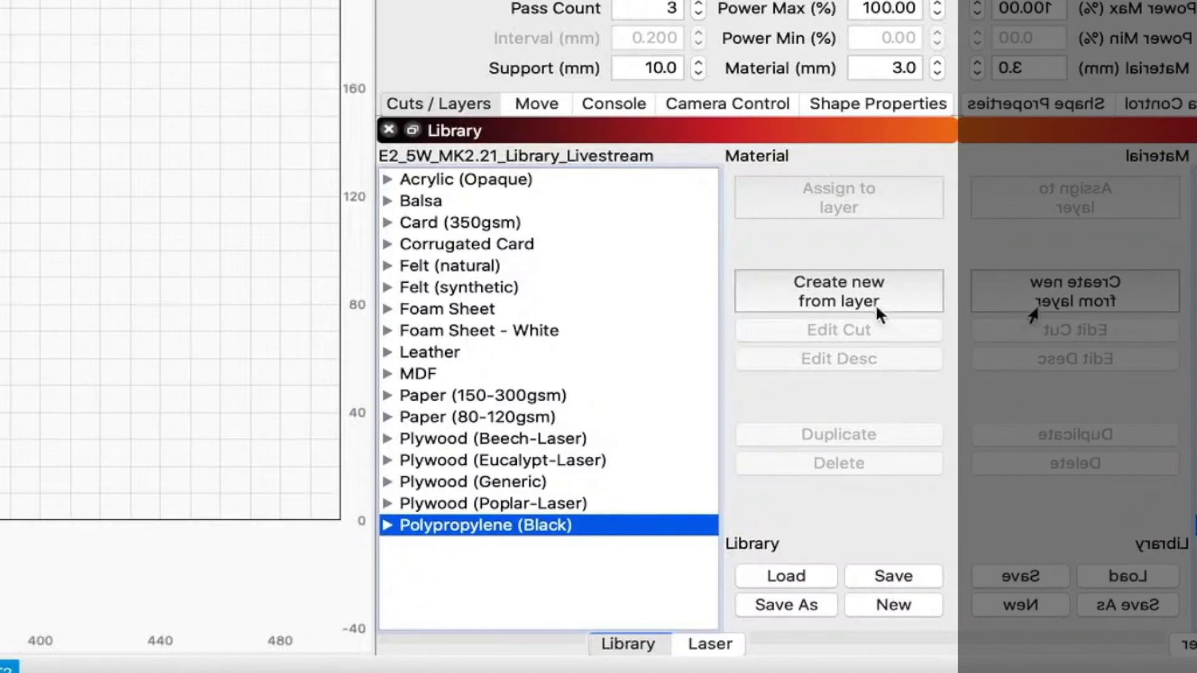
Create an Adamantium 1.00mm library entry described 'line' and select it in the tree
left_click(837, 290)
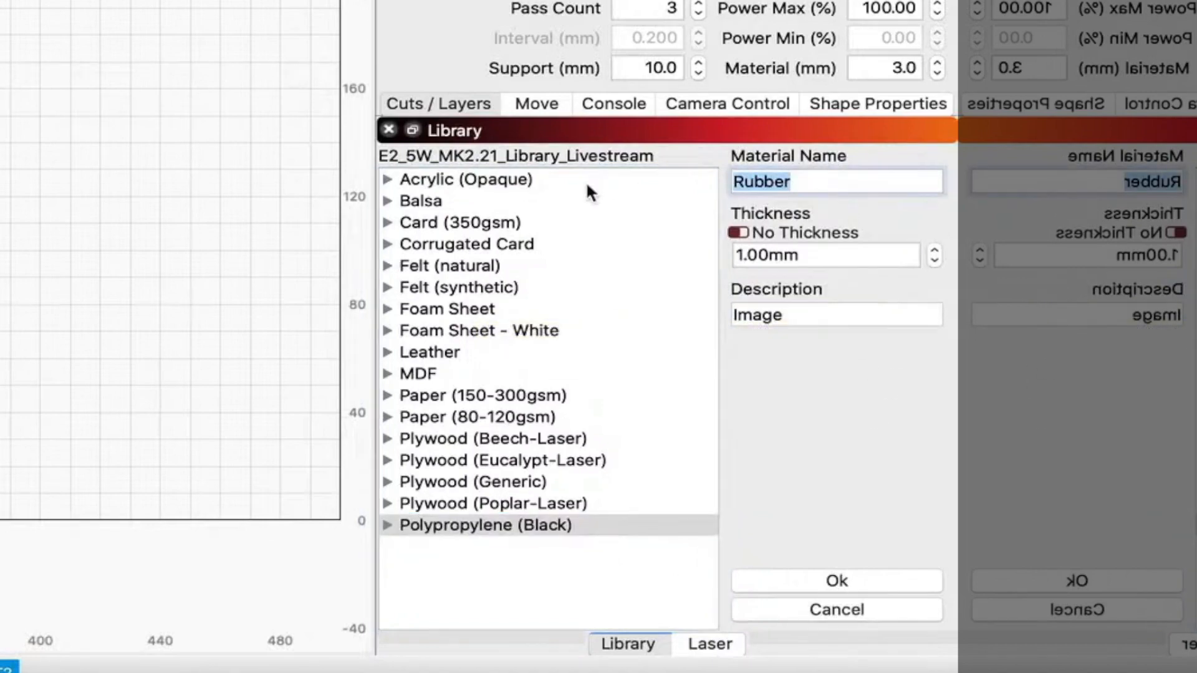
type("A")
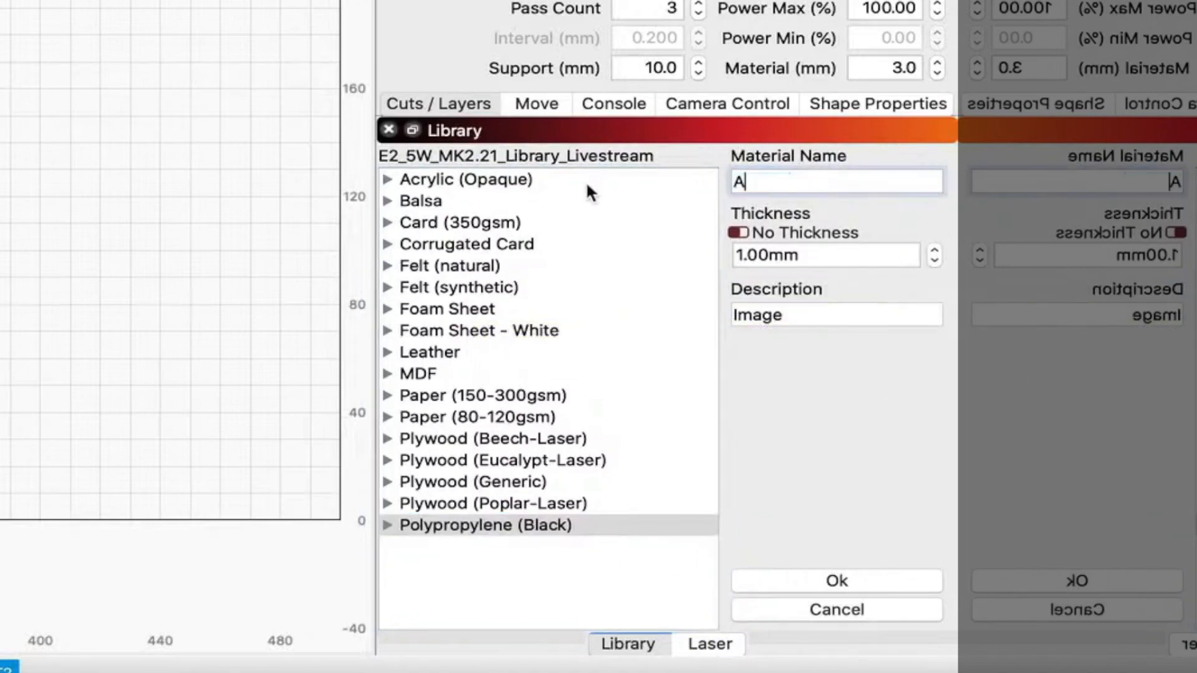
type("damant")
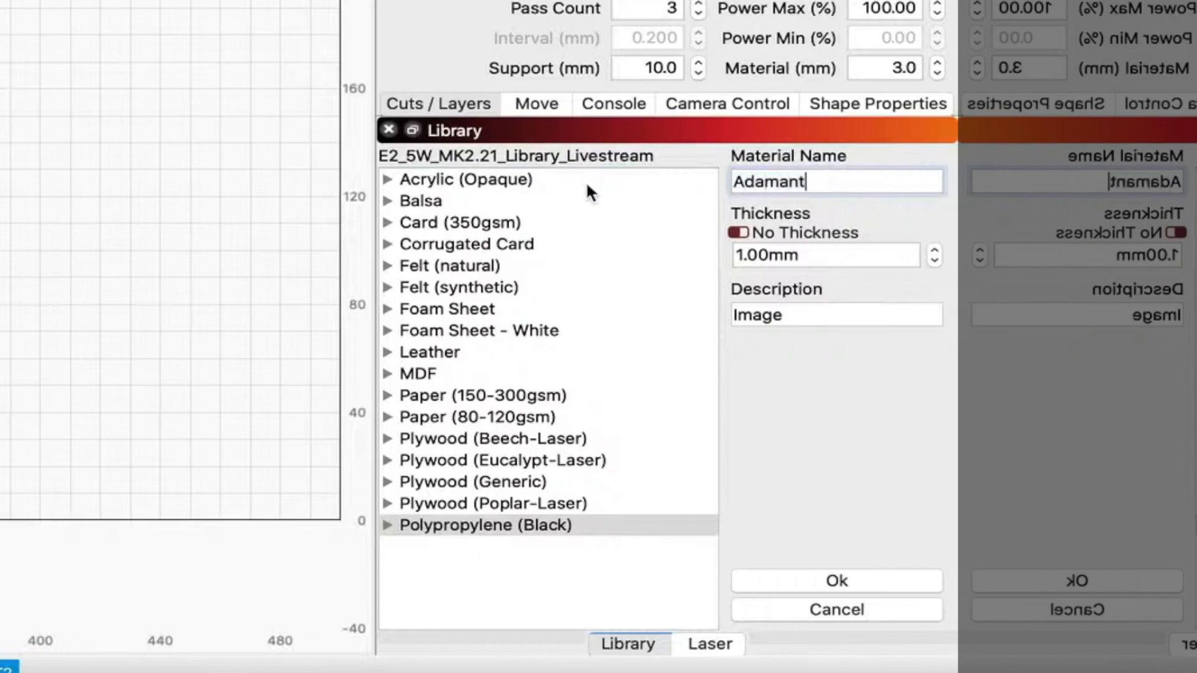
type("ium")
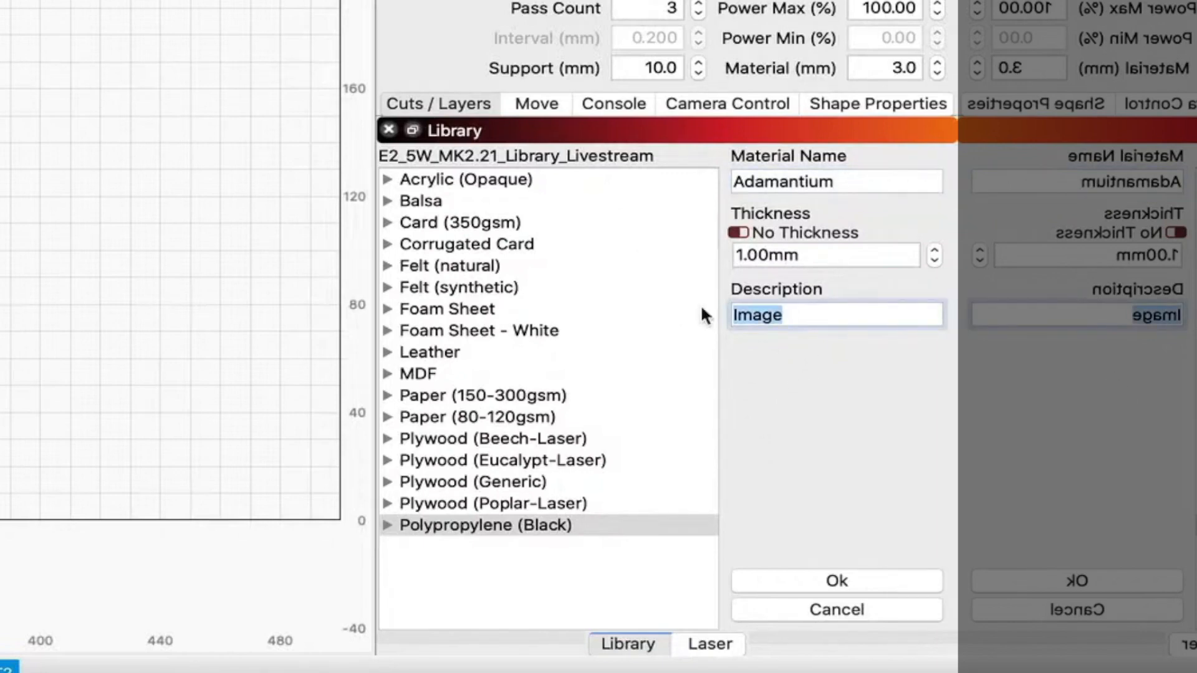
type("lil")
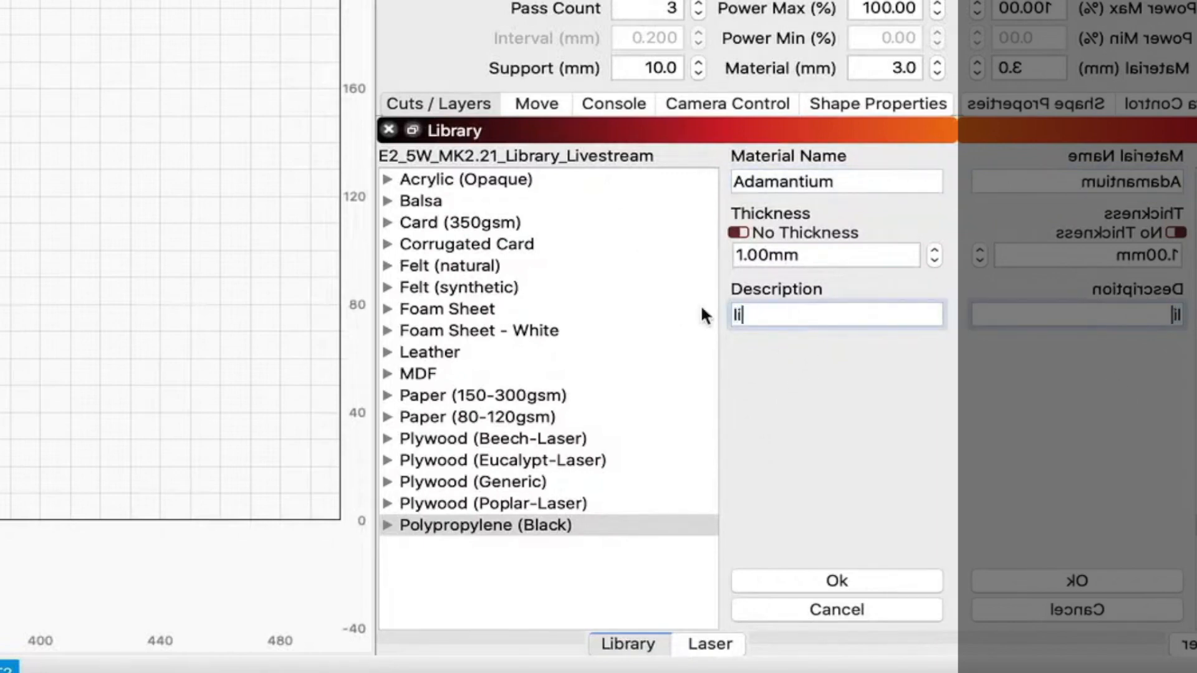
type("ne")
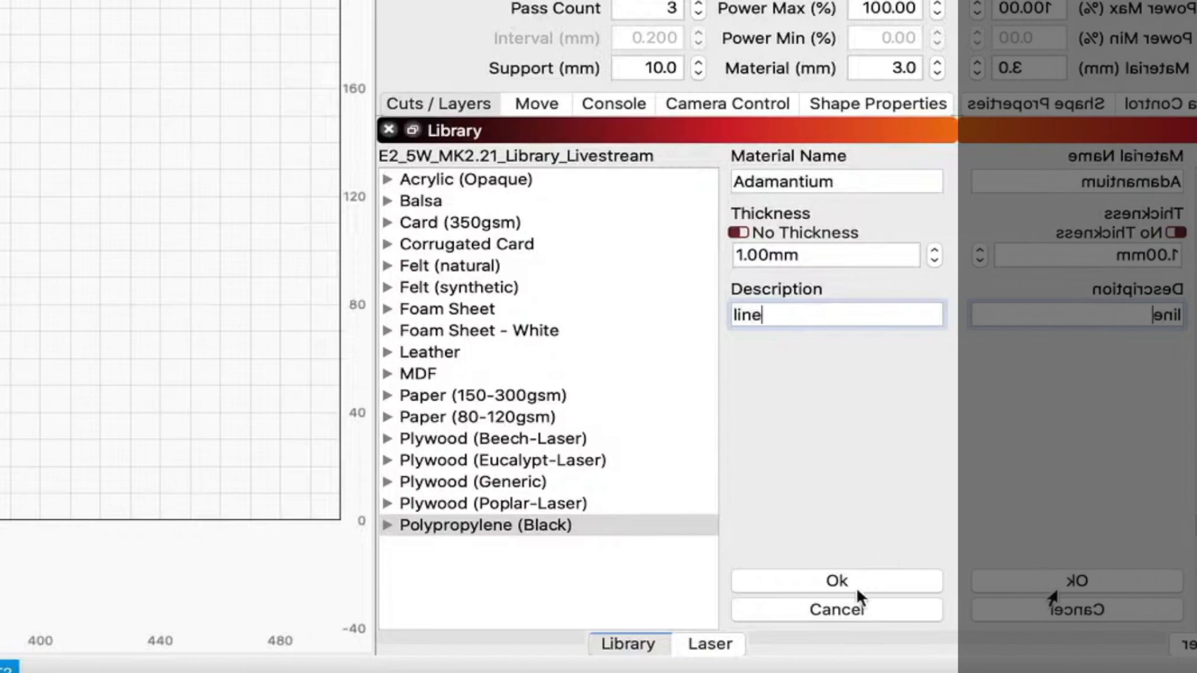
left_click(836, 581)
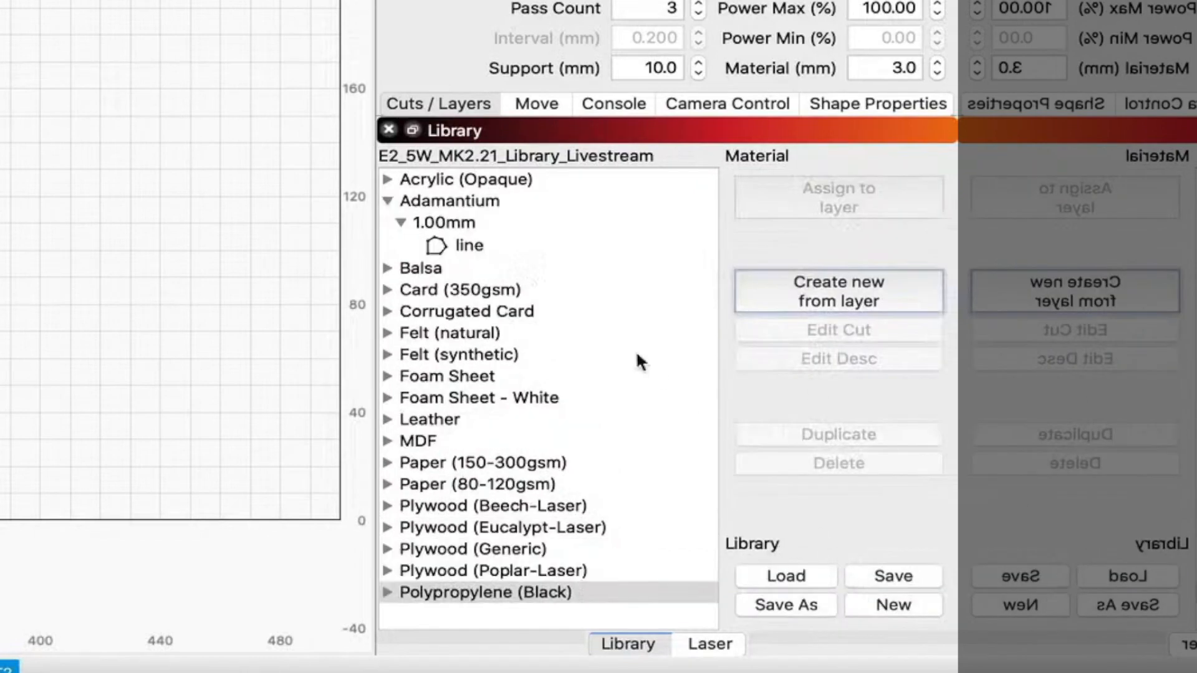
left_click(467, 246)
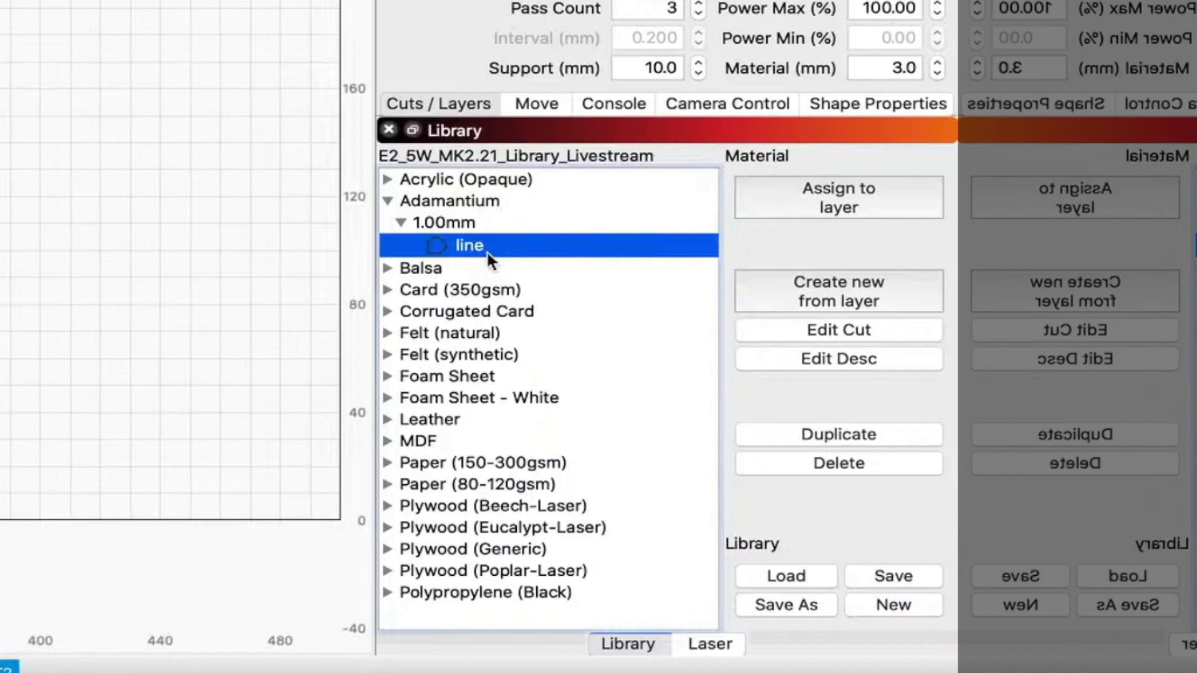
mouse_move(797, 265)
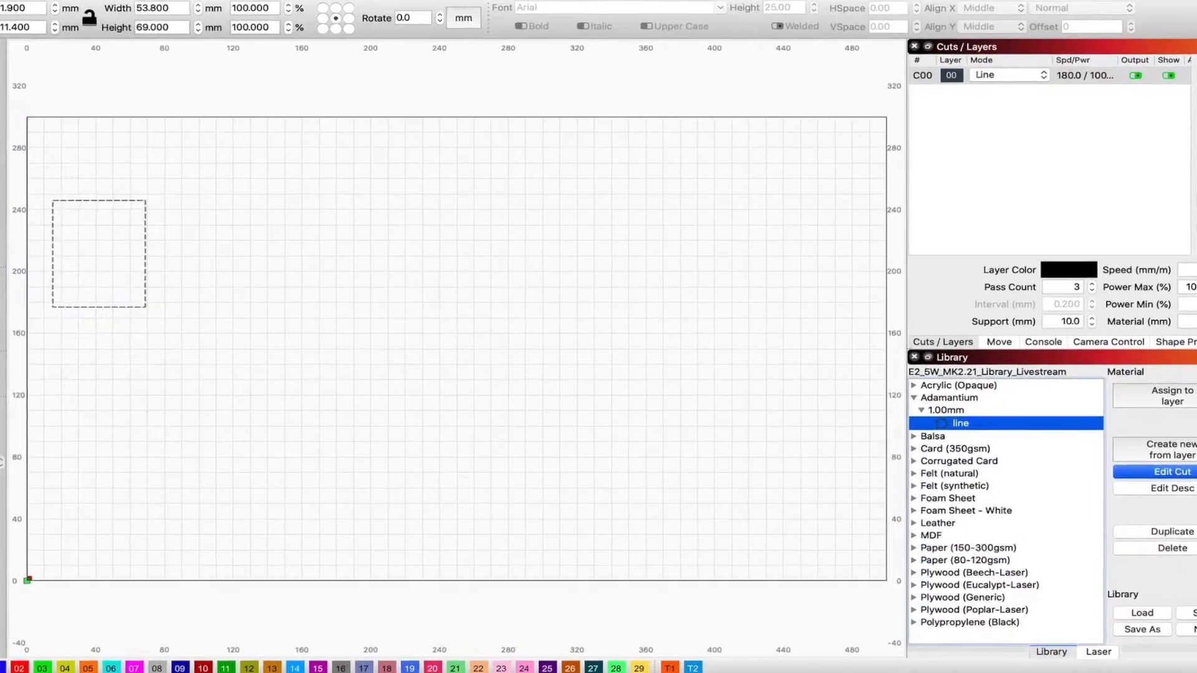
Edit the line preset's cut settings: name Line, speed 180, 25 passes
left_click(1172, 472)
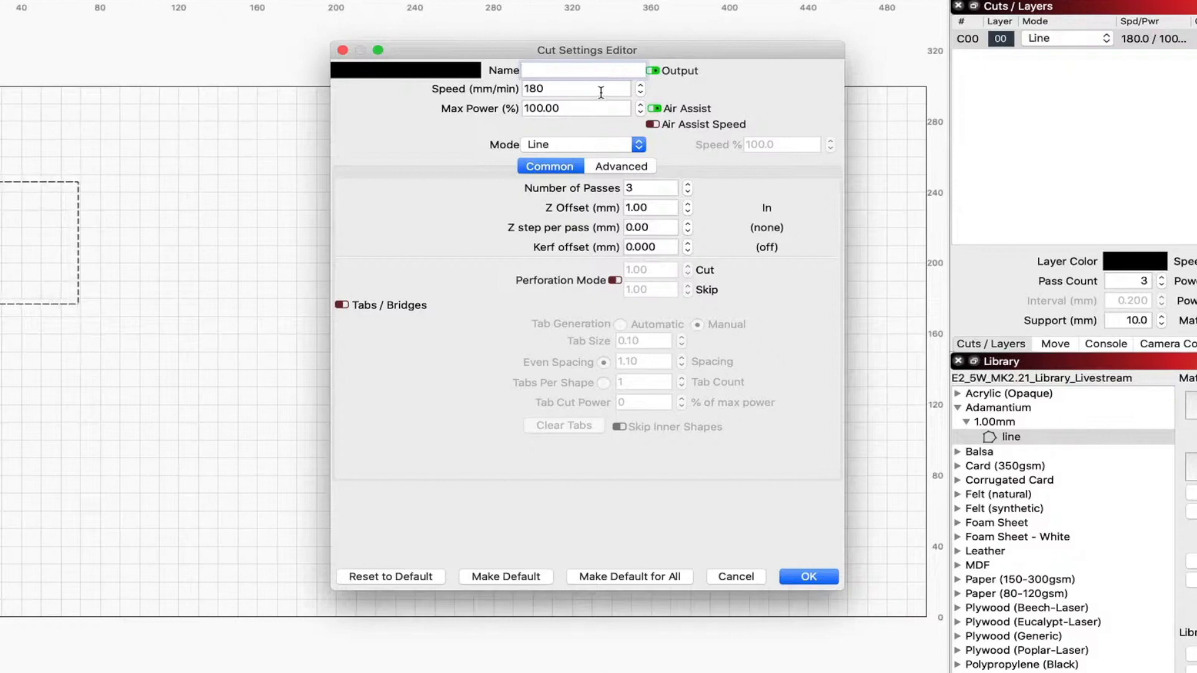
type("Line")
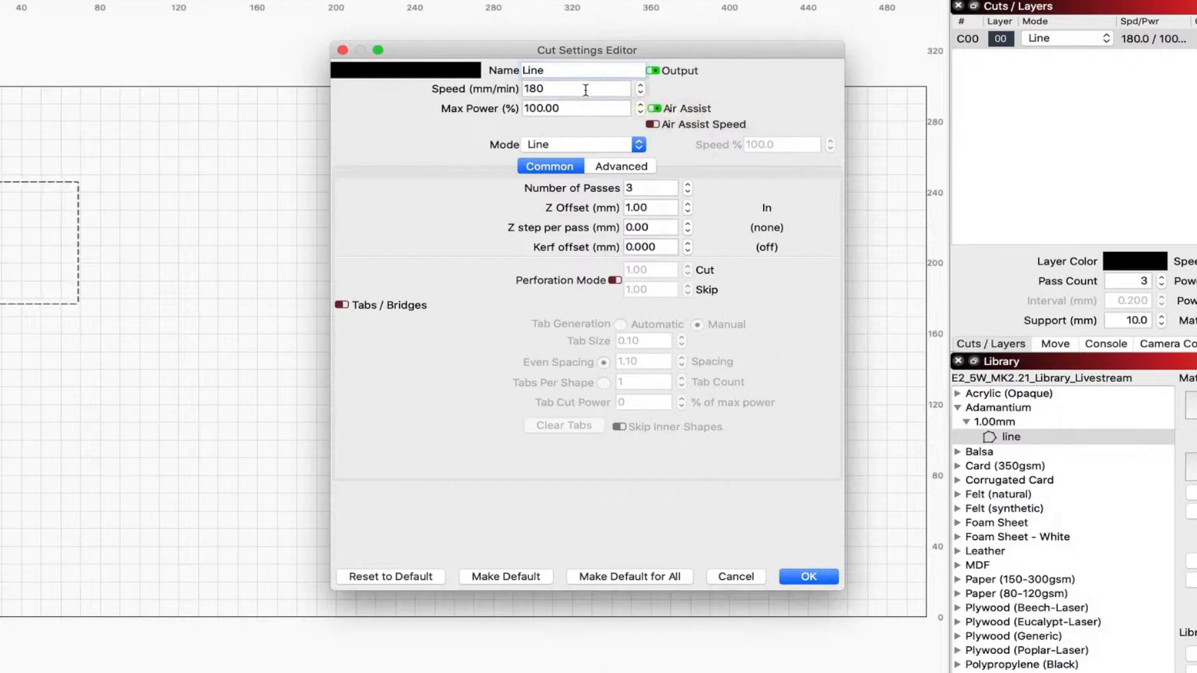
triple_click(575, 88)
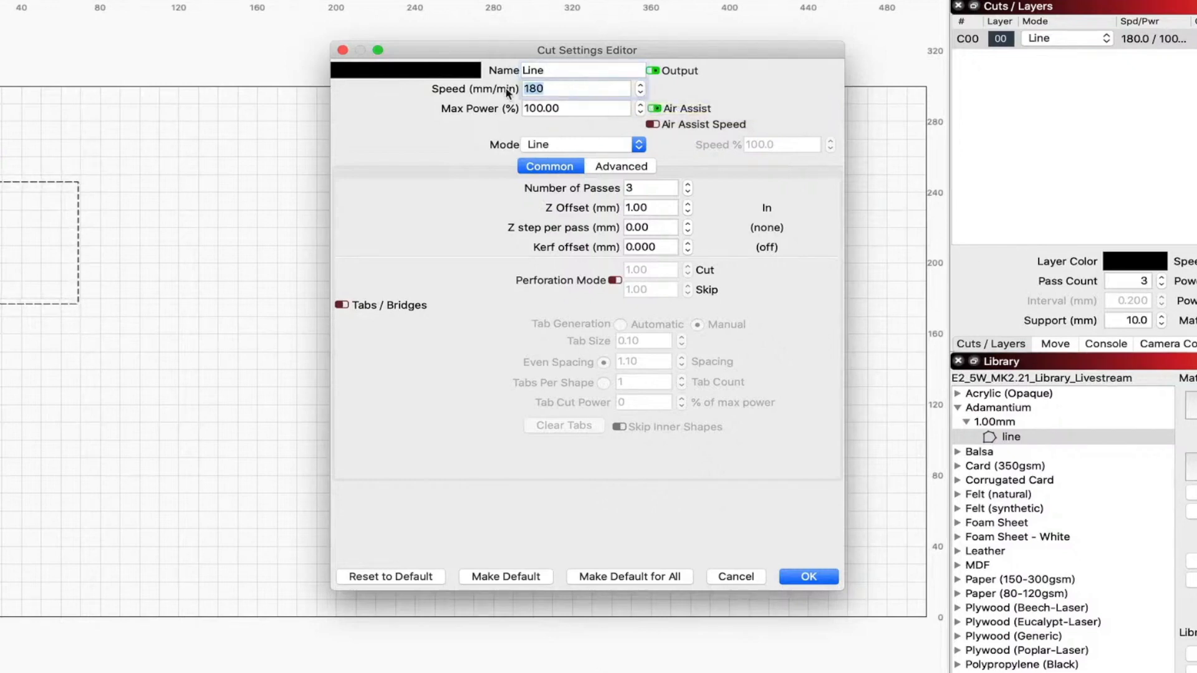
type("2")
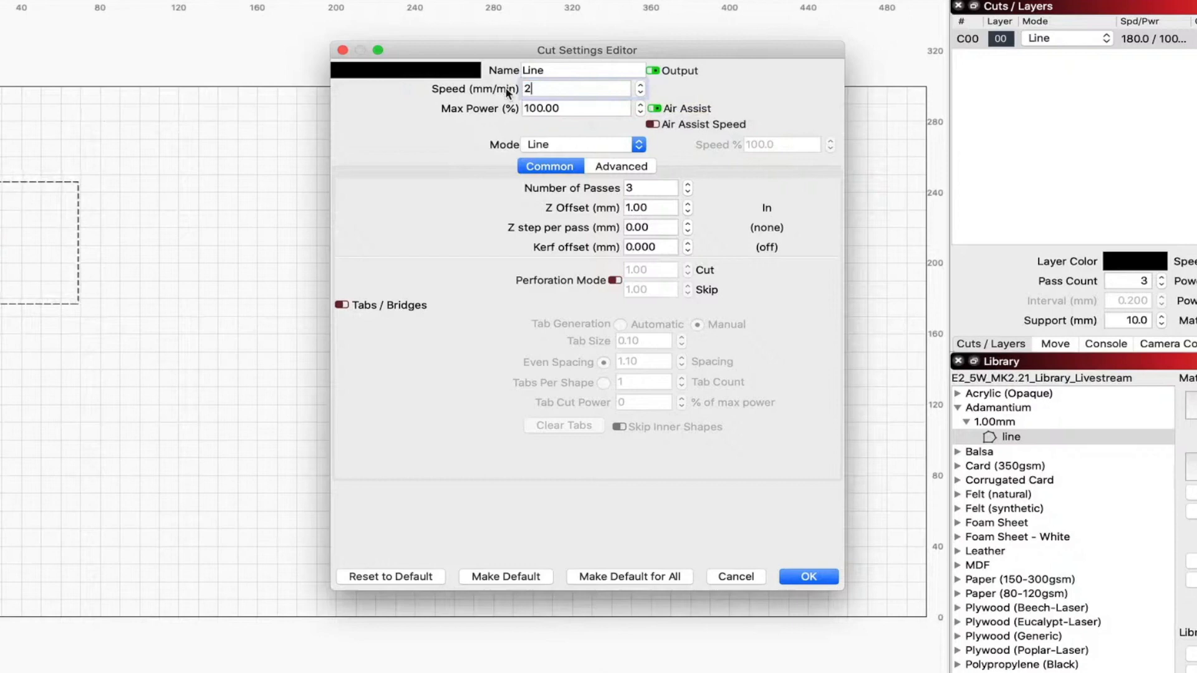
mouse_move(660, 188)
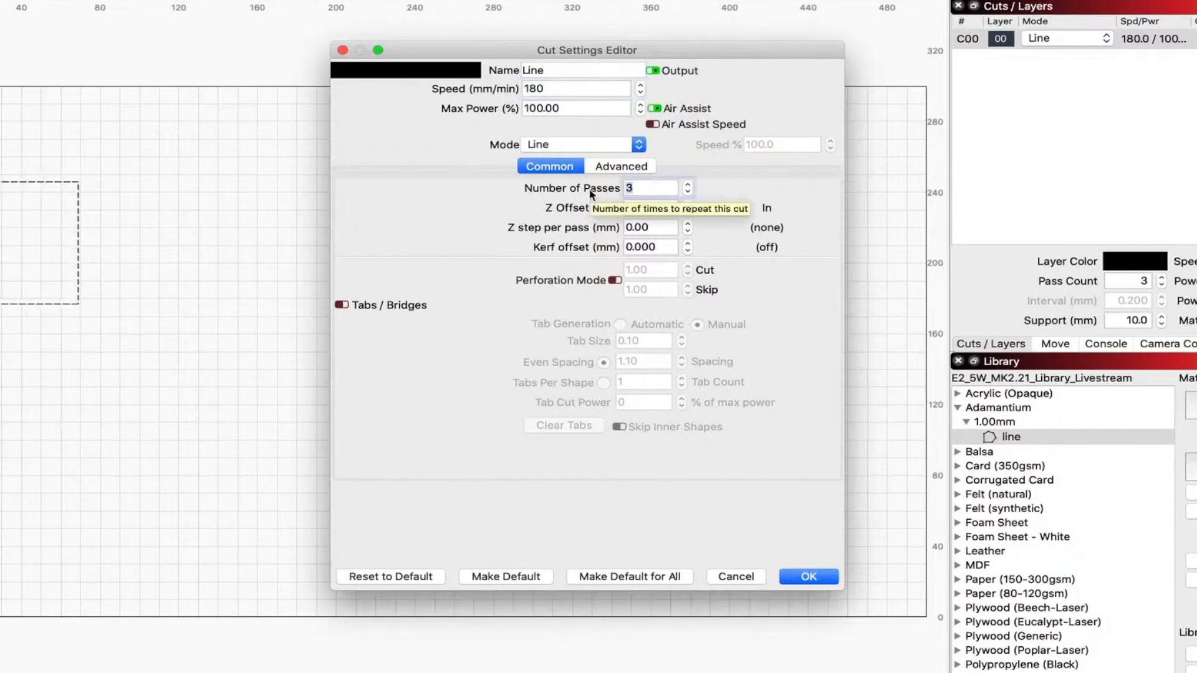
type("25")
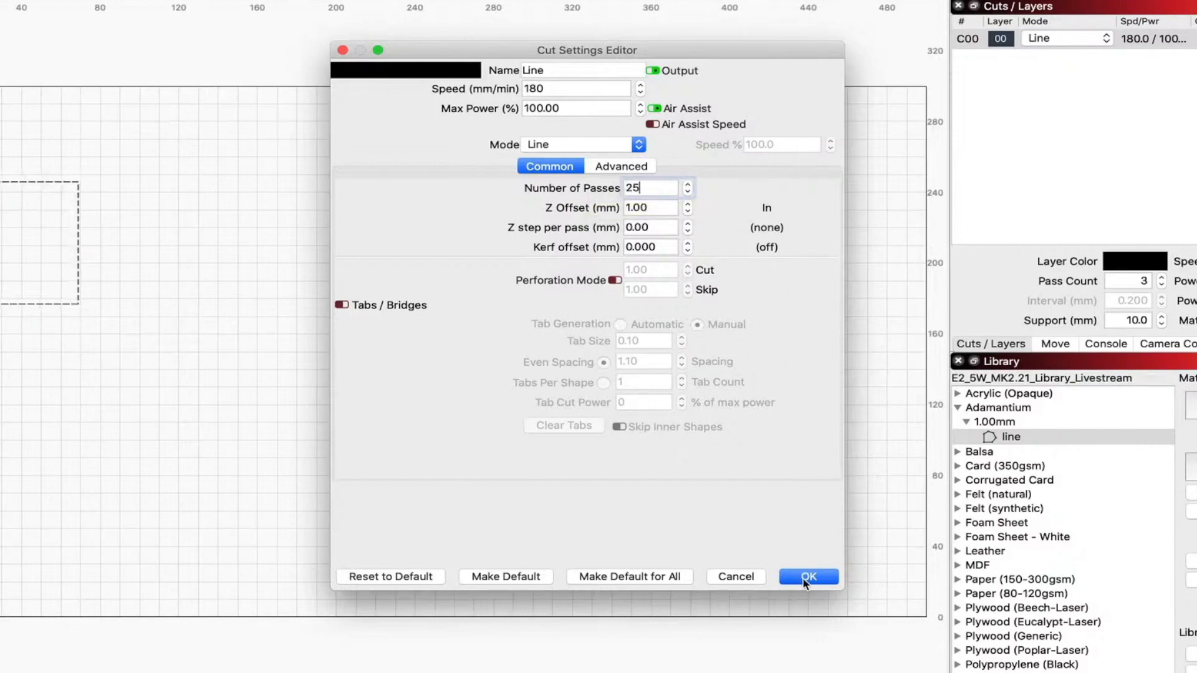
left_click(807, 577)
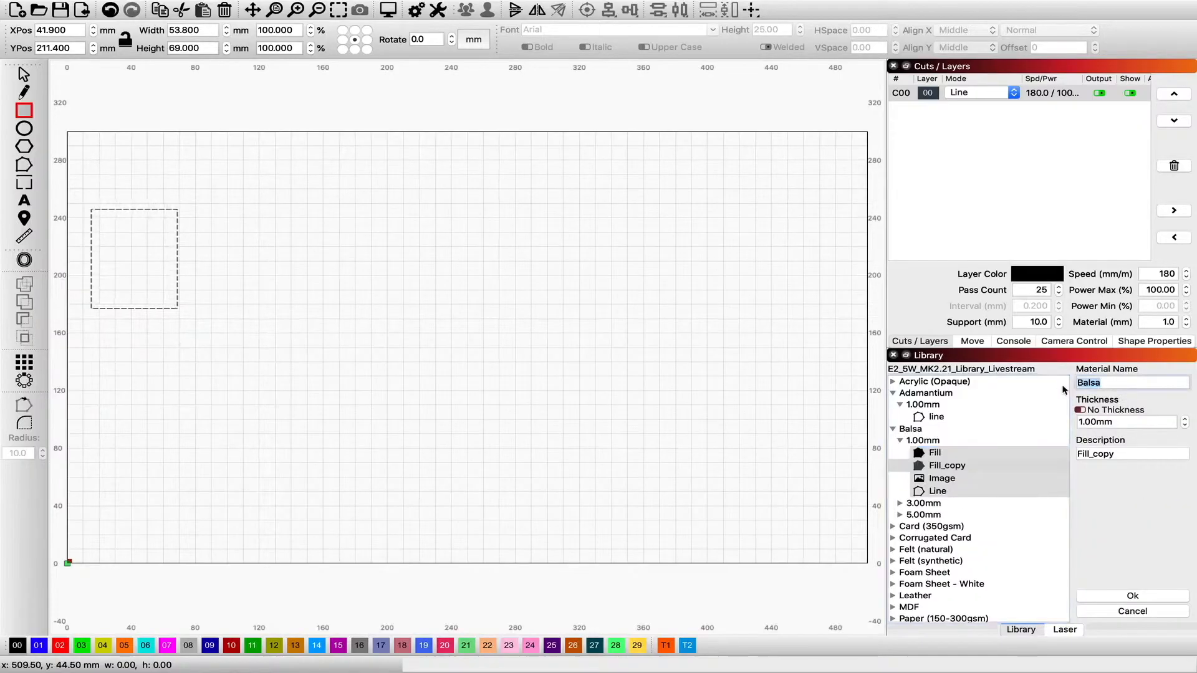
Move the copied Fill preset into the Adamantium material
type("Adamantiu")
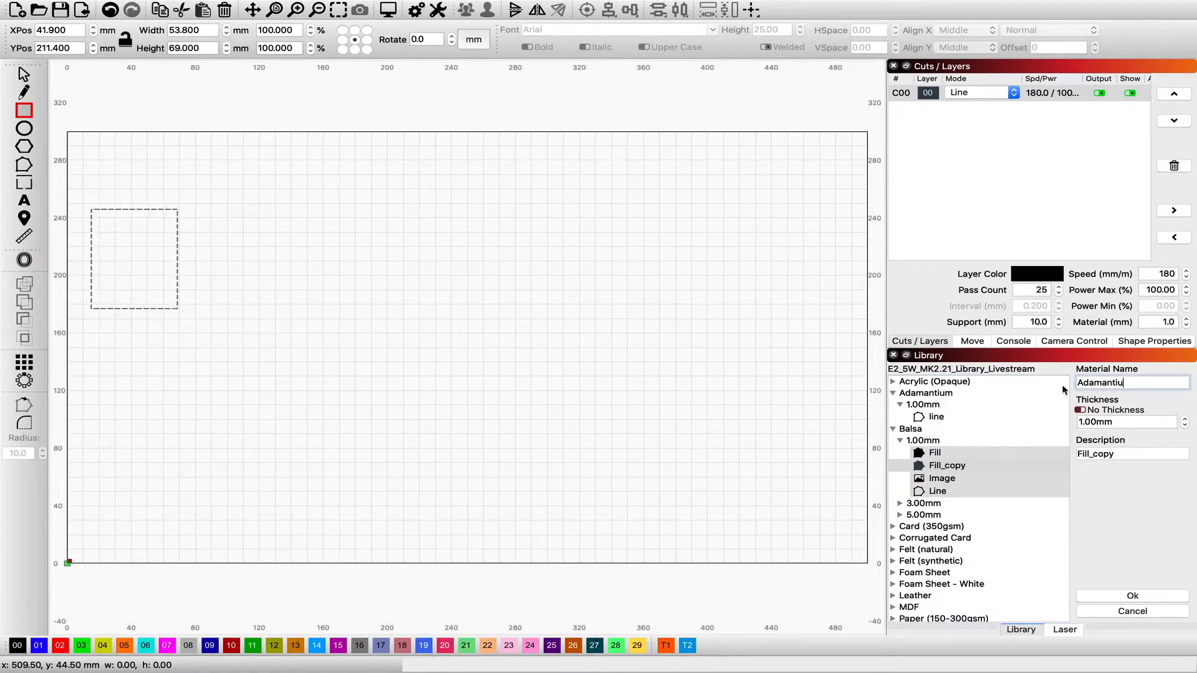
type("m")
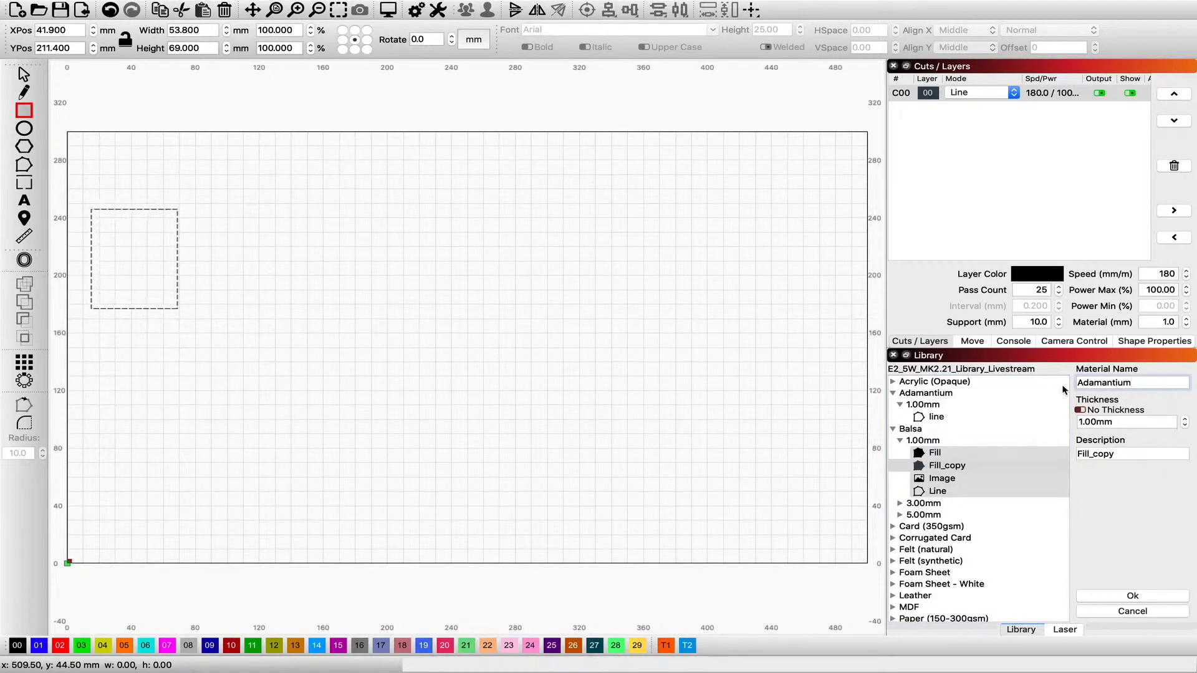
left_click(1123, 454)
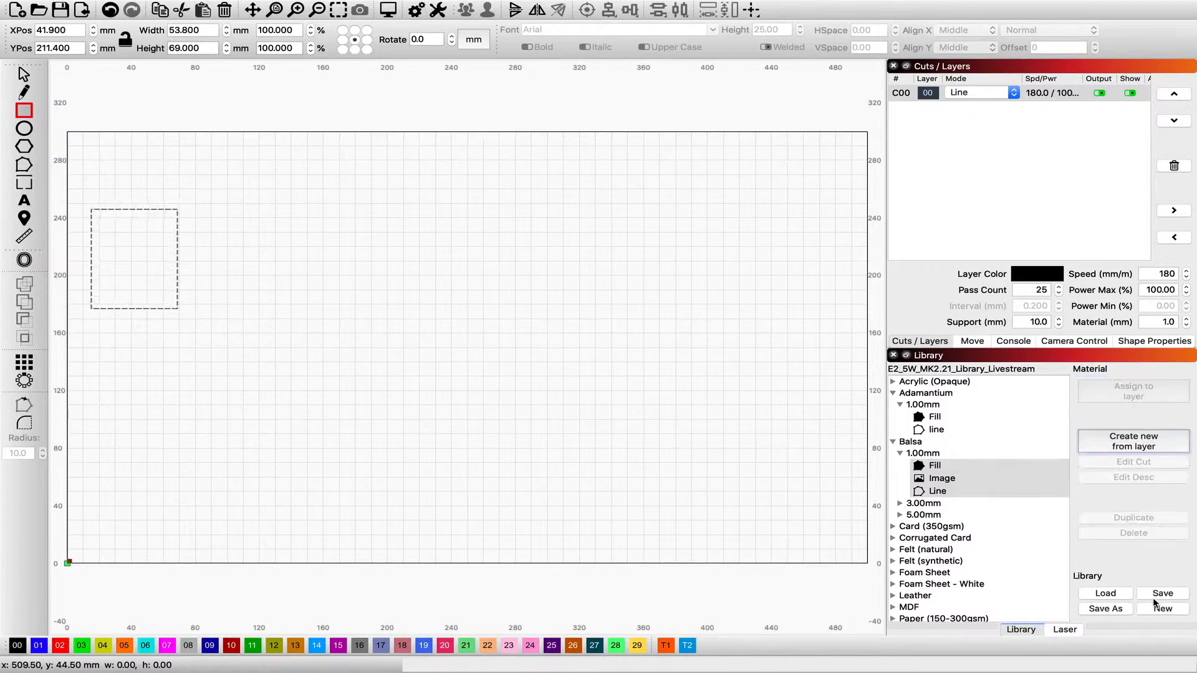
Set the Adamantium Fill preset to 180 speed, 25 passes and 100% power
left_click(934, 416)
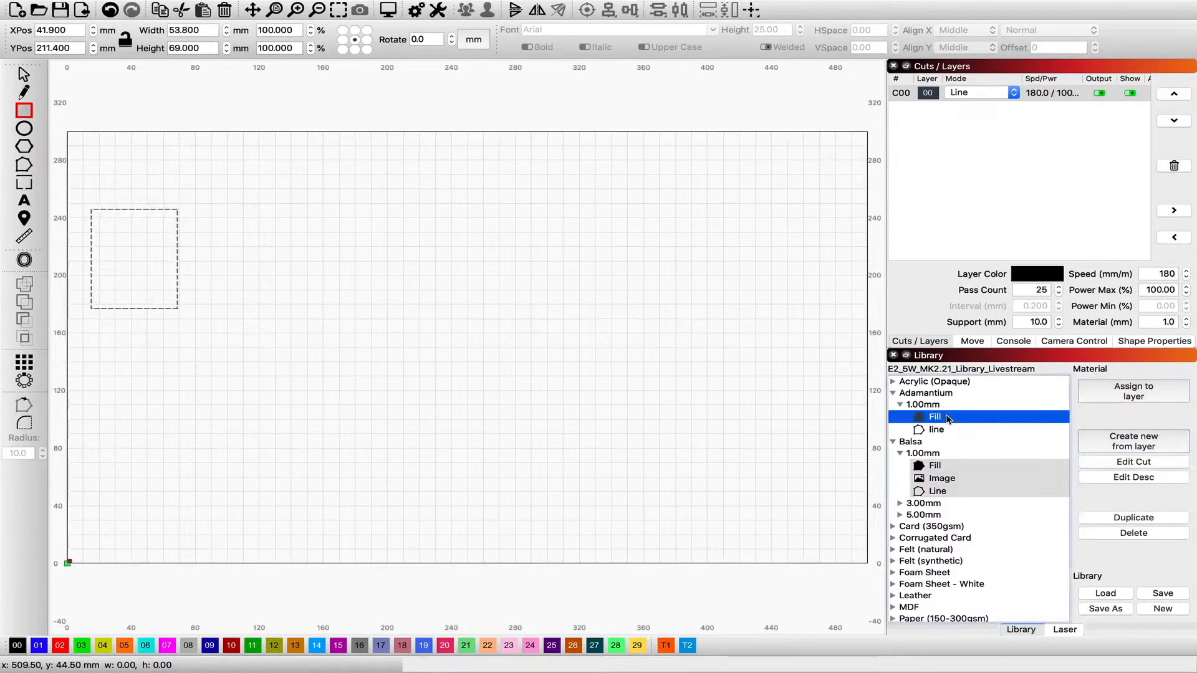
double_click(934, 416)
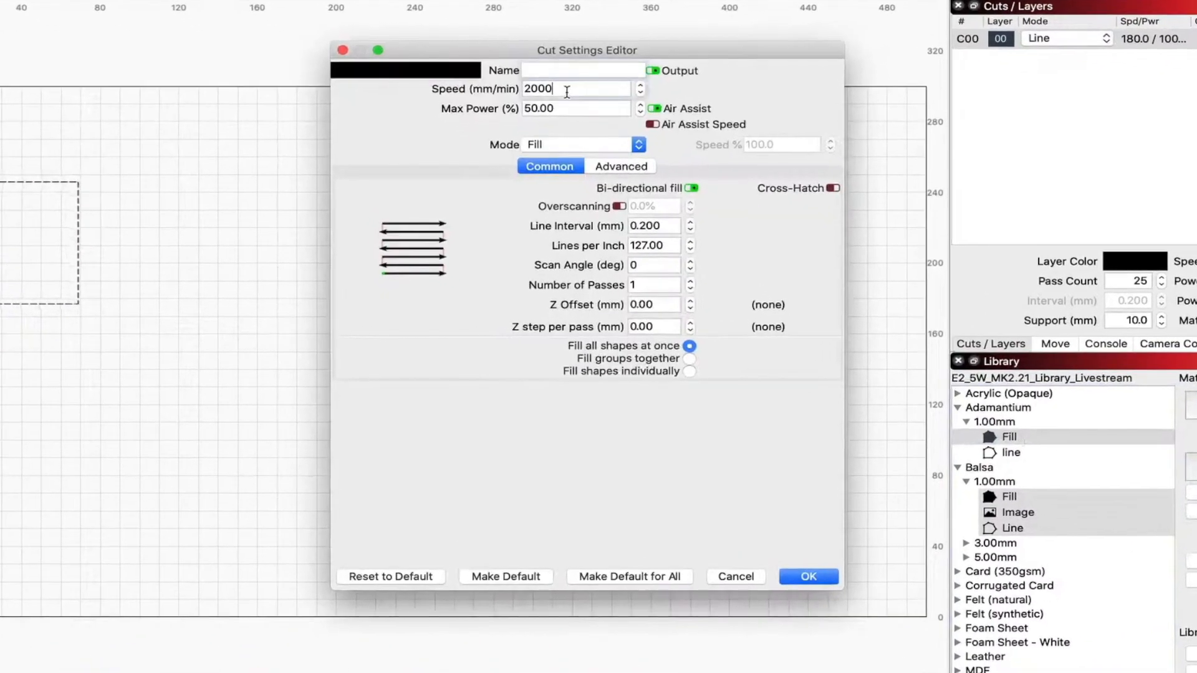
type("180")
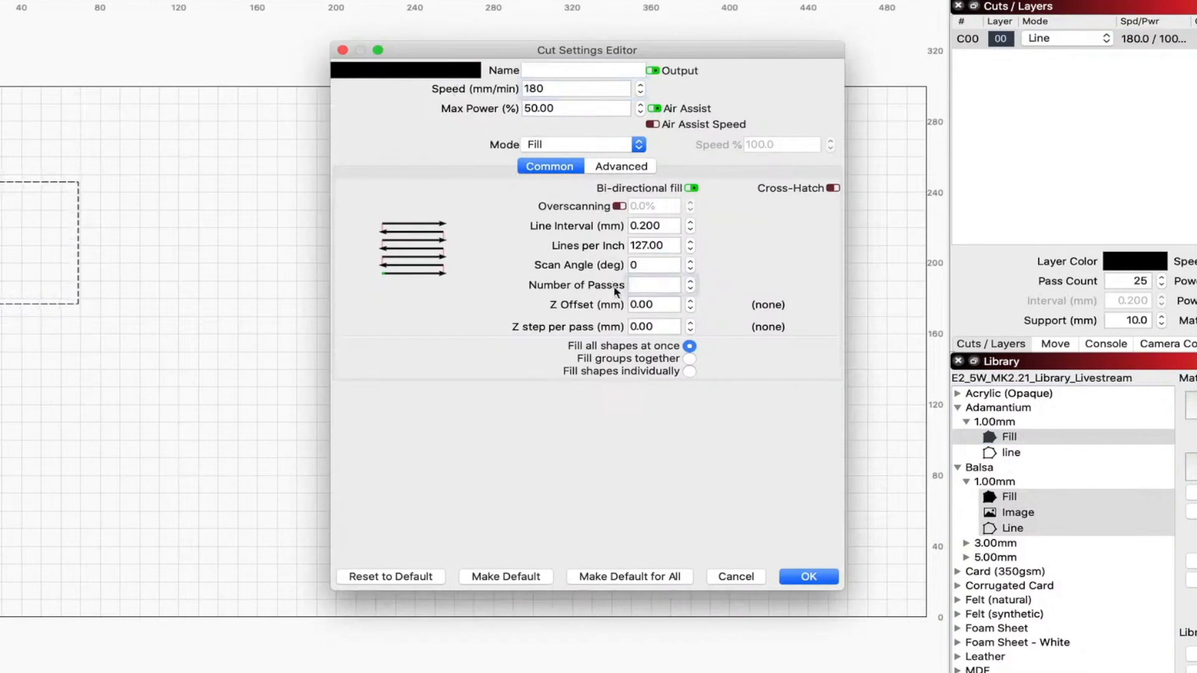
type("2")
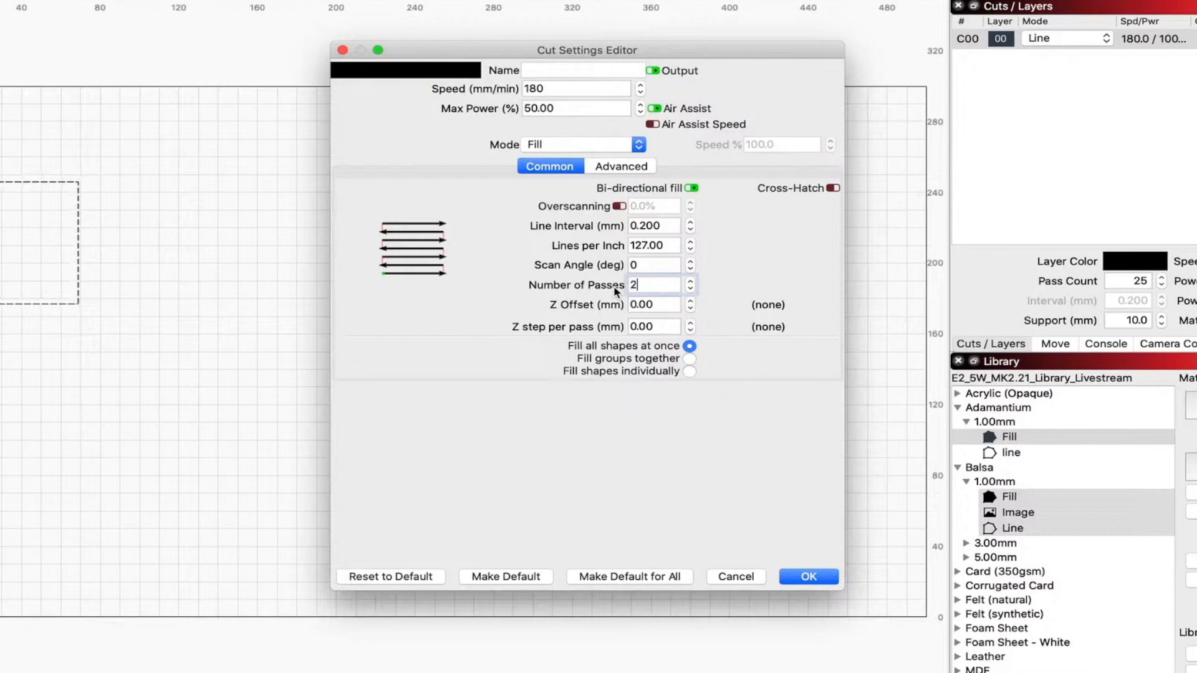
type("25")
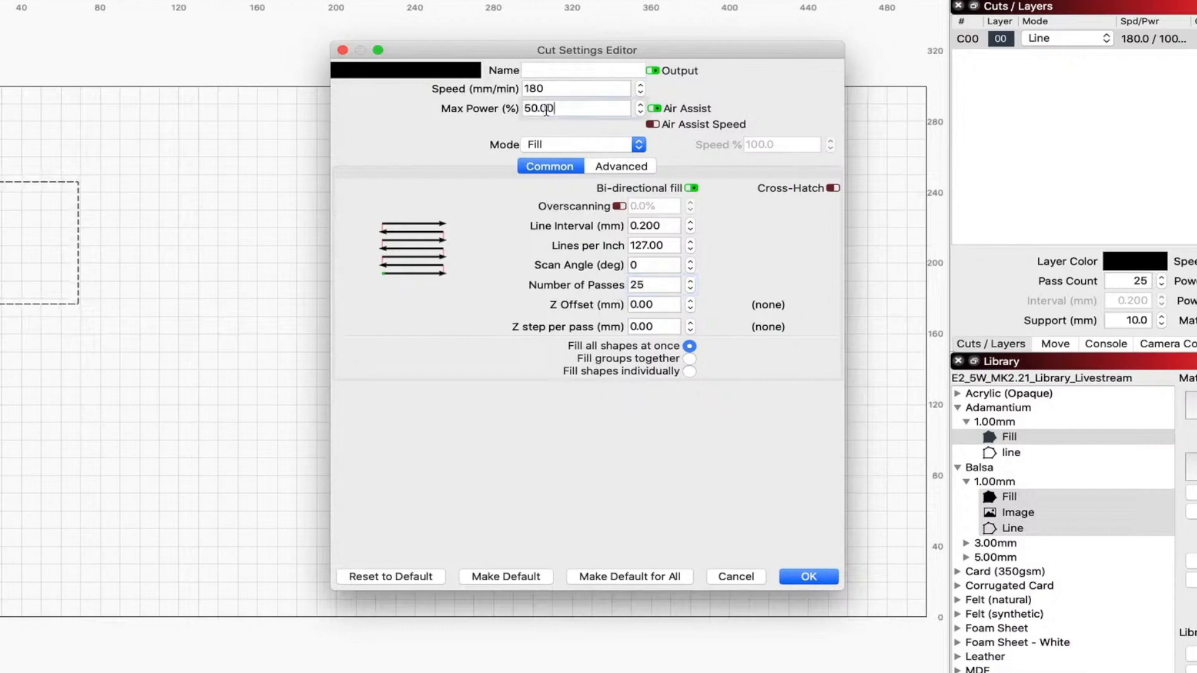
type("100")
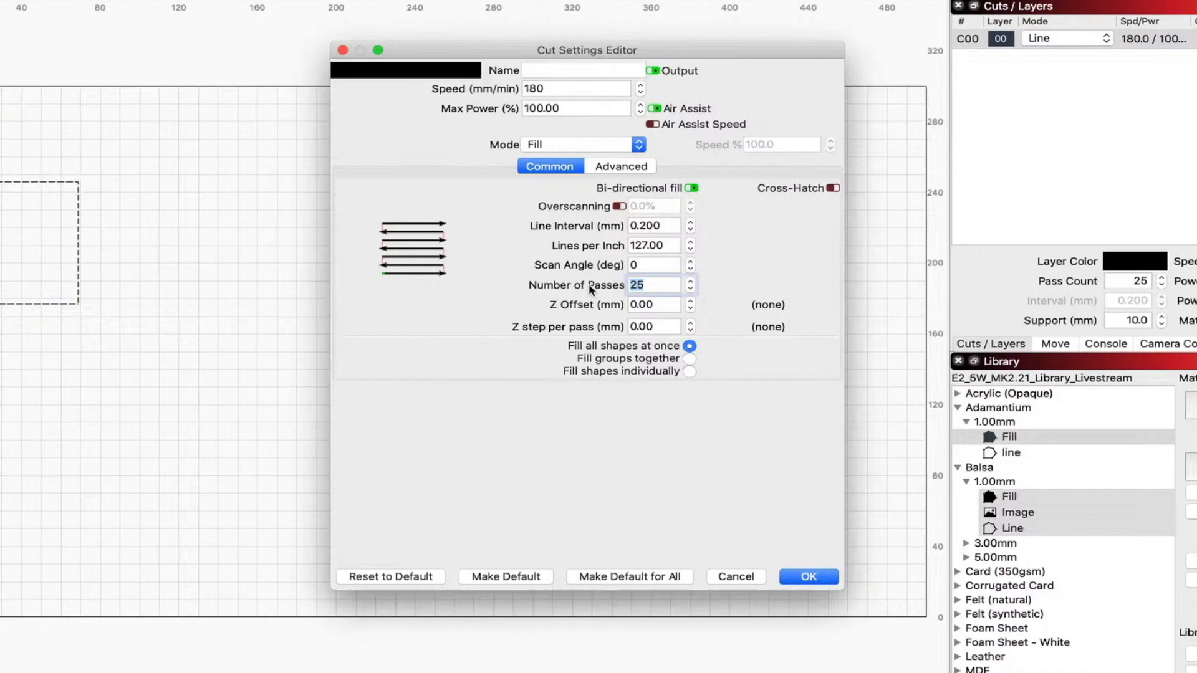
left_click(808, 576)
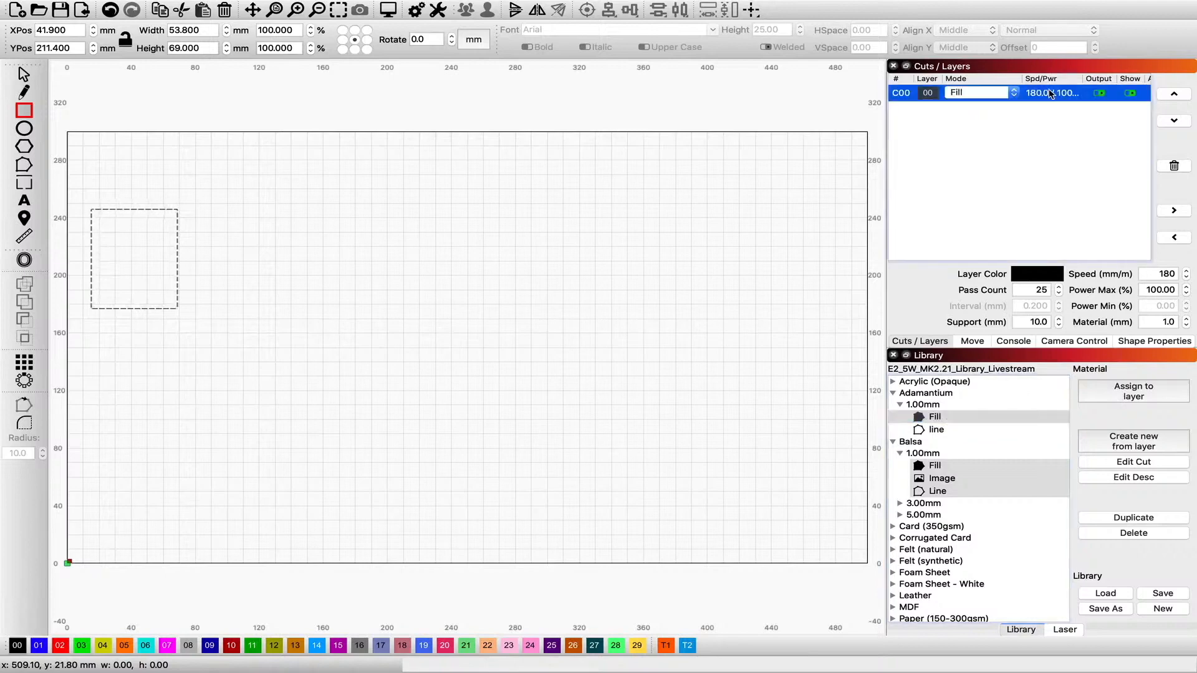
mouse_move(1067, 109)
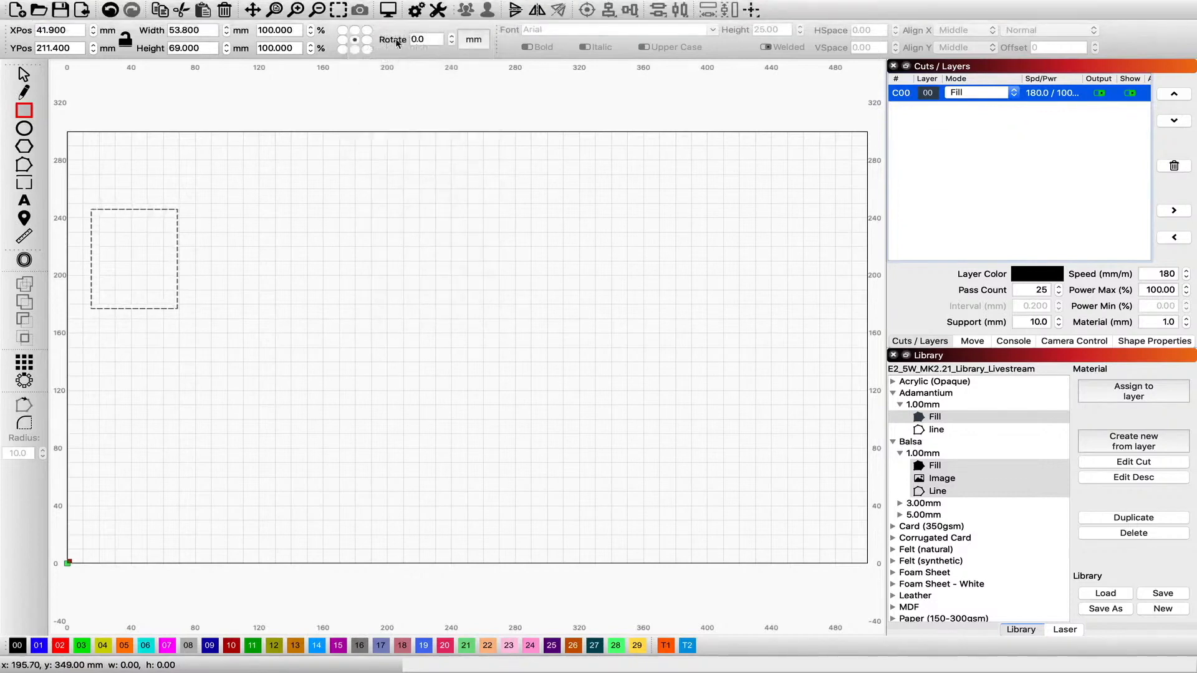
left_click(388, 10)
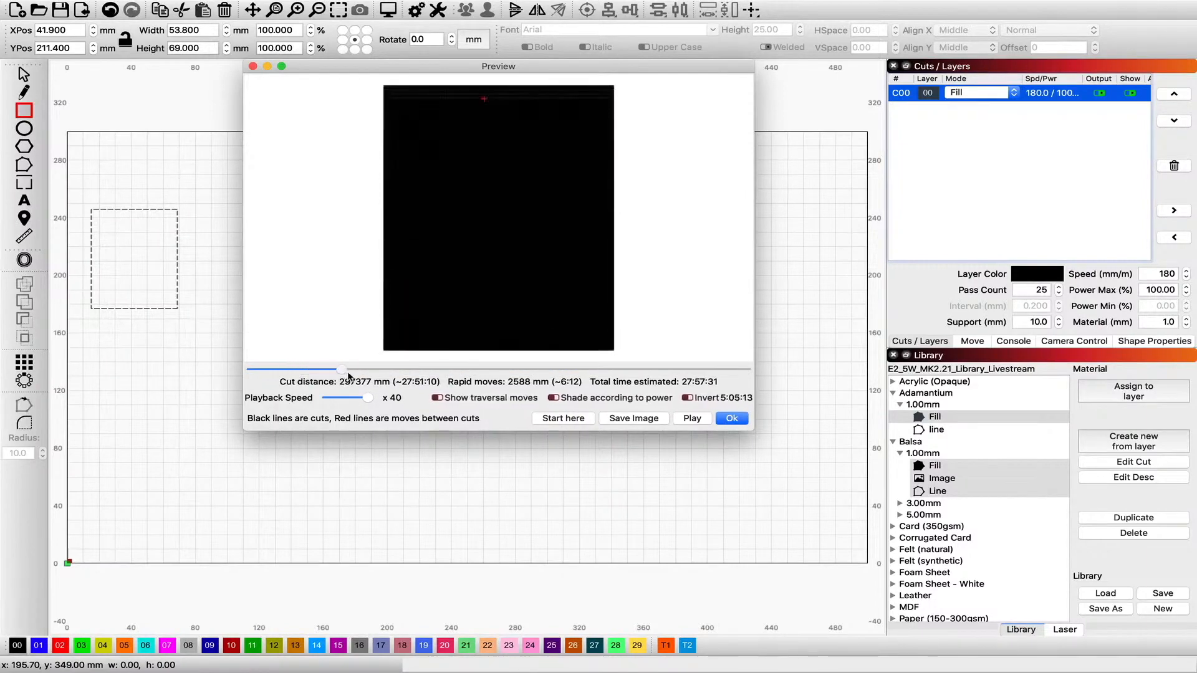
left_click(731, 418)
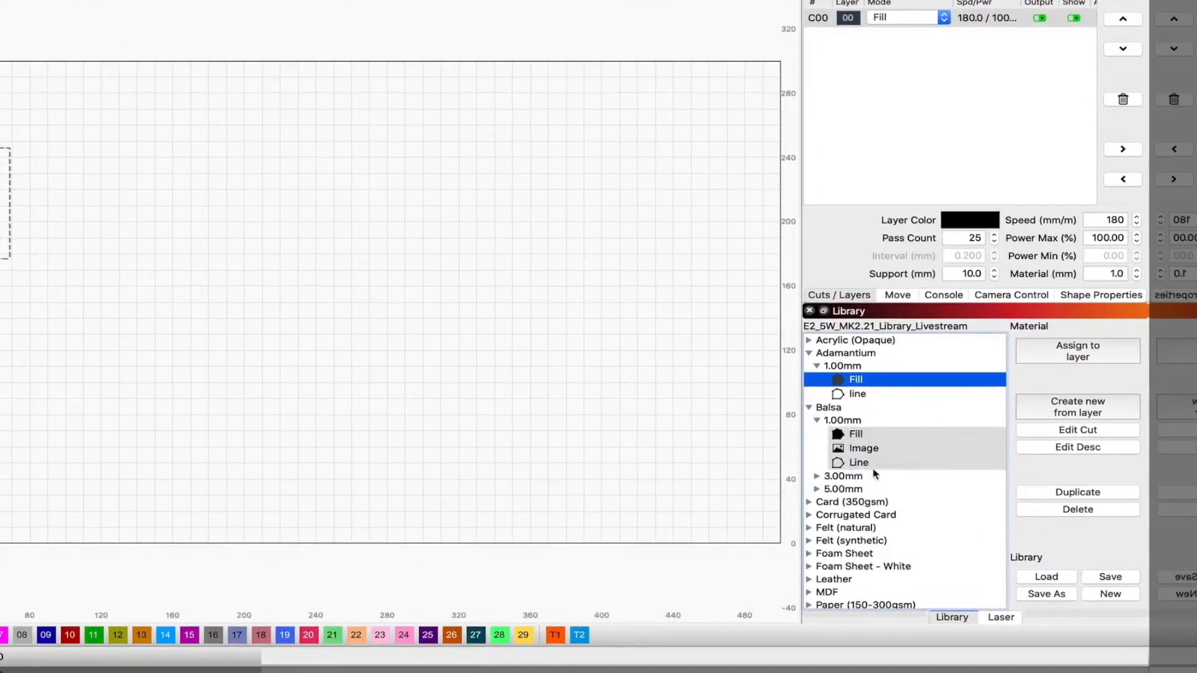
Copy the Balsa Image preset into the Adamantium material
left_click(863, 449)
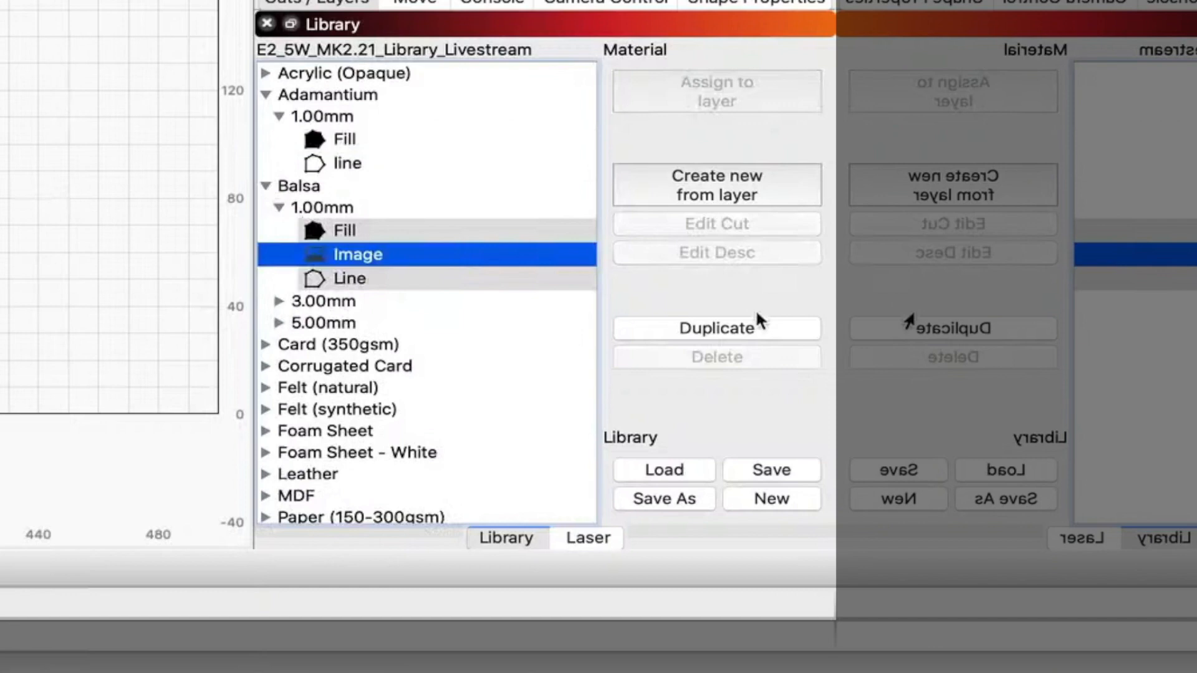
left_click(715, 328)
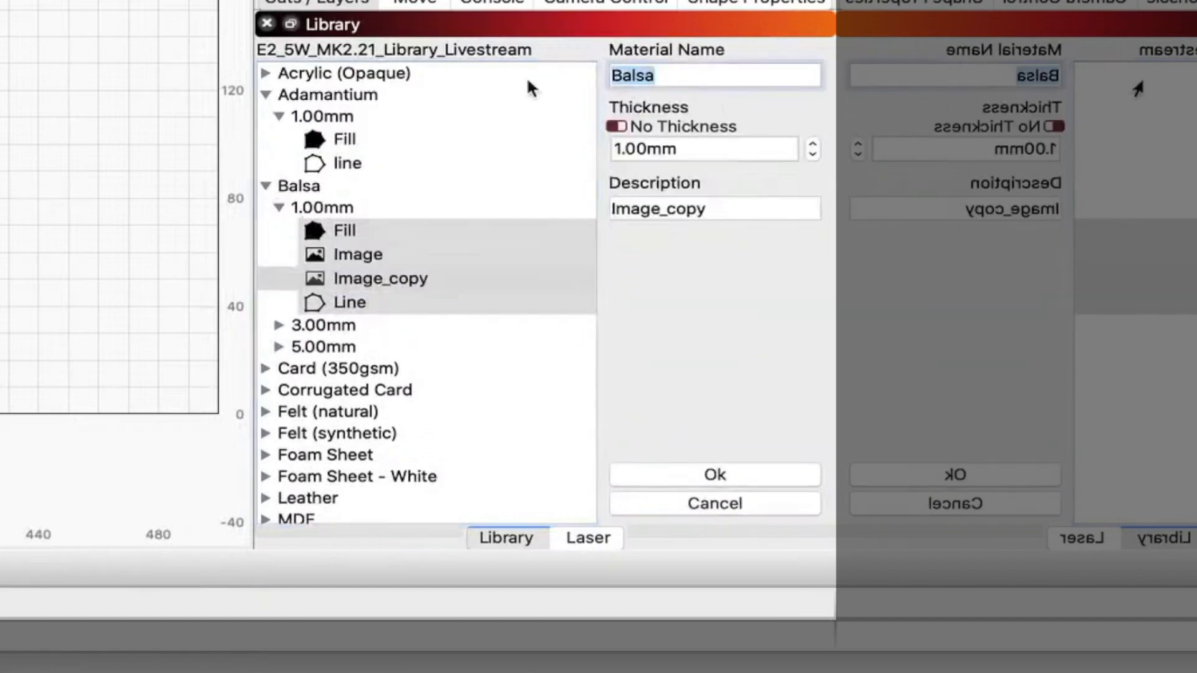
type("Adamantium")
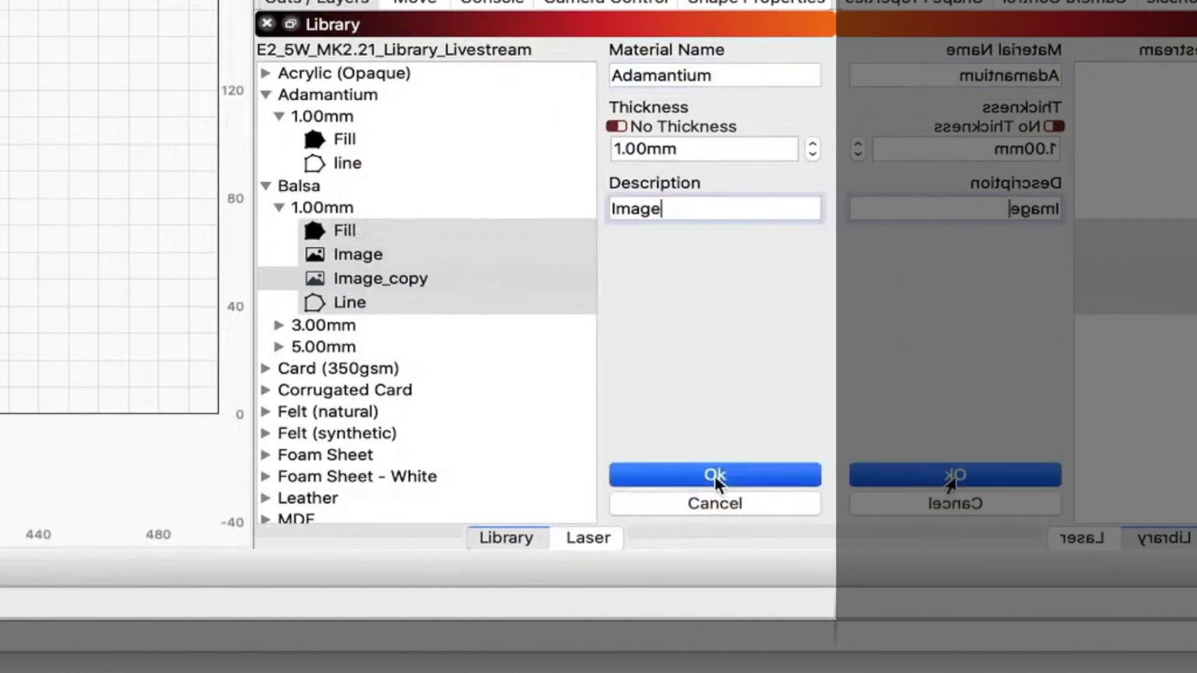
left_click(714, 474)
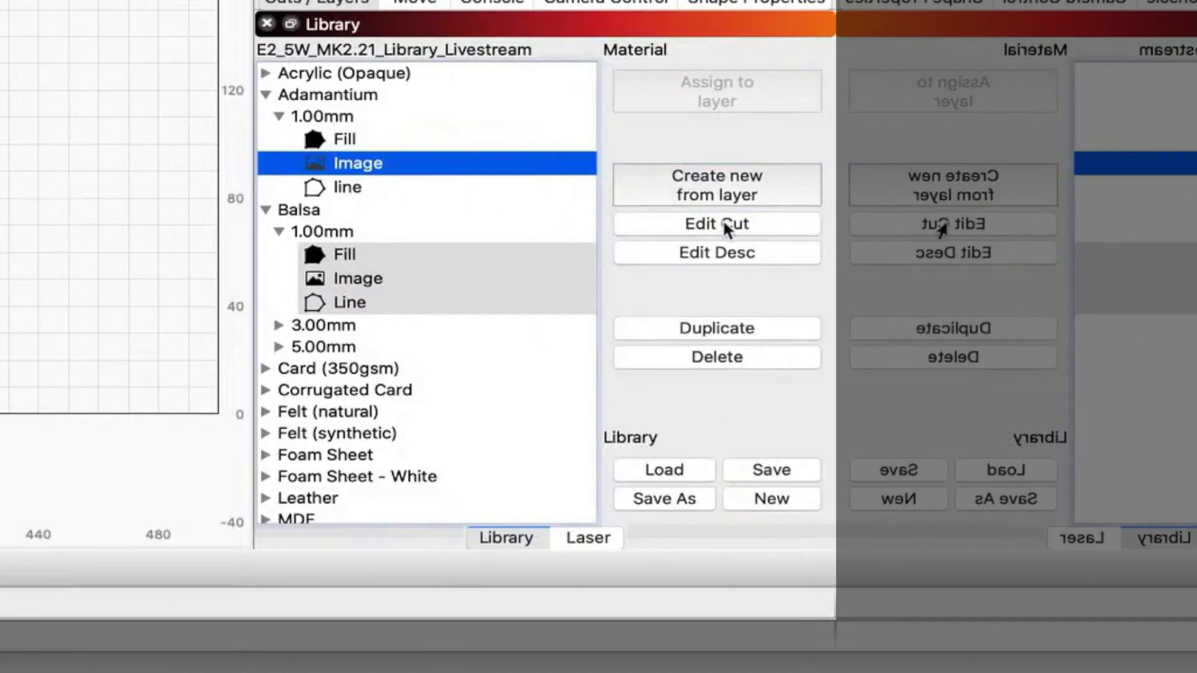
Set the Adamantium Image preset's cut settings to 180 speed and 21 passes
left_click(715, 223)
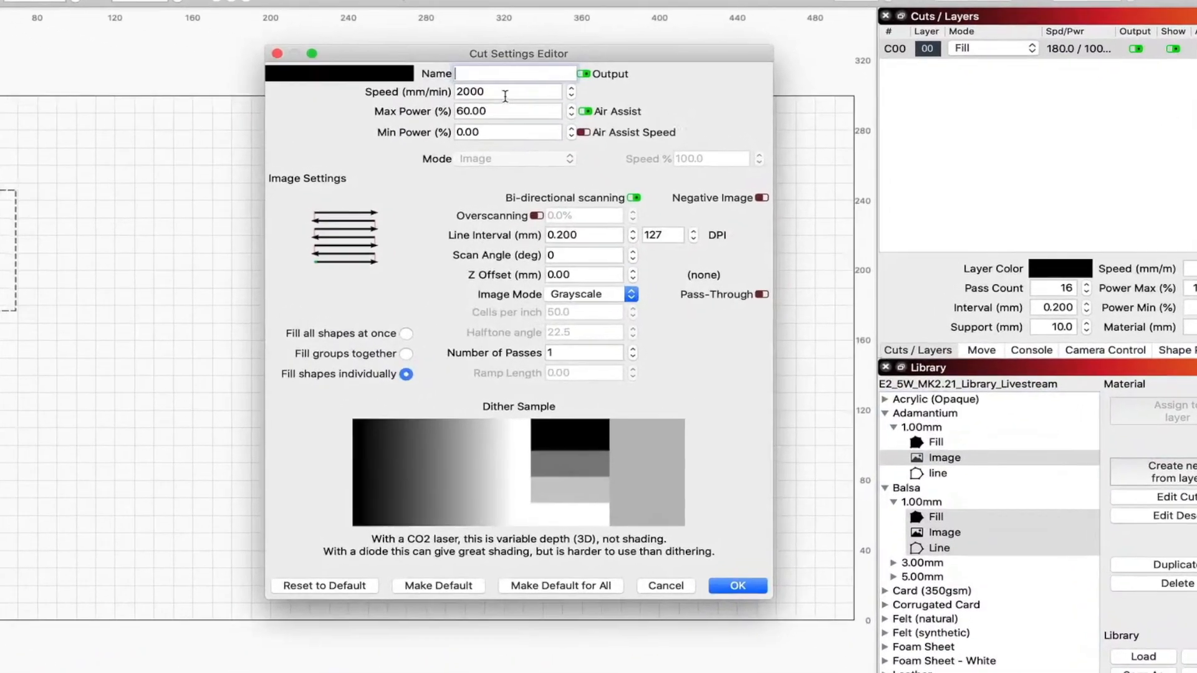
type("180")
left_click(509, 110)
type("100")
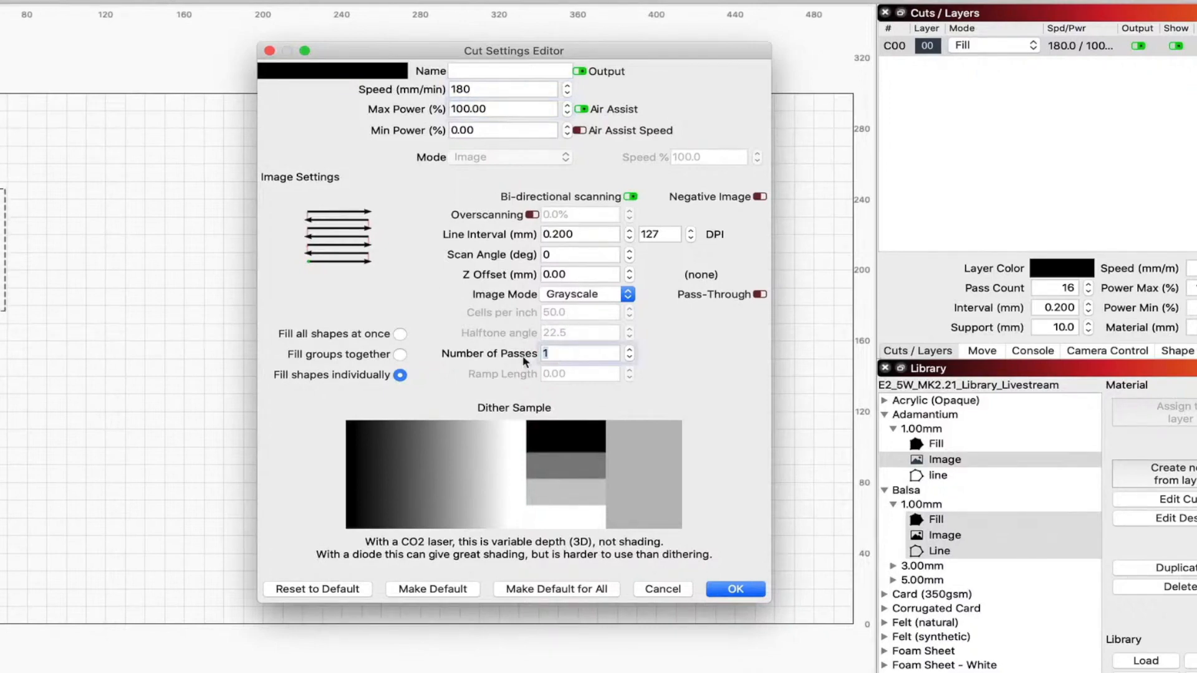
type("21")
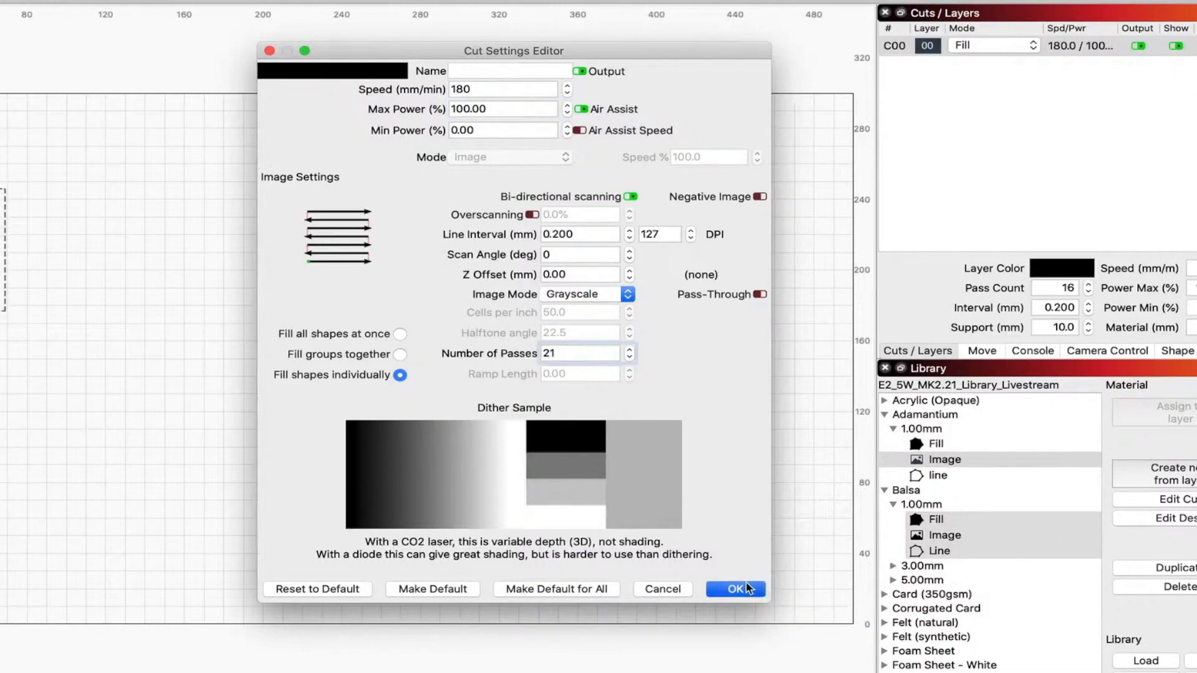
left_click(734, 589)
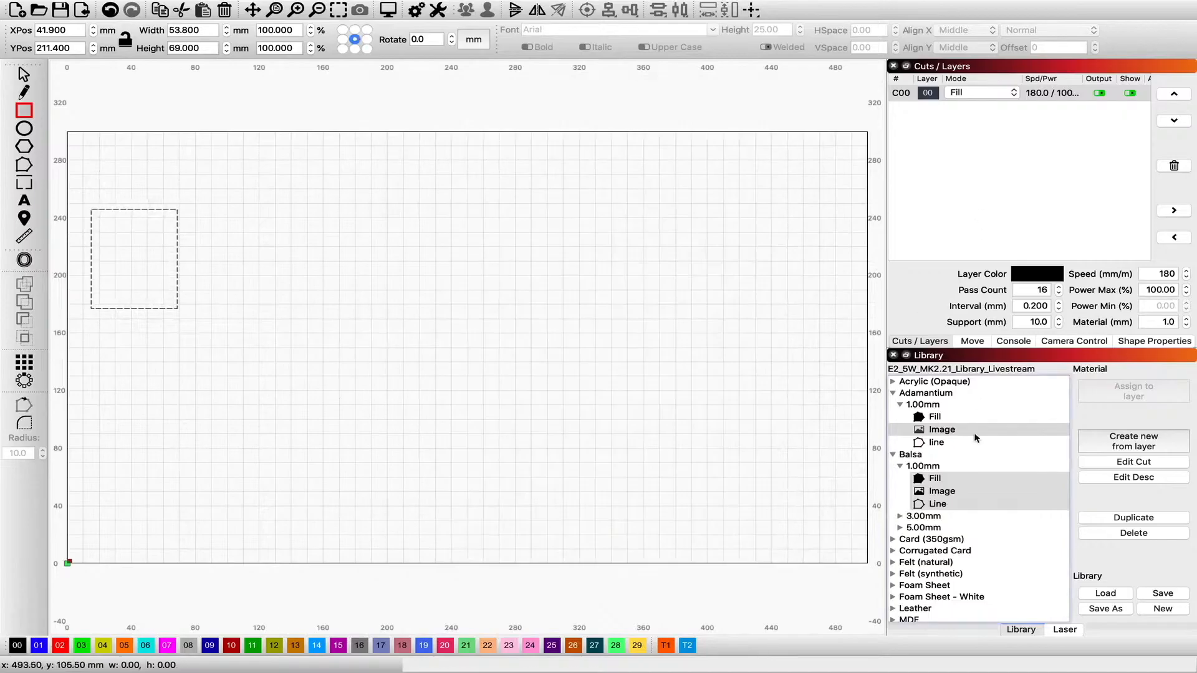
Collapse the Balsa branch and open the Art Library panel from the Window menu
left_click(942, 429)
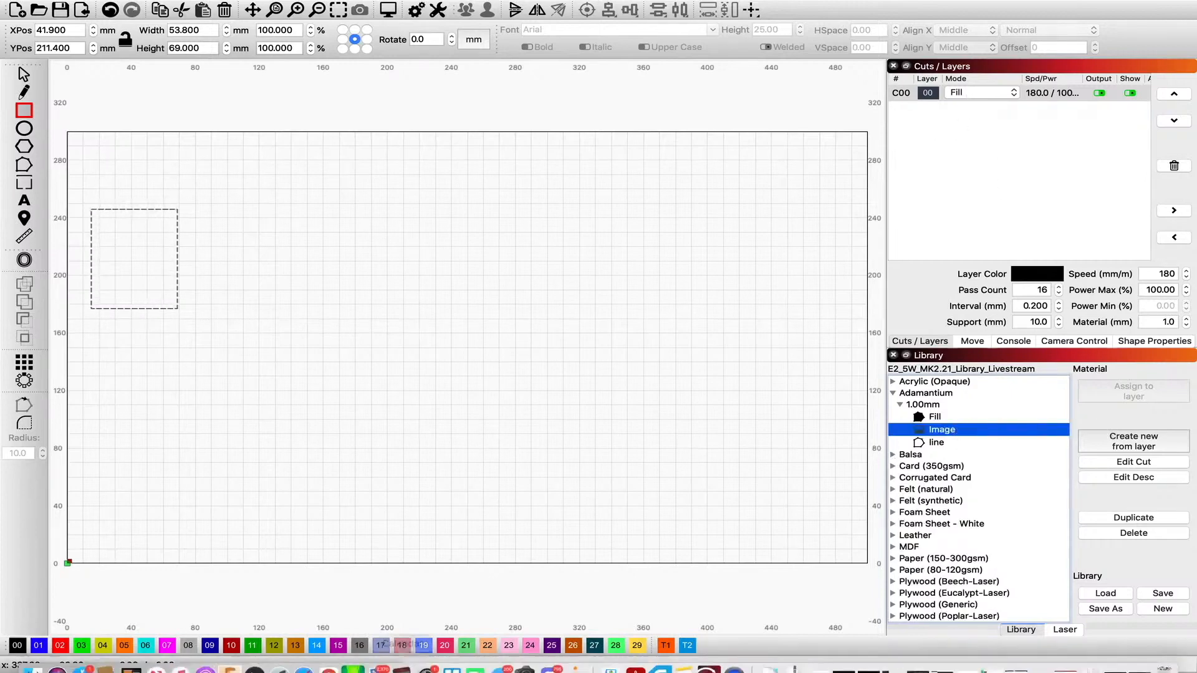
mouse_move(233, 286)
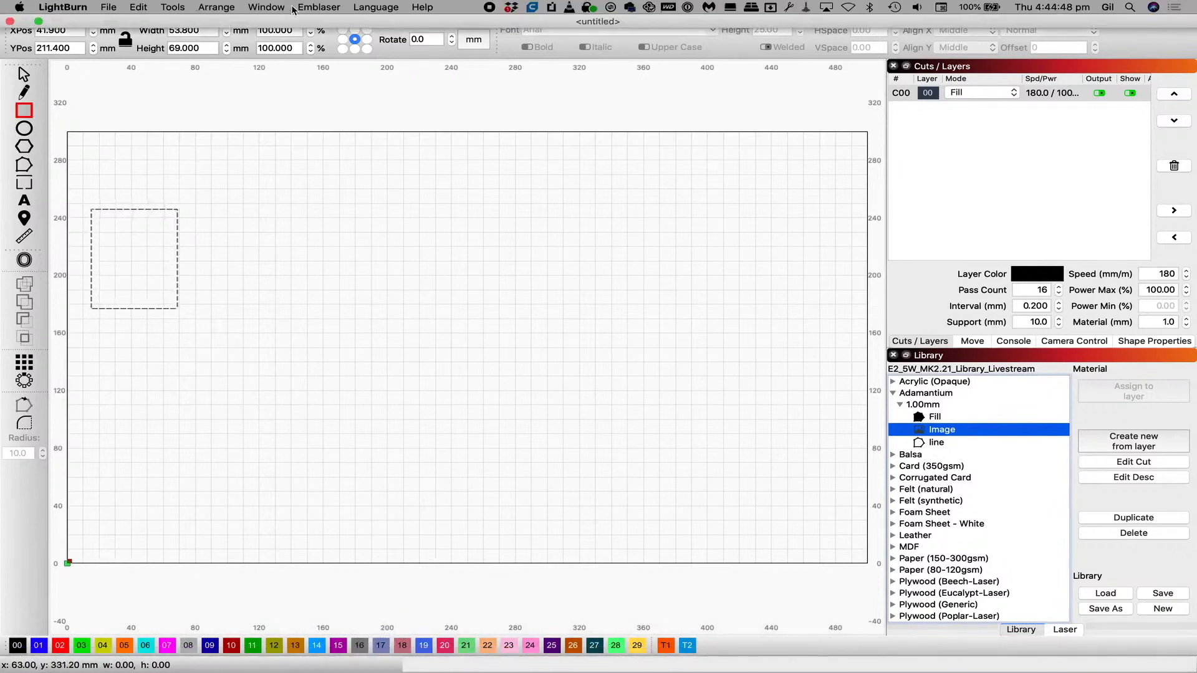
left_click(108, 7)
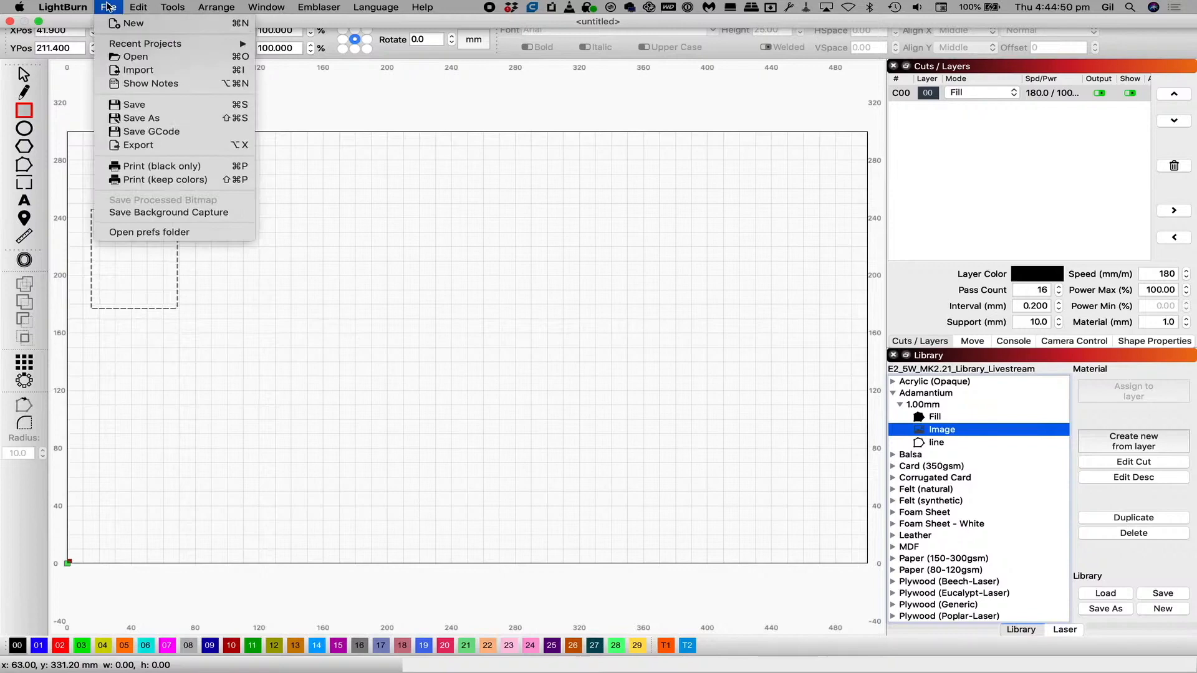
left_click(137, 6)
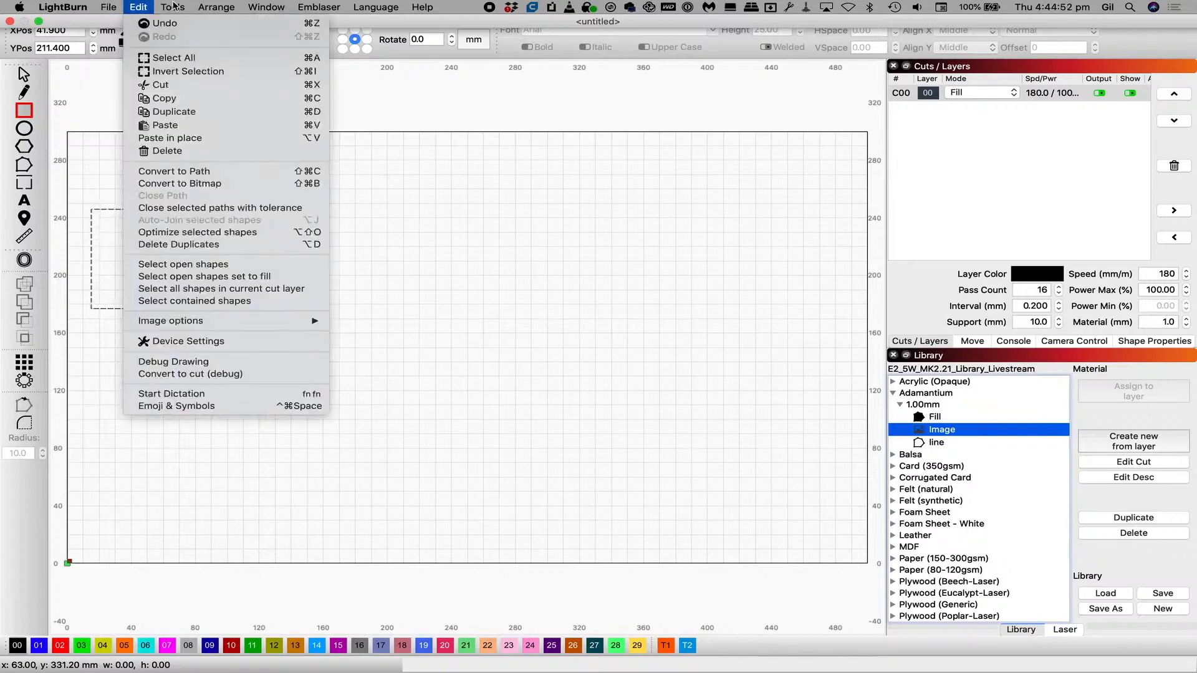
left_click(266, 6)
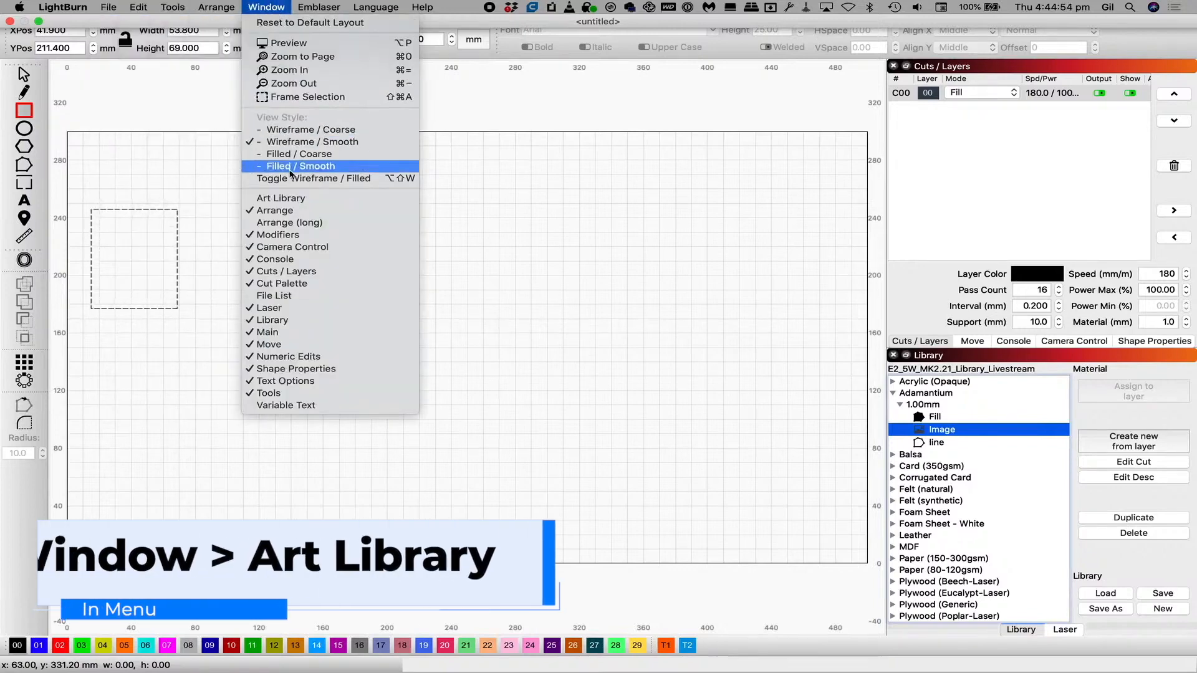
left_click(280, 198)
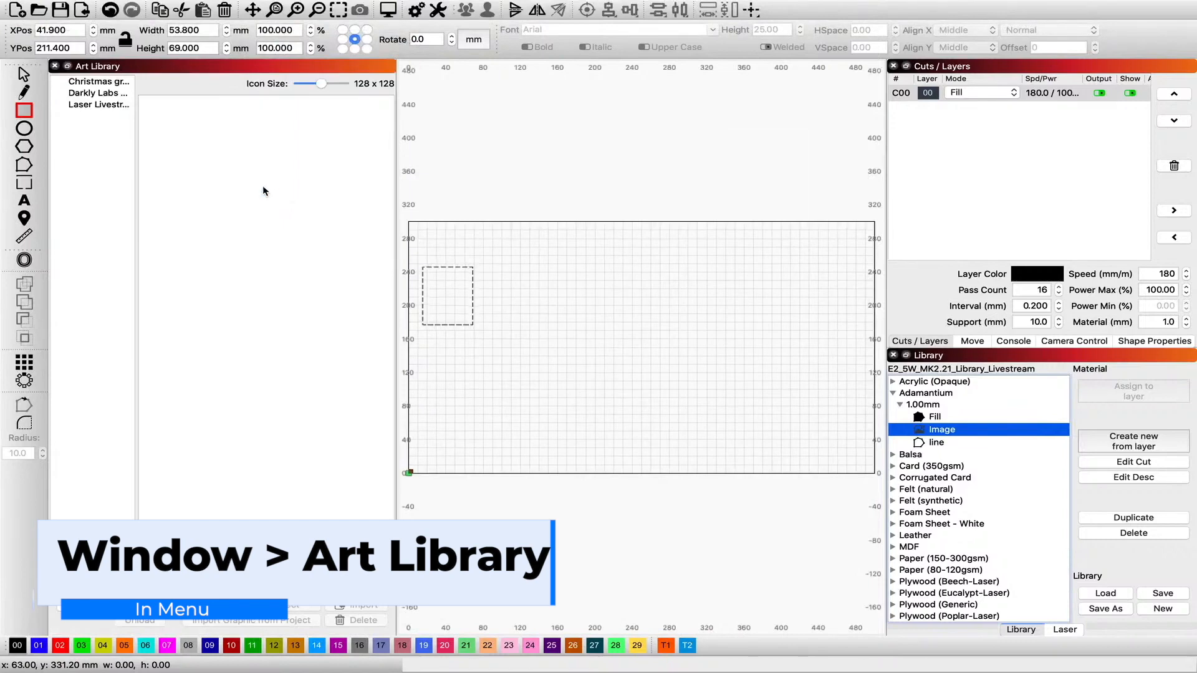
Place the Hall of Fame logo from an art collection inside the upper-left square
left_click(98, 92)
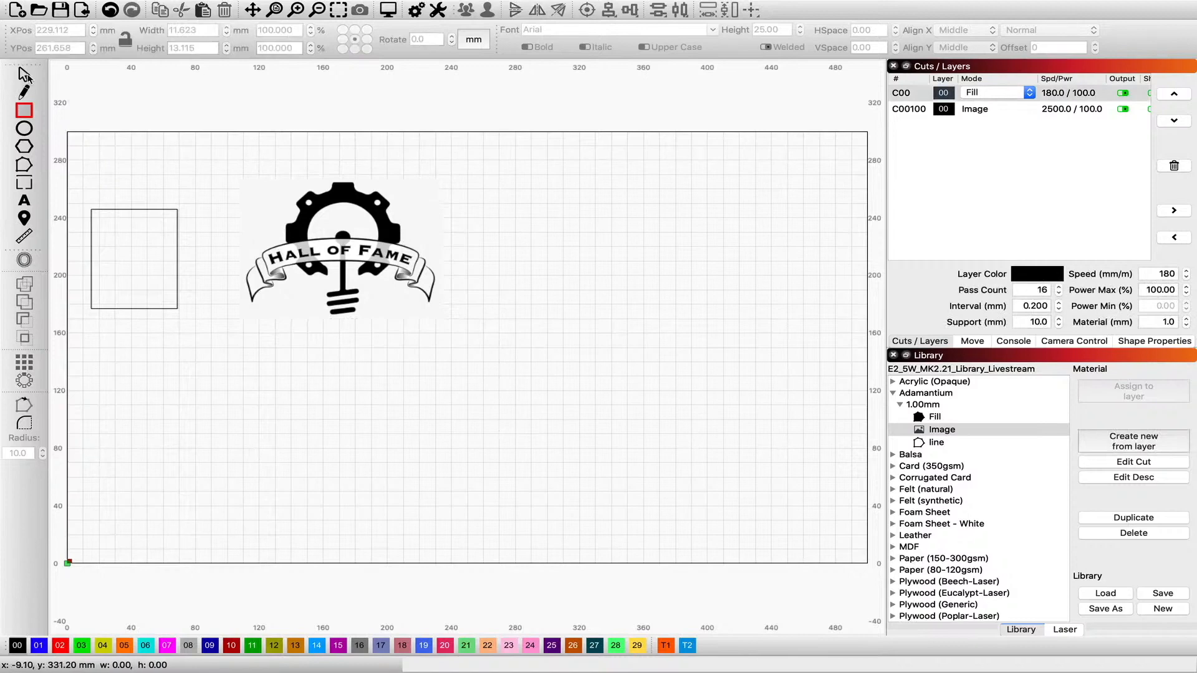
left_click(340, 244)
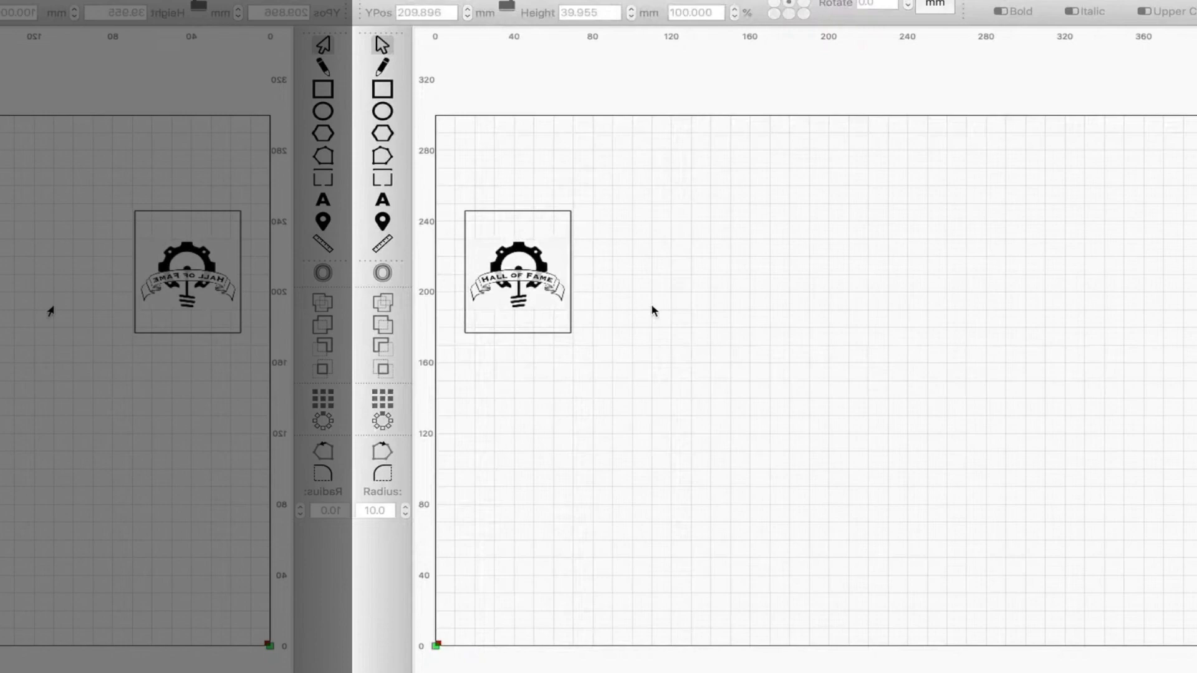
left_click(517, 273)
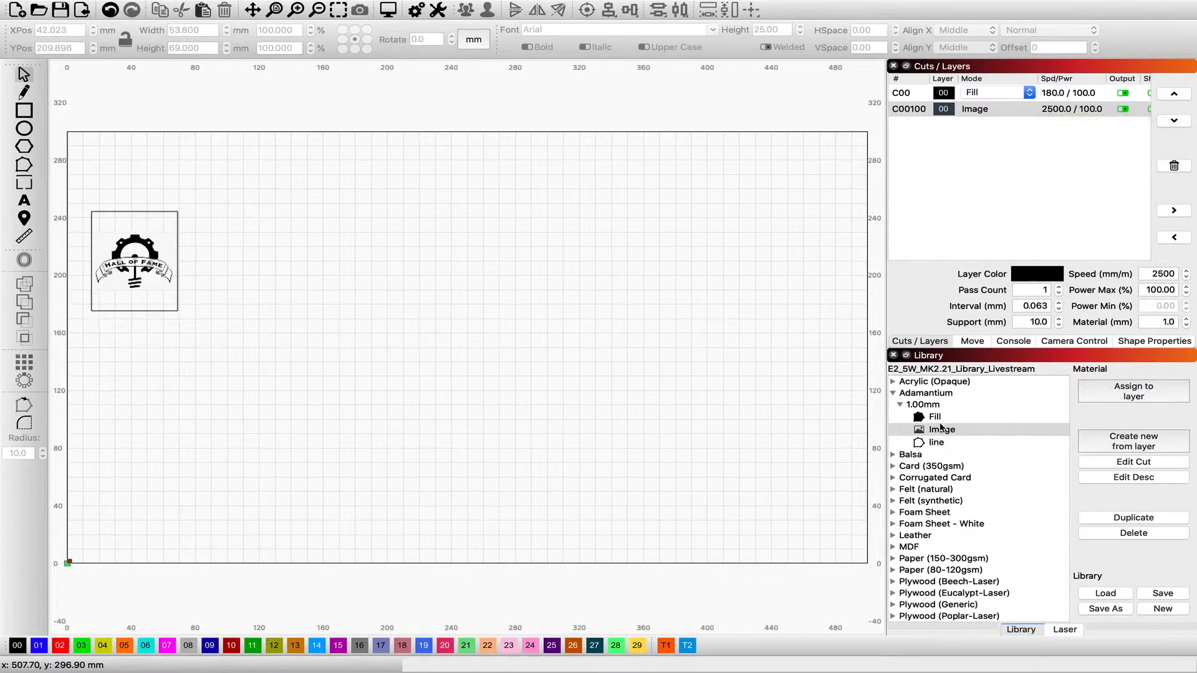
Assign the Adamantium 1.00mm Image preset to the logo's layer and preview the job
left_click(941, 429)
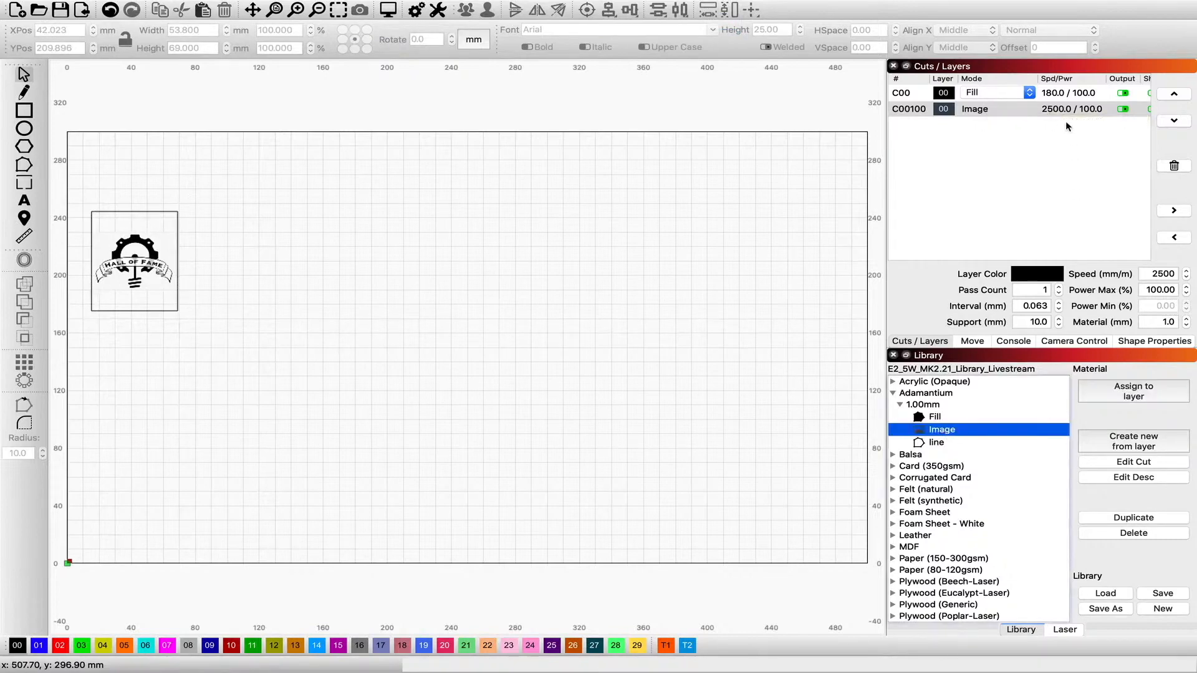
left_click(977, 108)
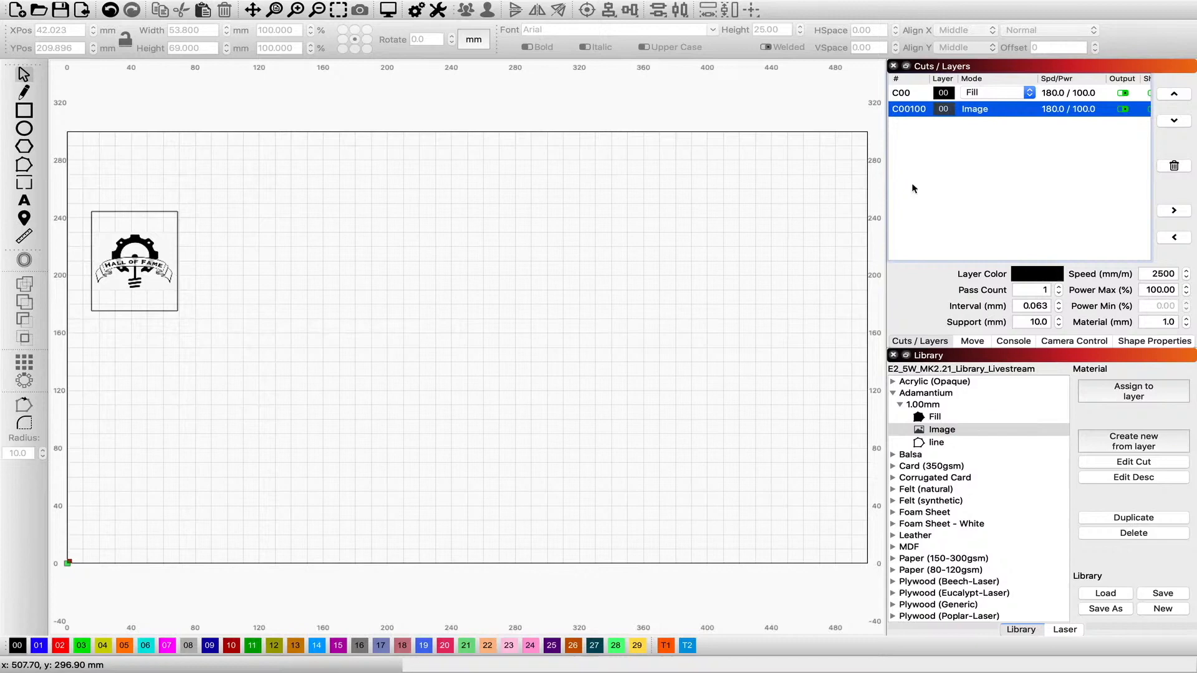
left_click(388, 10)
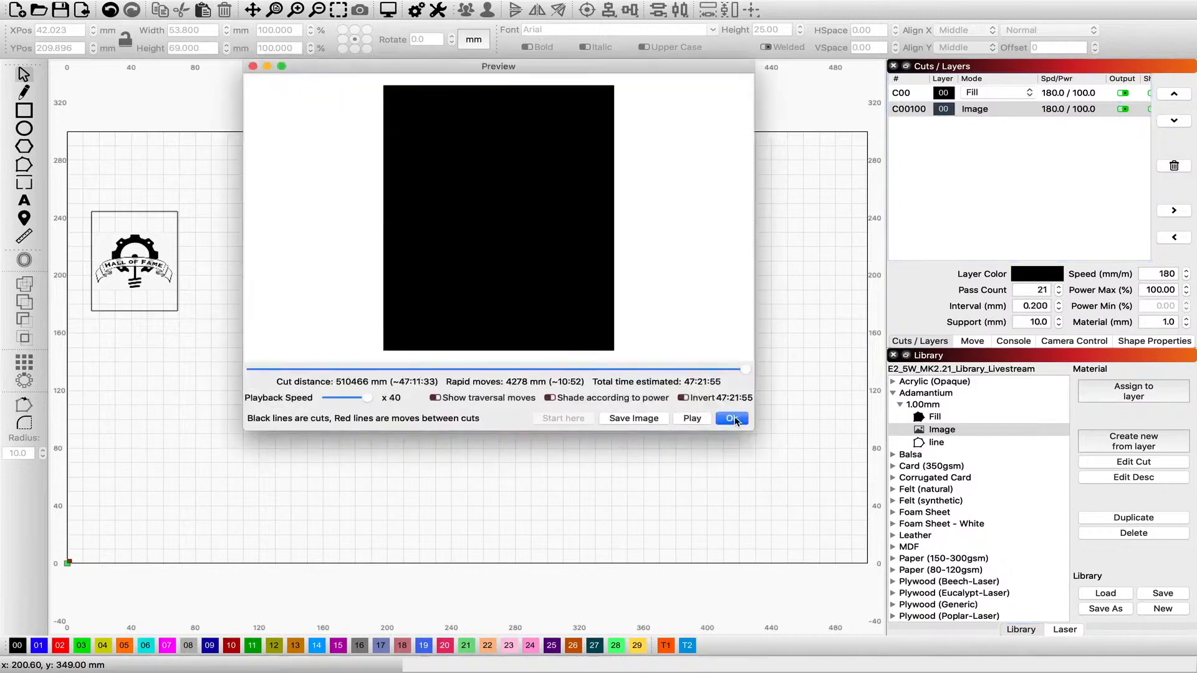
left_click(731, 419)
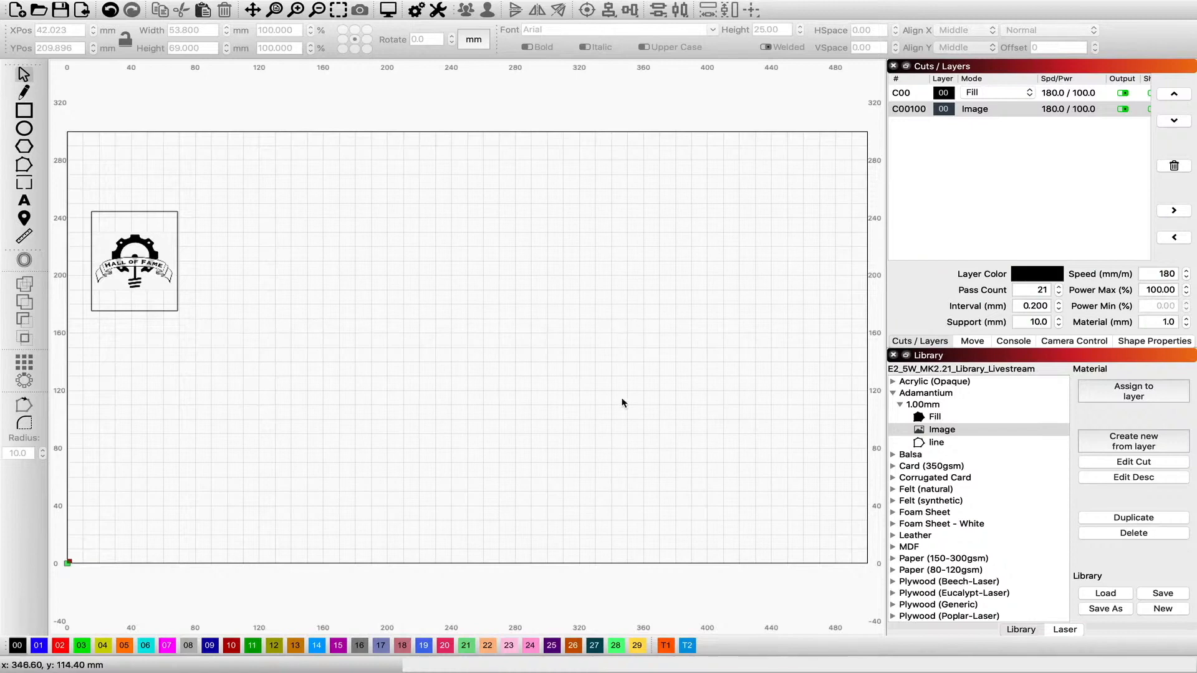
mouse_move(183, 337)
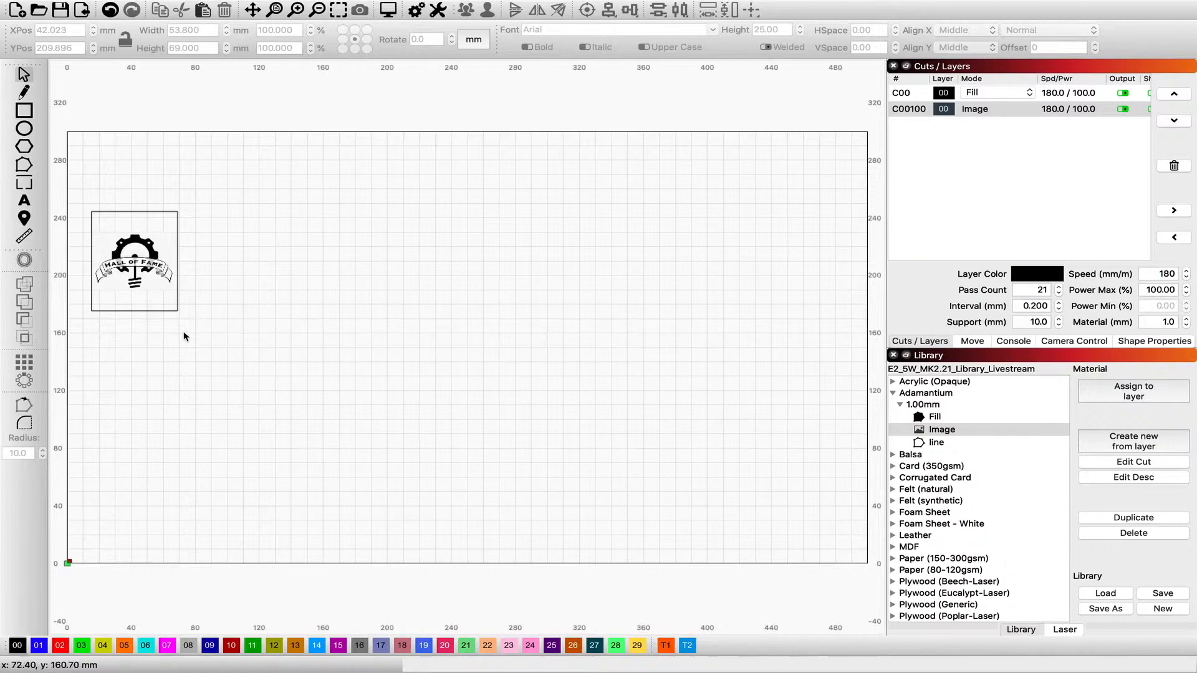
left_click(133, 262)
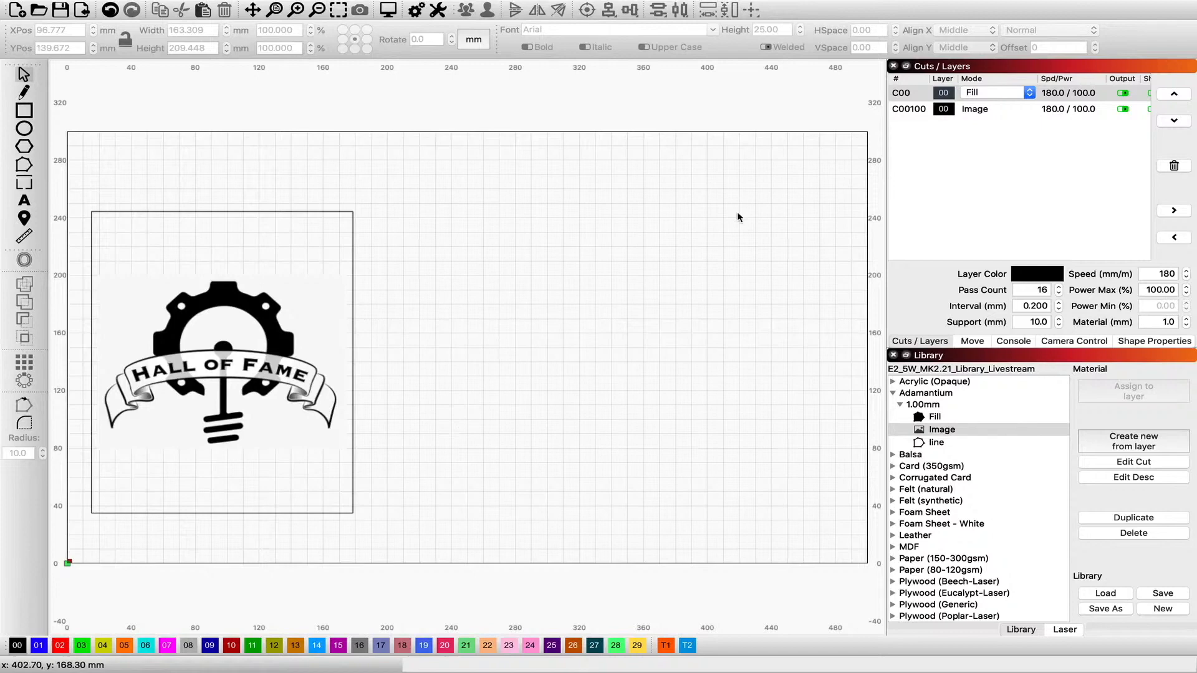
Collapse Adamantium and save the material library as a new file ending 'Adamantium work'
left_click(901, 393)
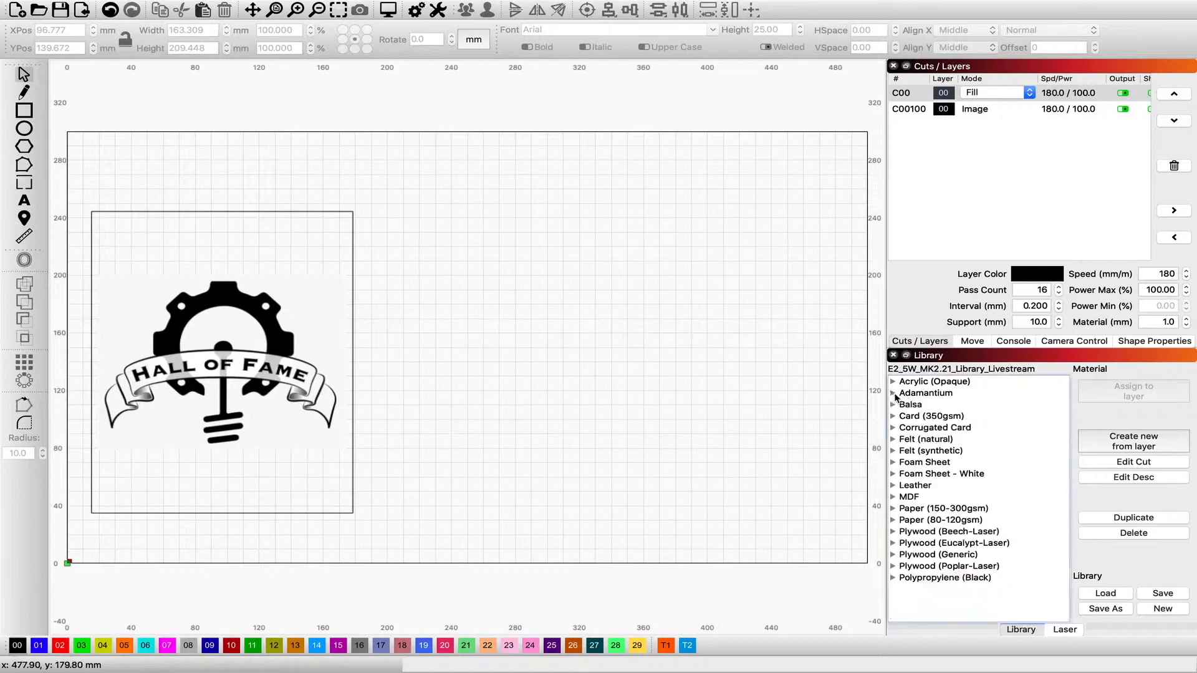
mouse_move(1047, 509)
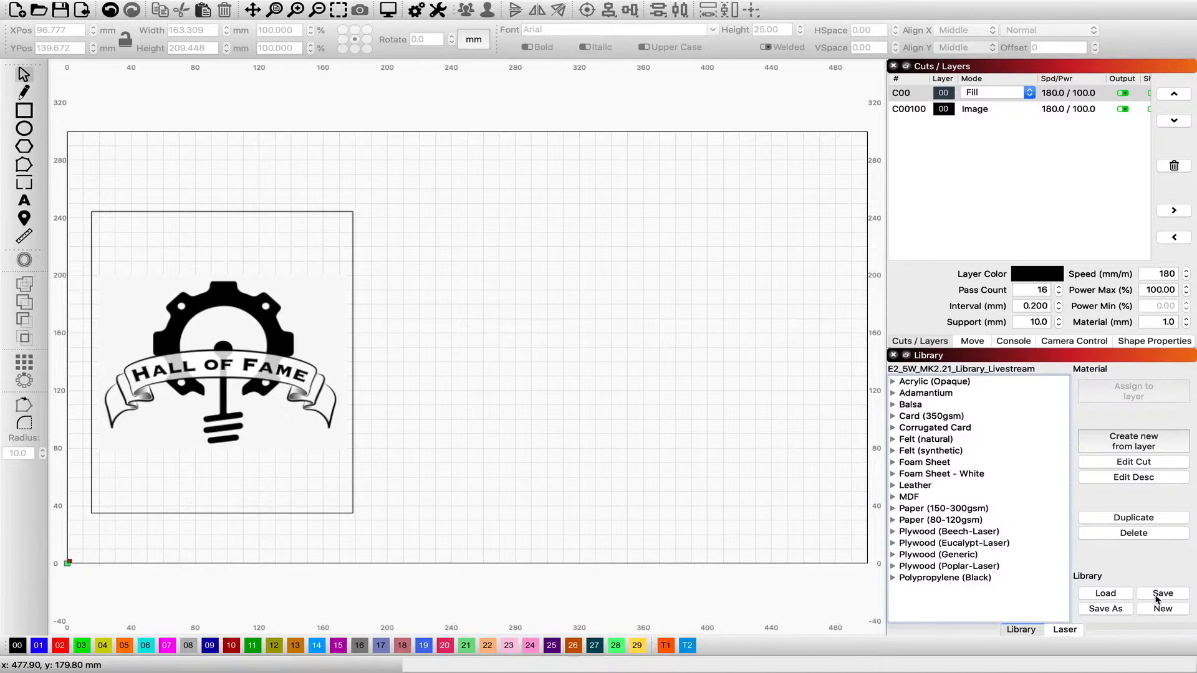
left_click(1105, 609)
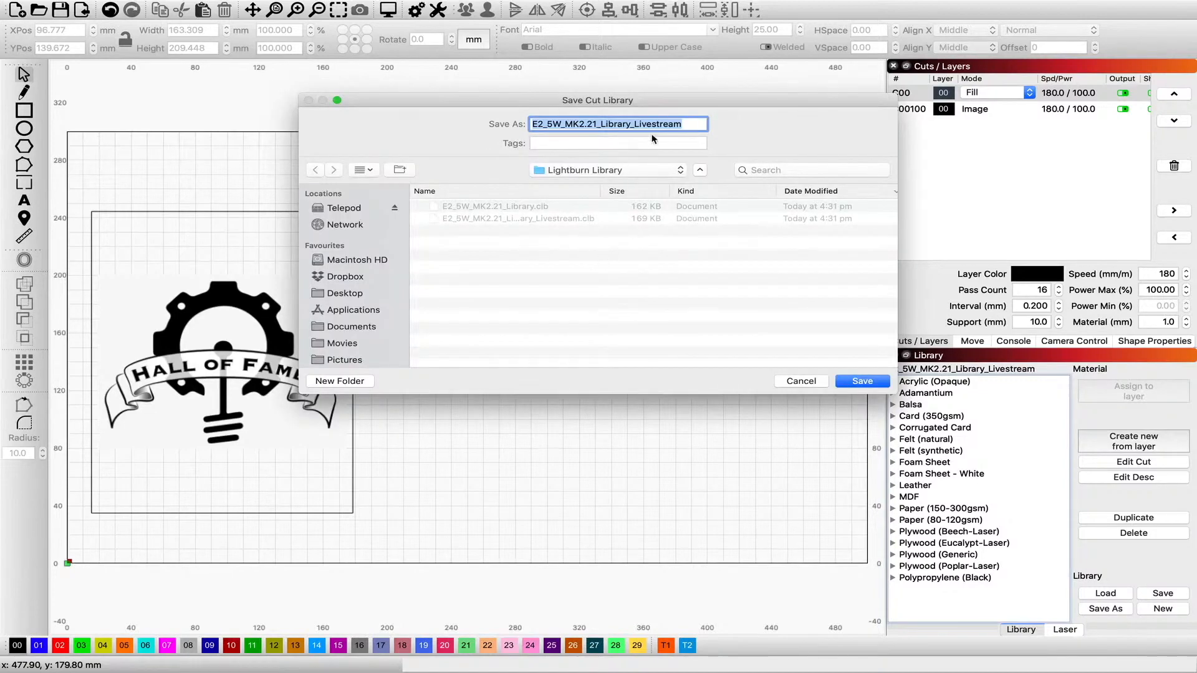
key("BackSpace")
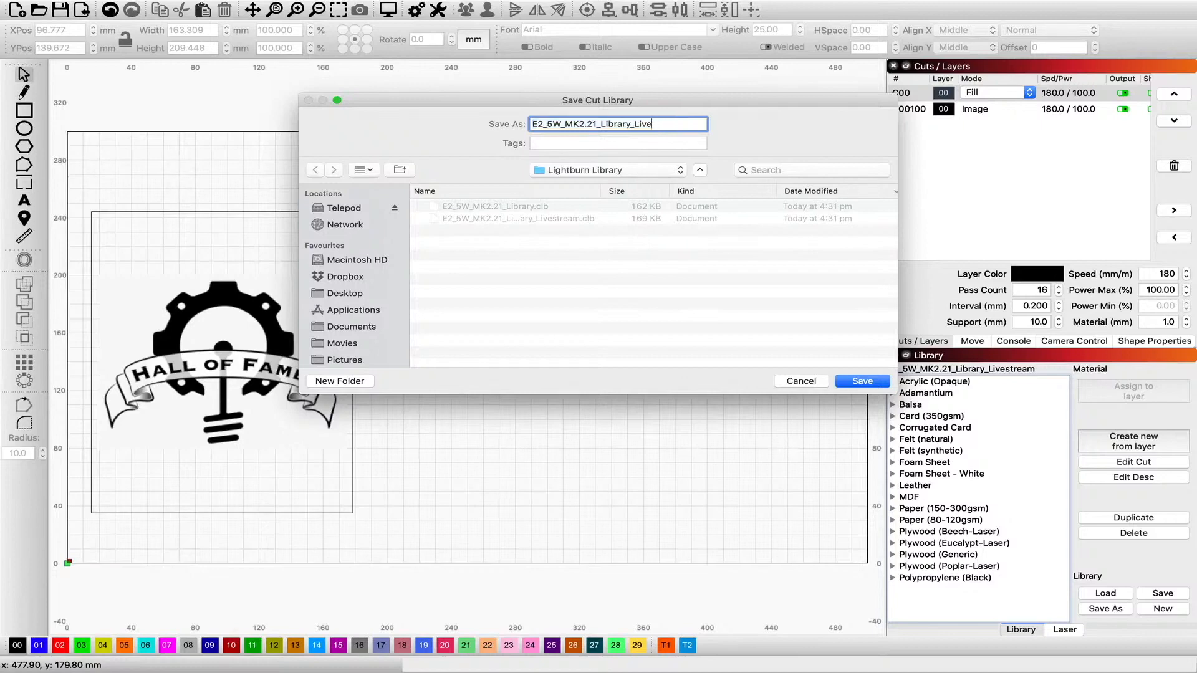
type("Adamantium")
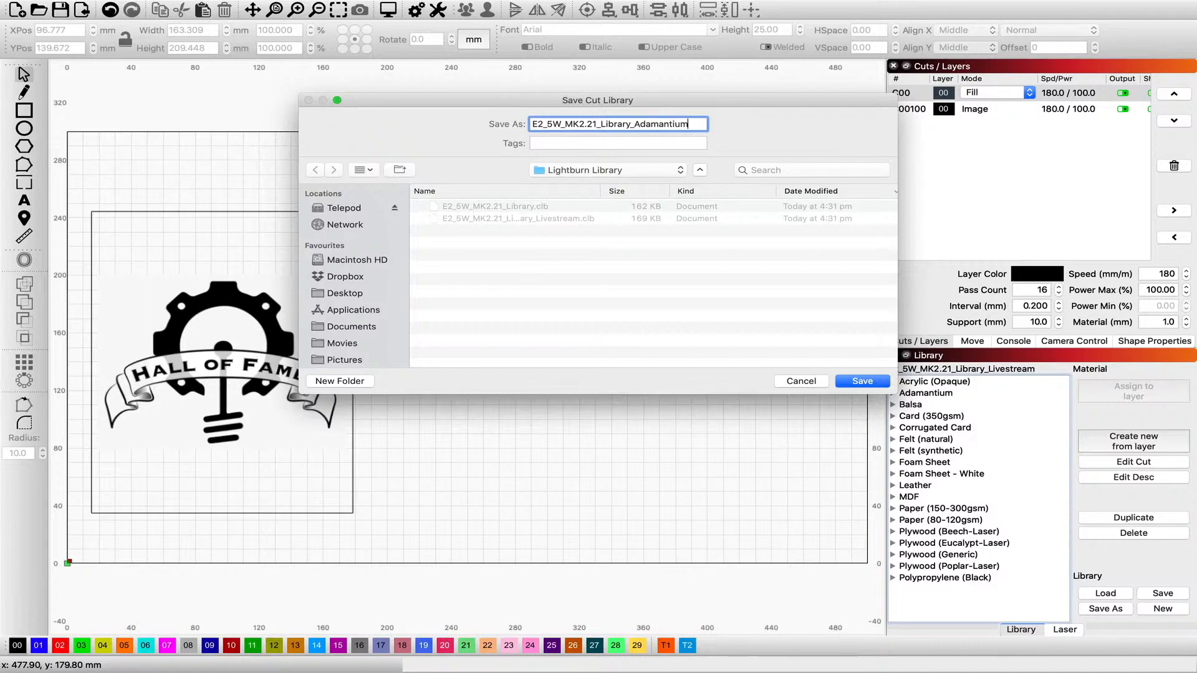
type("work")
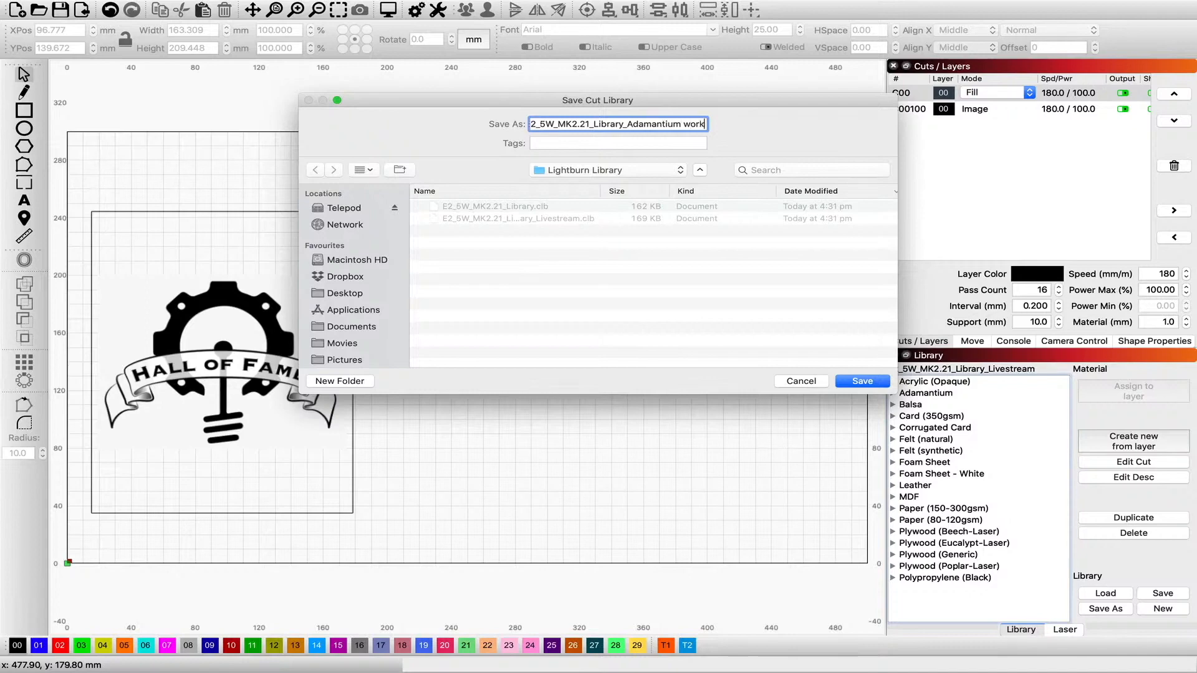
left_click(862, 381)
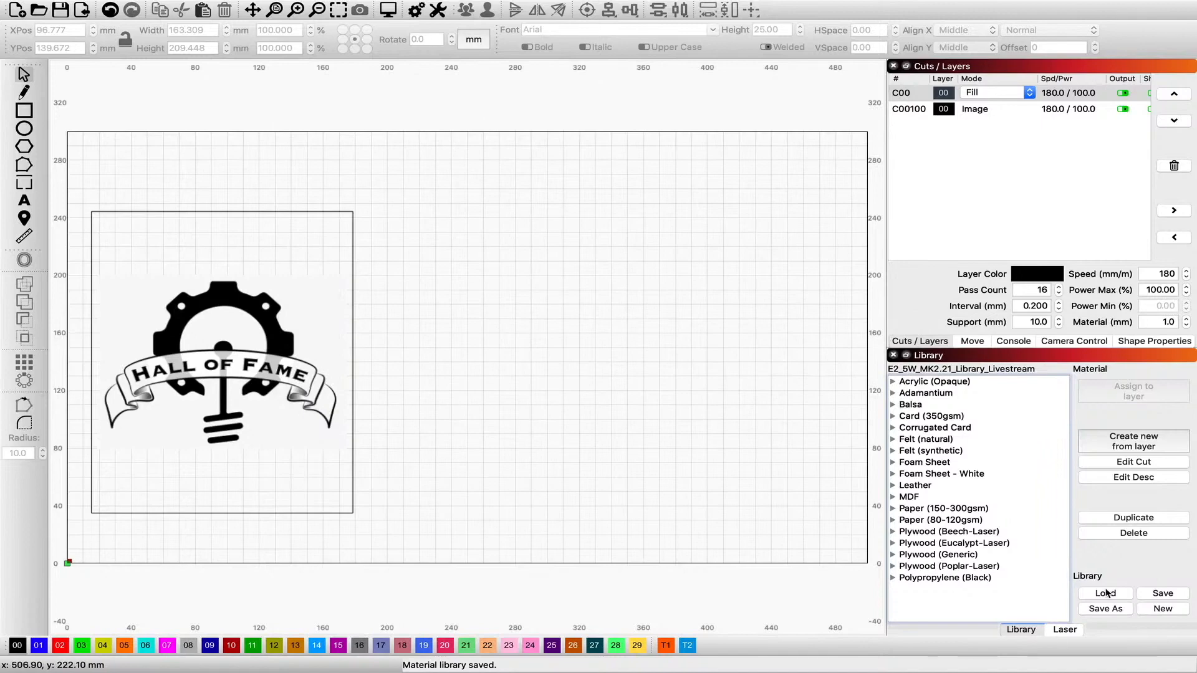
Browse for the Adamantium work library file and load it
left_click(1103, 593)
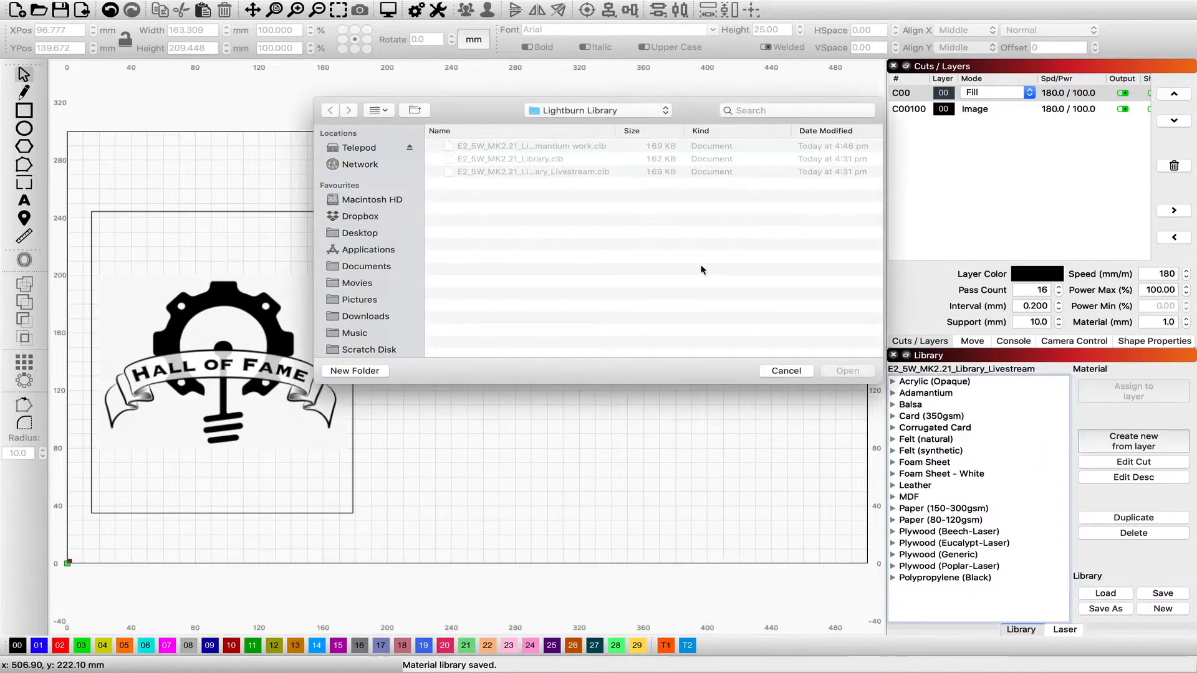
left_click(532, 146)
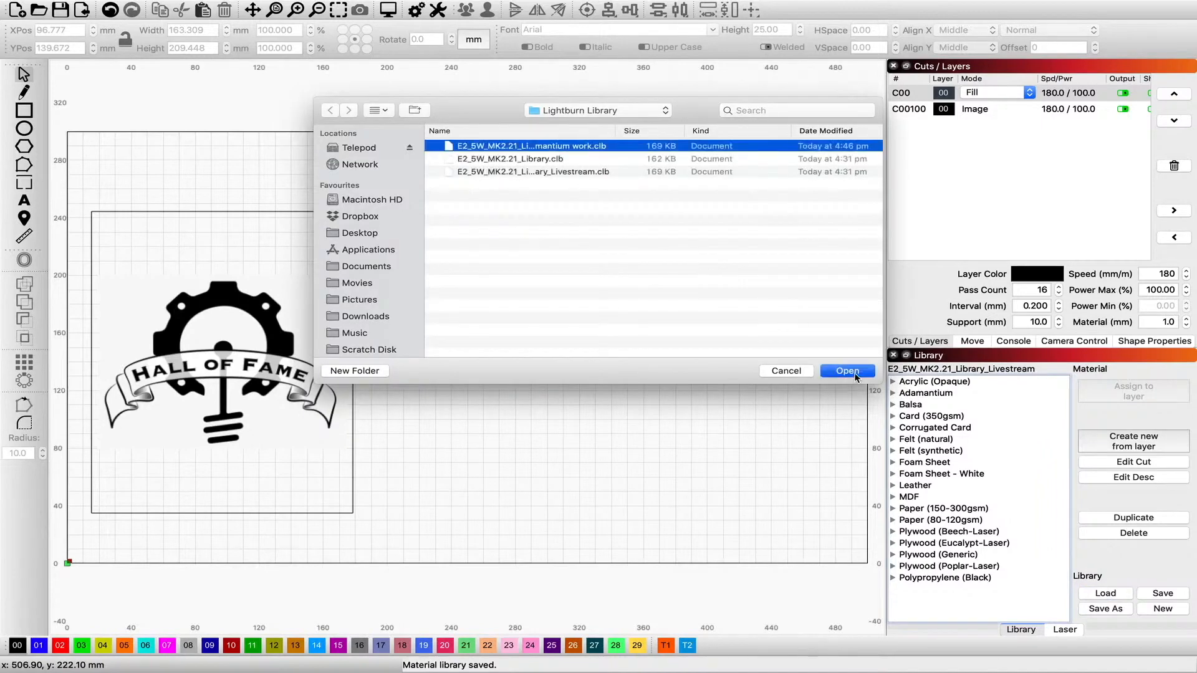
left_click(847, 372)
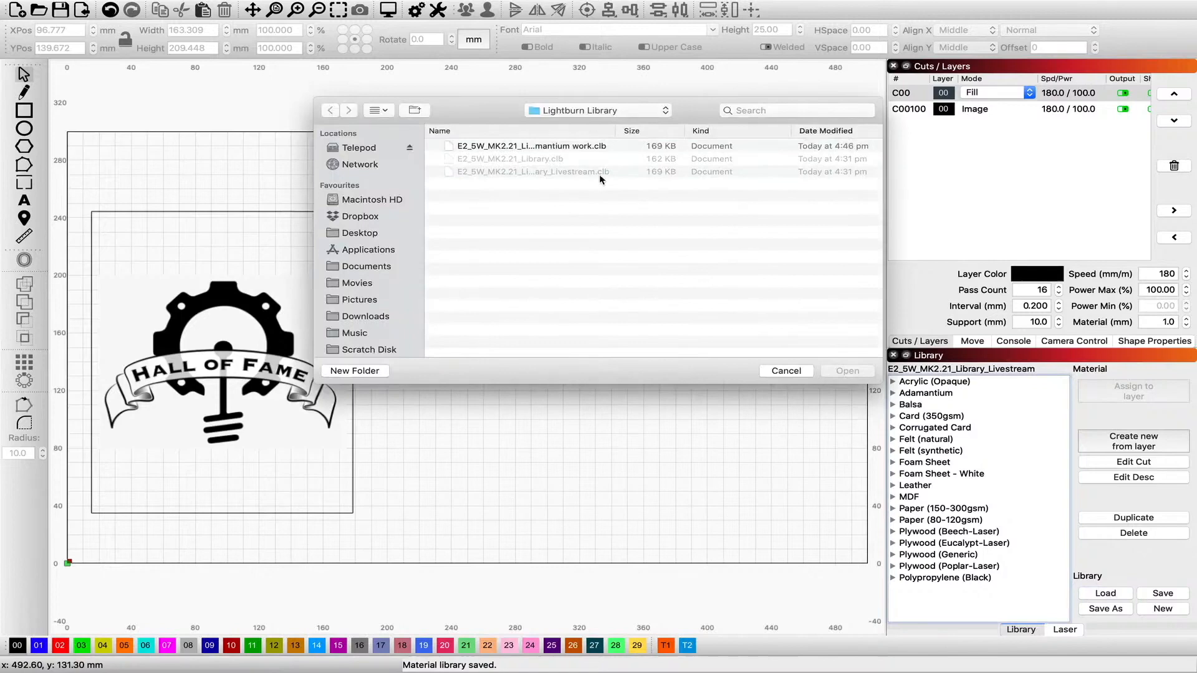
left_click(785, 371)
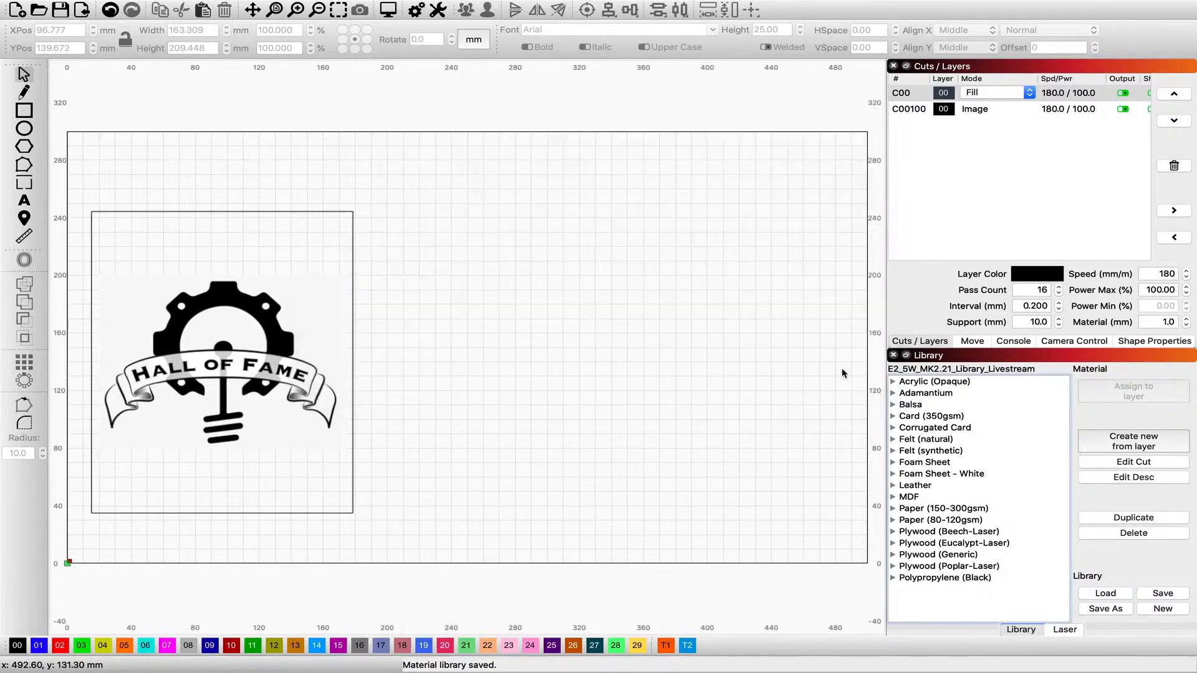
mouse_move(1126, 572)
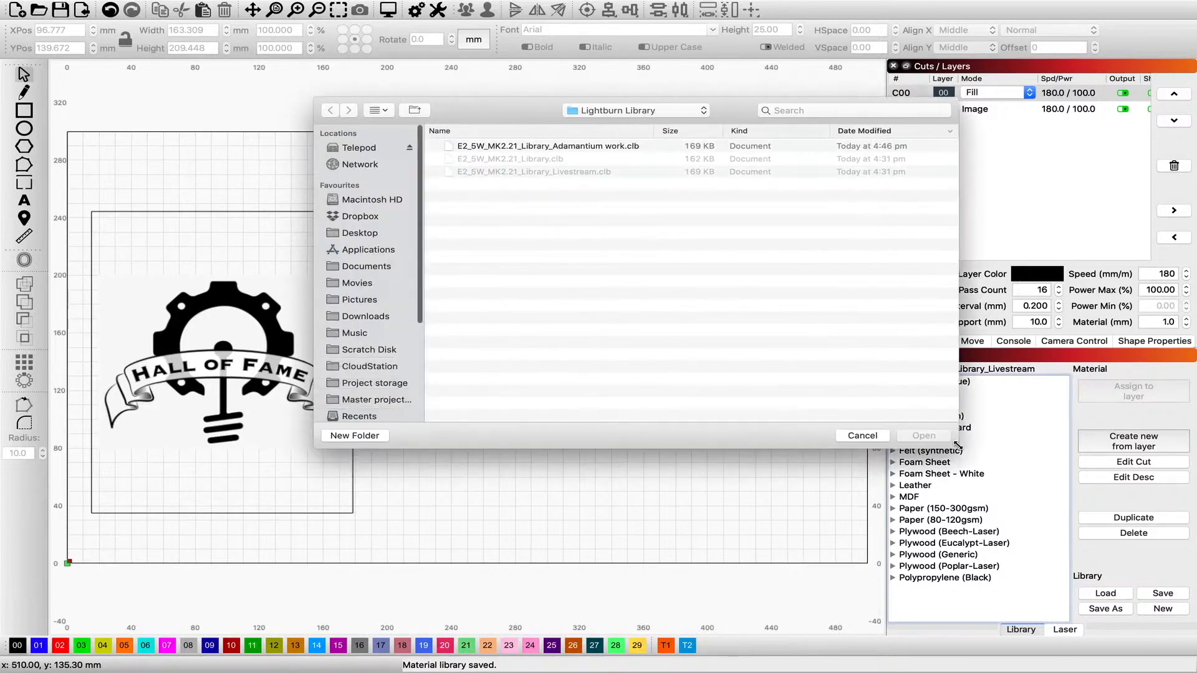
Reload the Adamantium work library and begin saving it under a new name
left_click(549, 146)
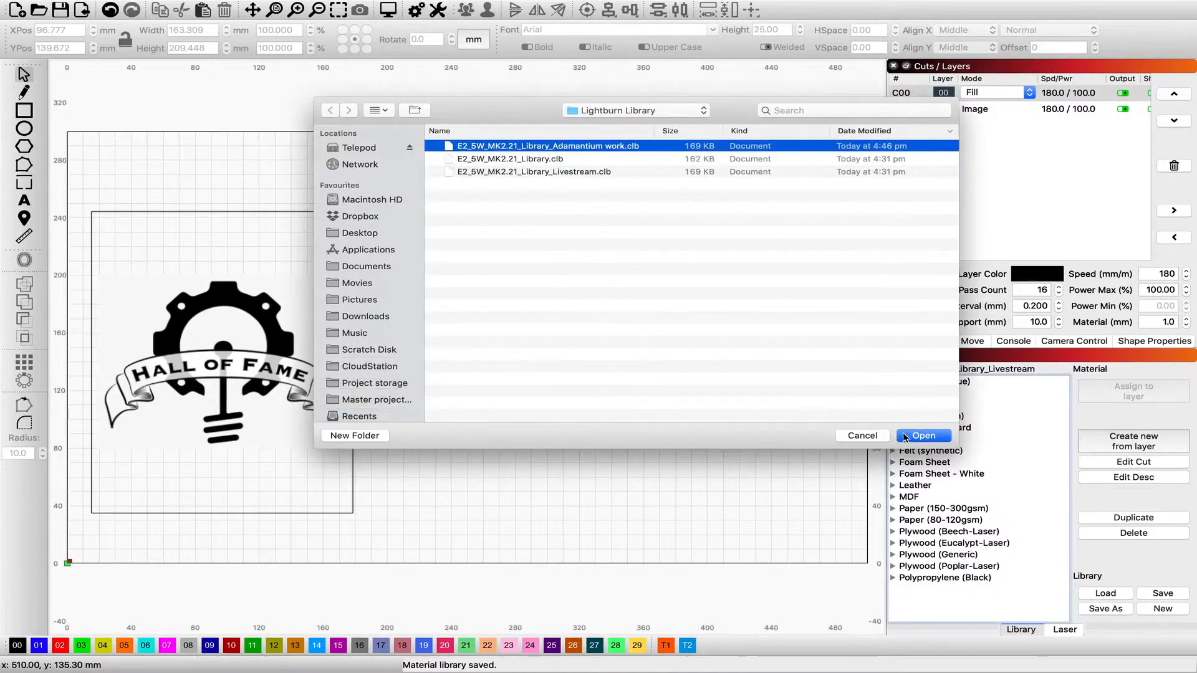
left_click(923, 435)
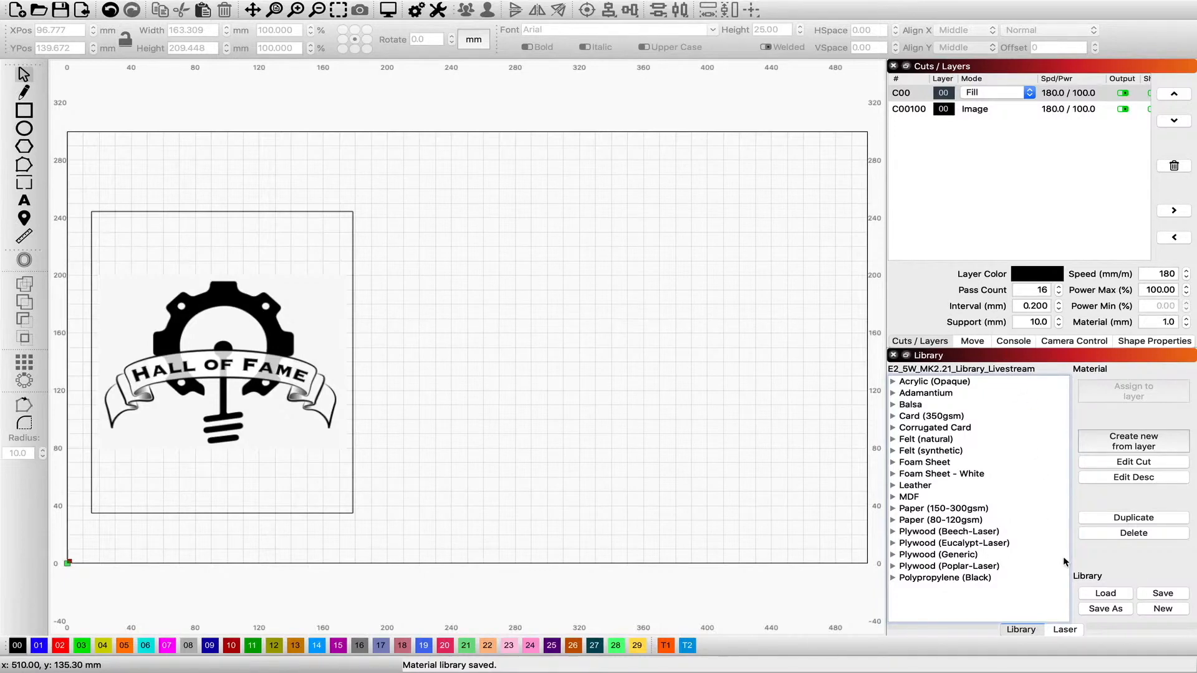
left_click(1162, 593)
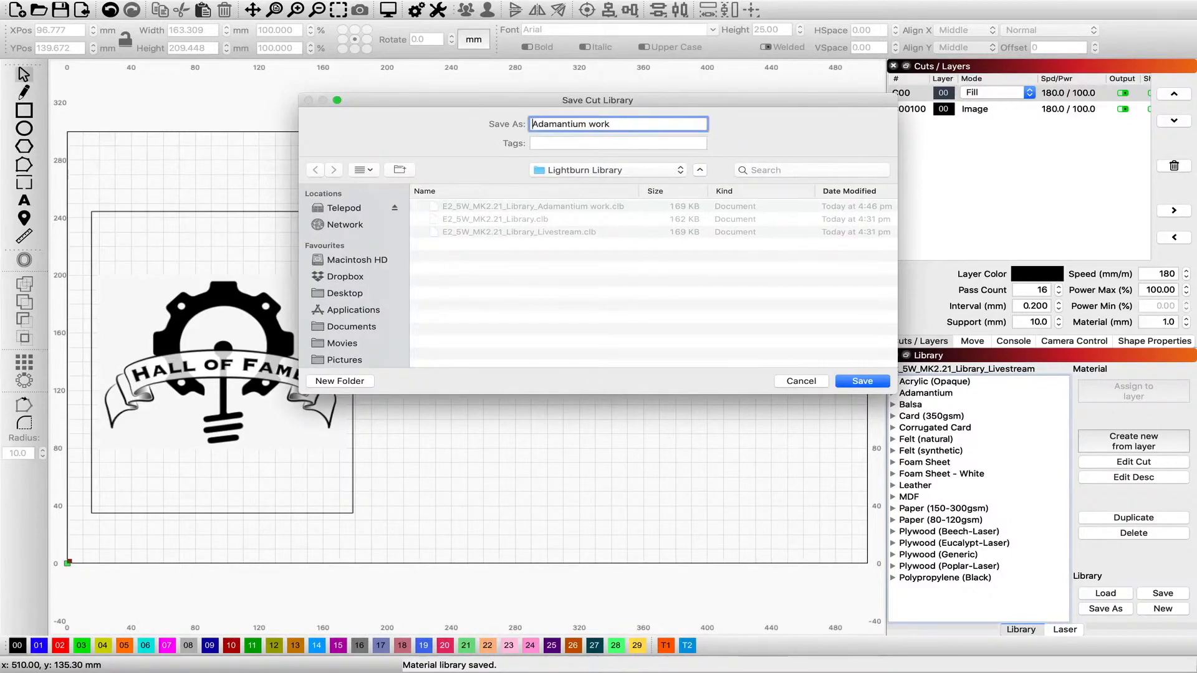
Save the library as 'Adamantium work' and load that file
left_click(861, 381)
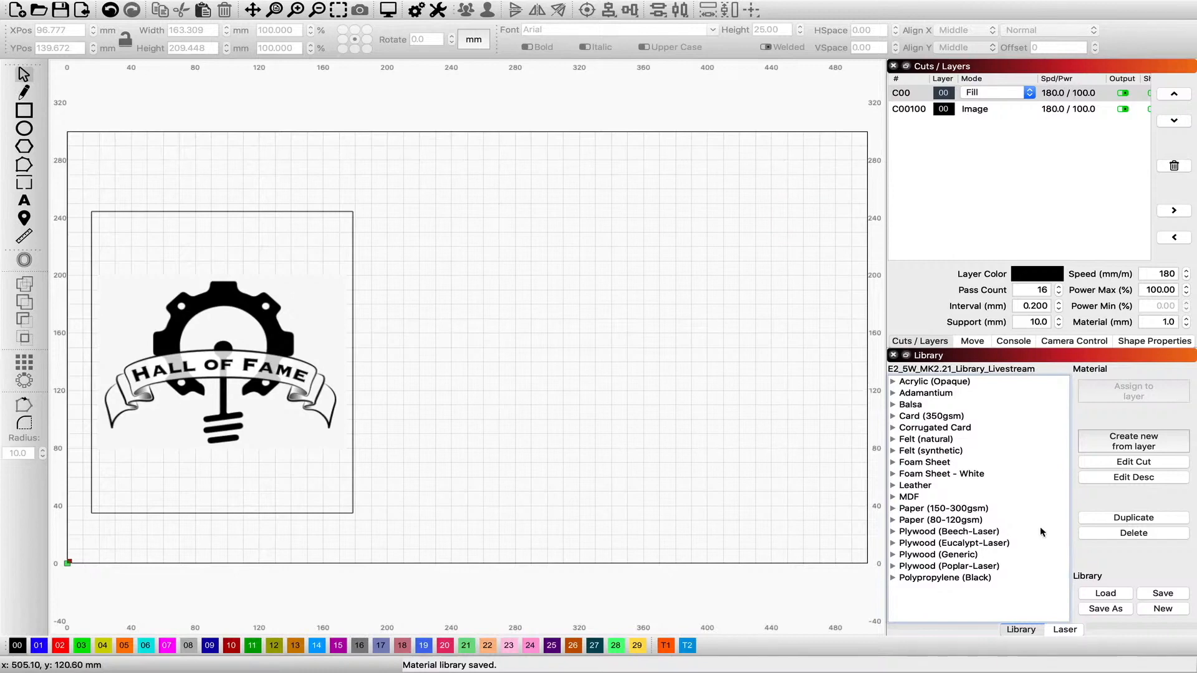
left_click(1104, 593)
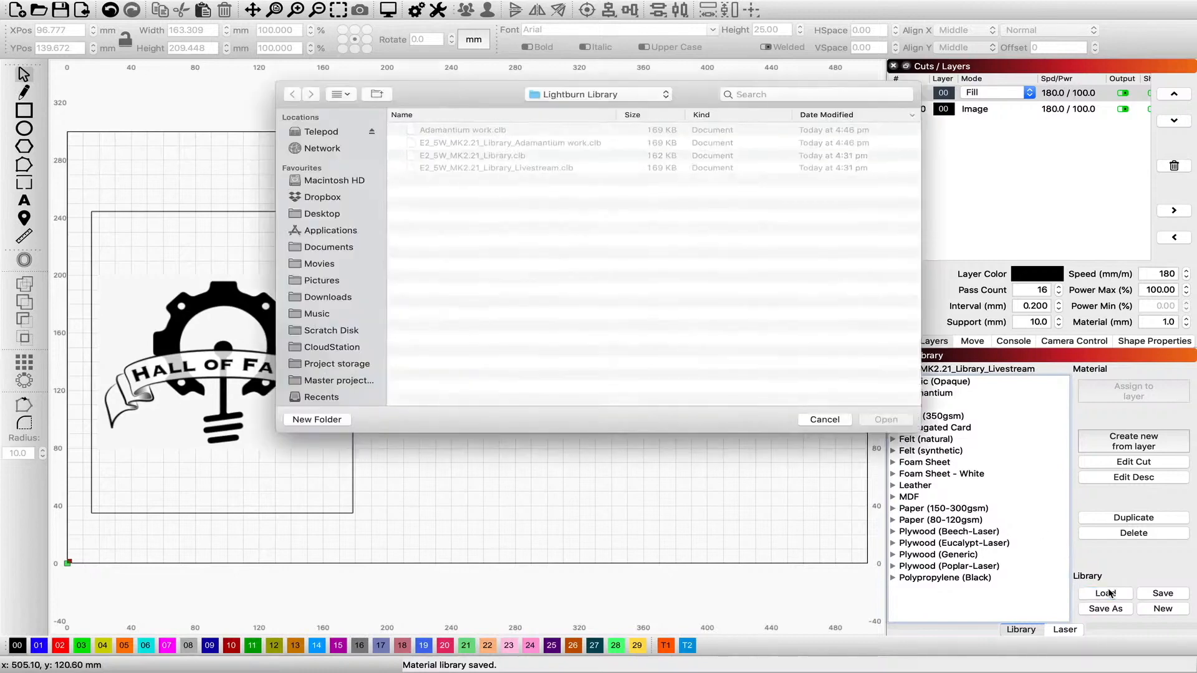
left_click(462, 129)
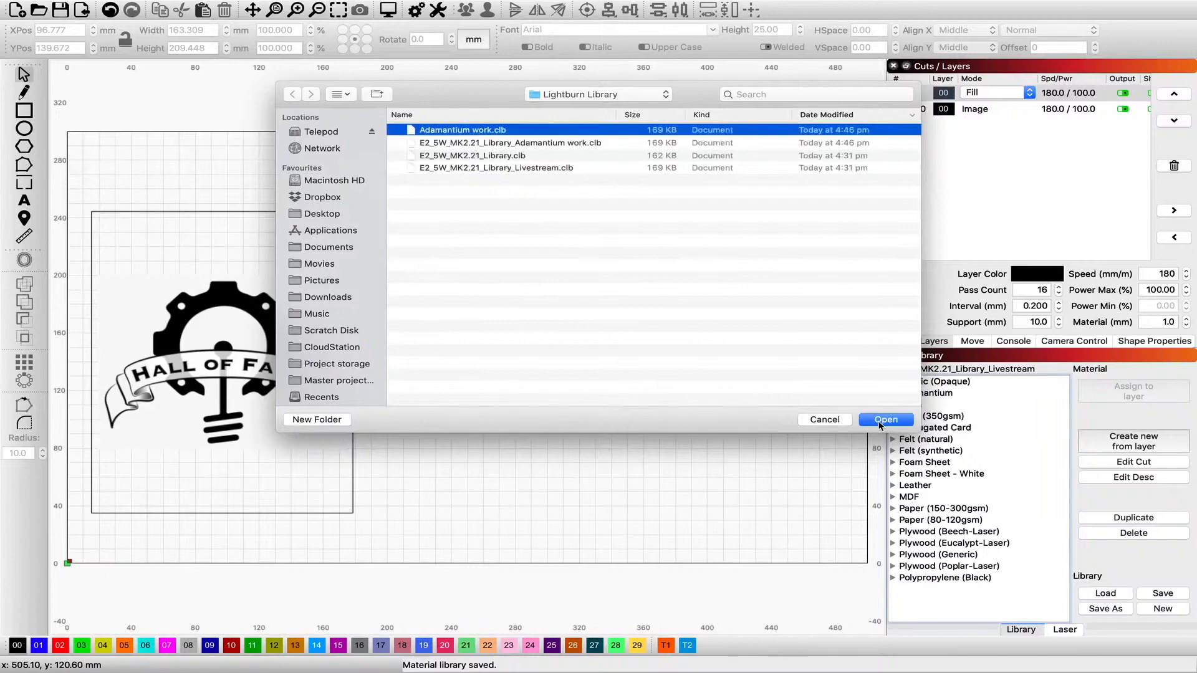
left_click(886, 419)
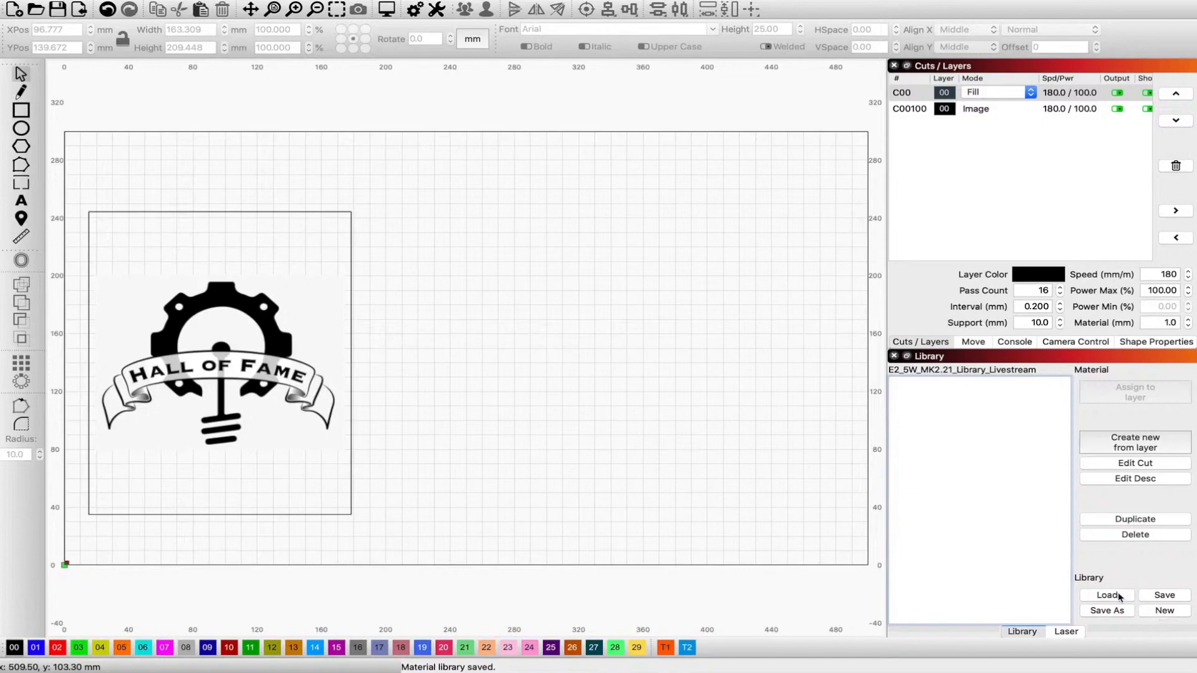
Load Adamantium work from Lightburn Library and expand Adamantium to show Fill, Image, line
left_click(1106, 595)
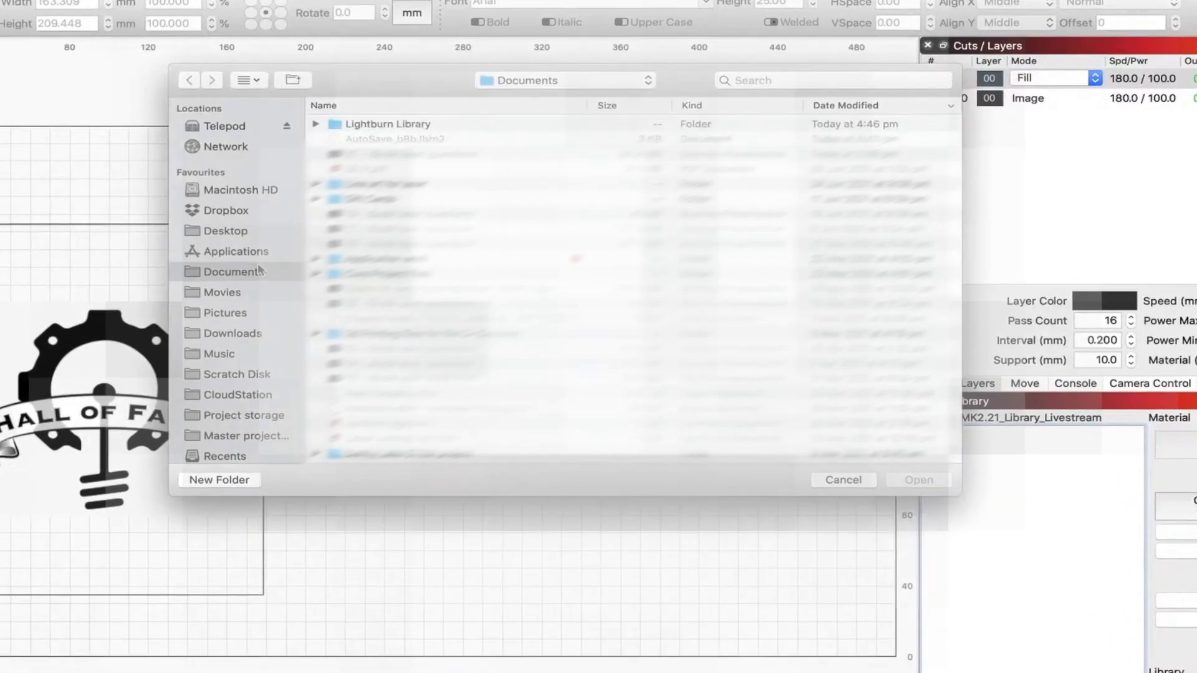
double_click(389, 124)
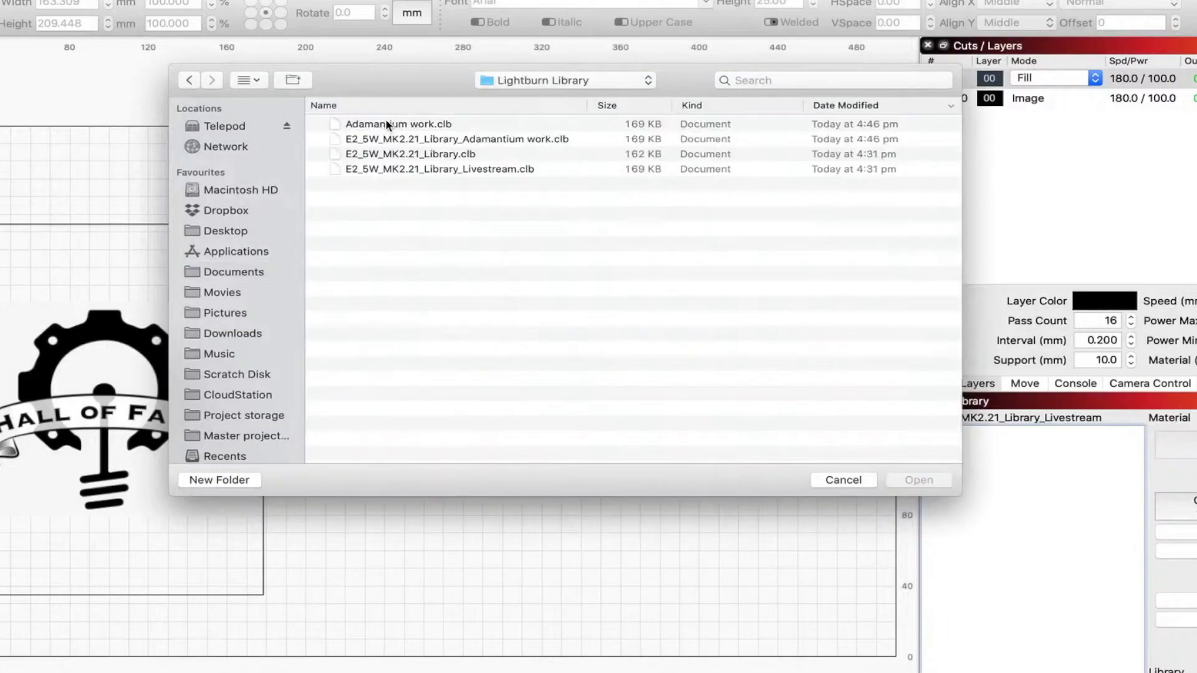
left_click(843, 479)
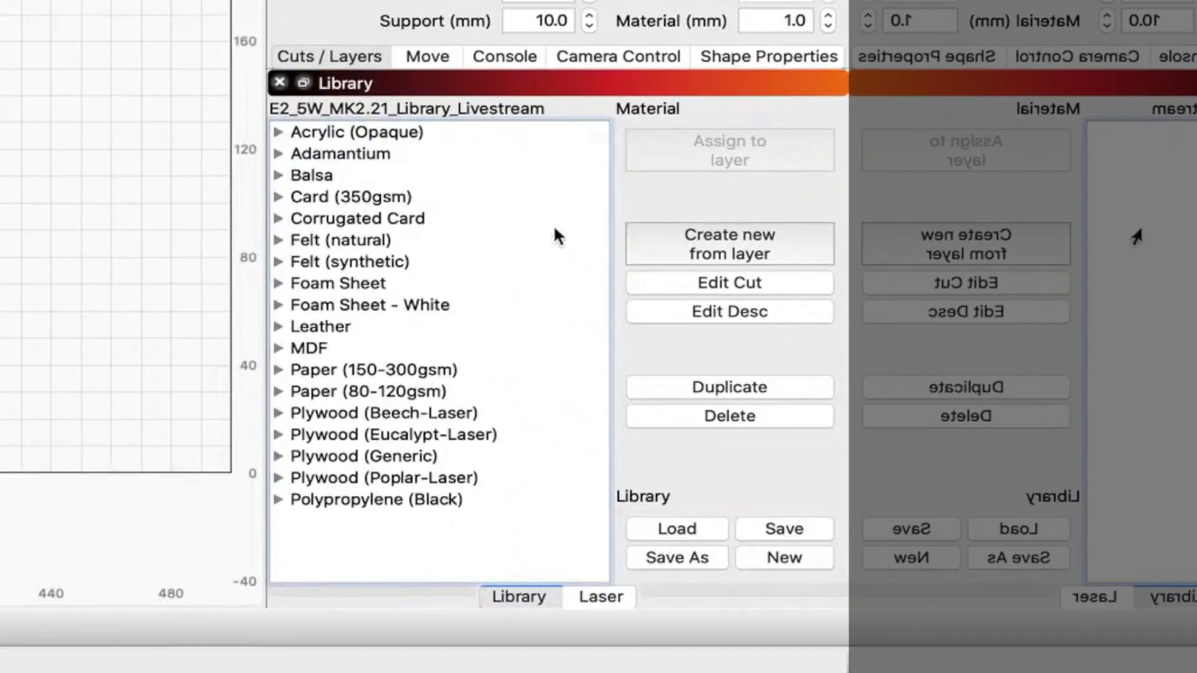
left_click(340, 153)
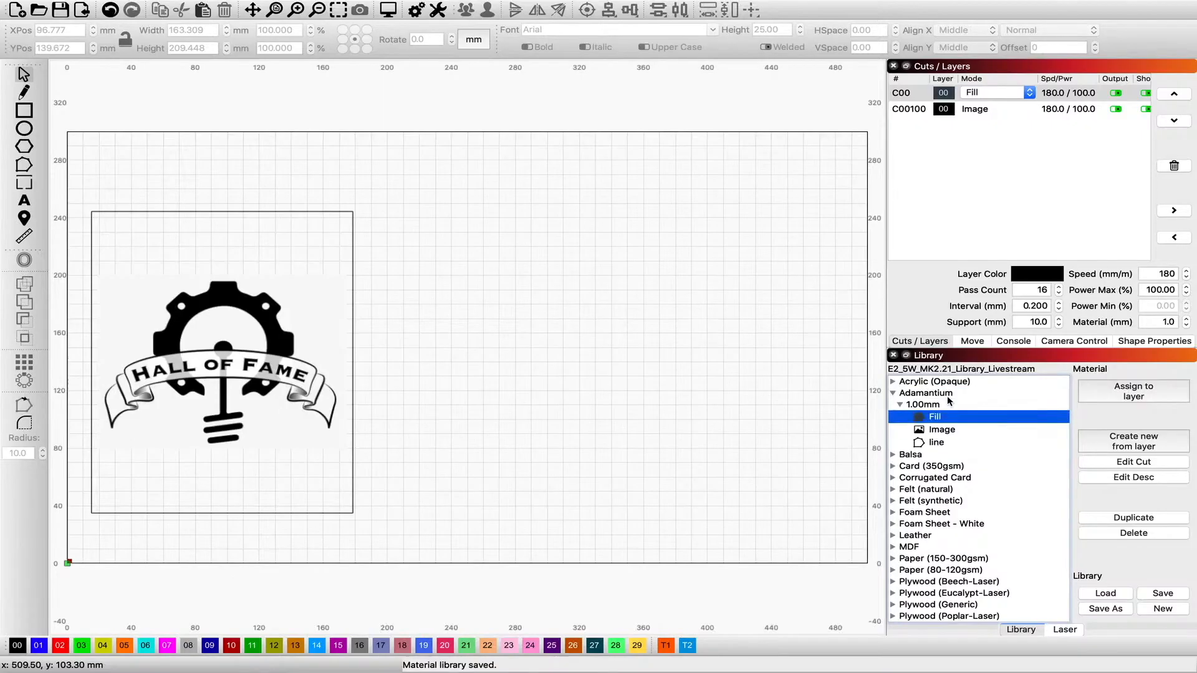
Load E2_5W_MK2.21_Library.clb, then reload the Adamantium library and expand Adamantium
left_click(899, 392)
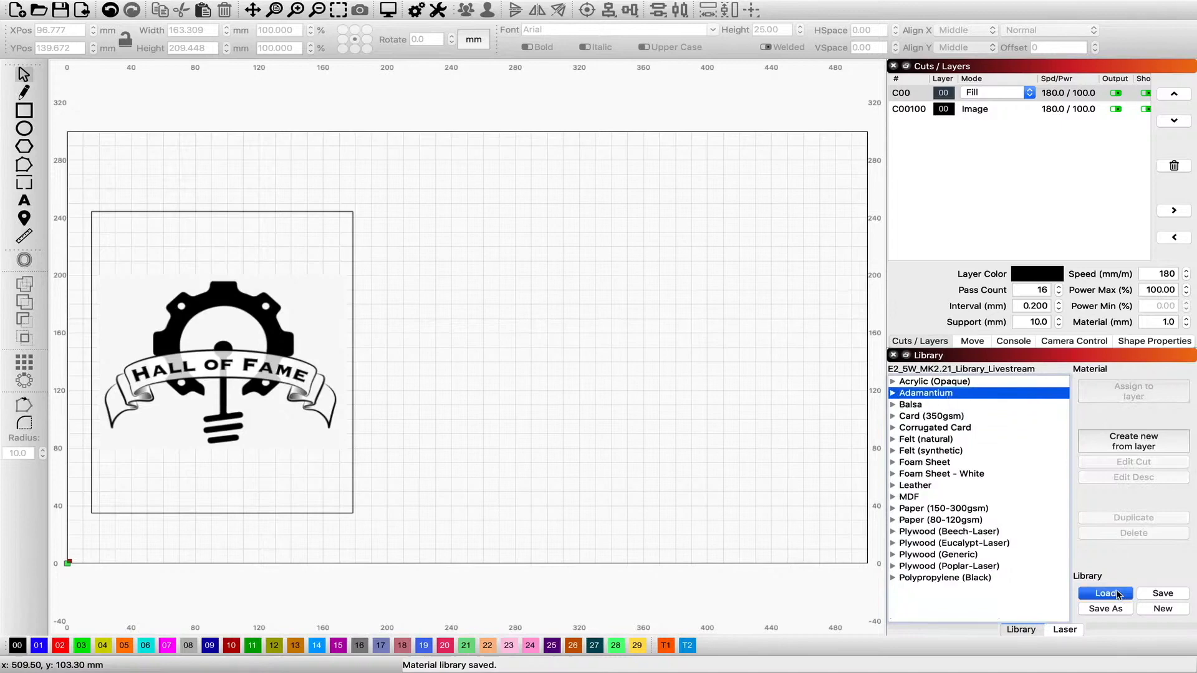
left_click(1104, 593)
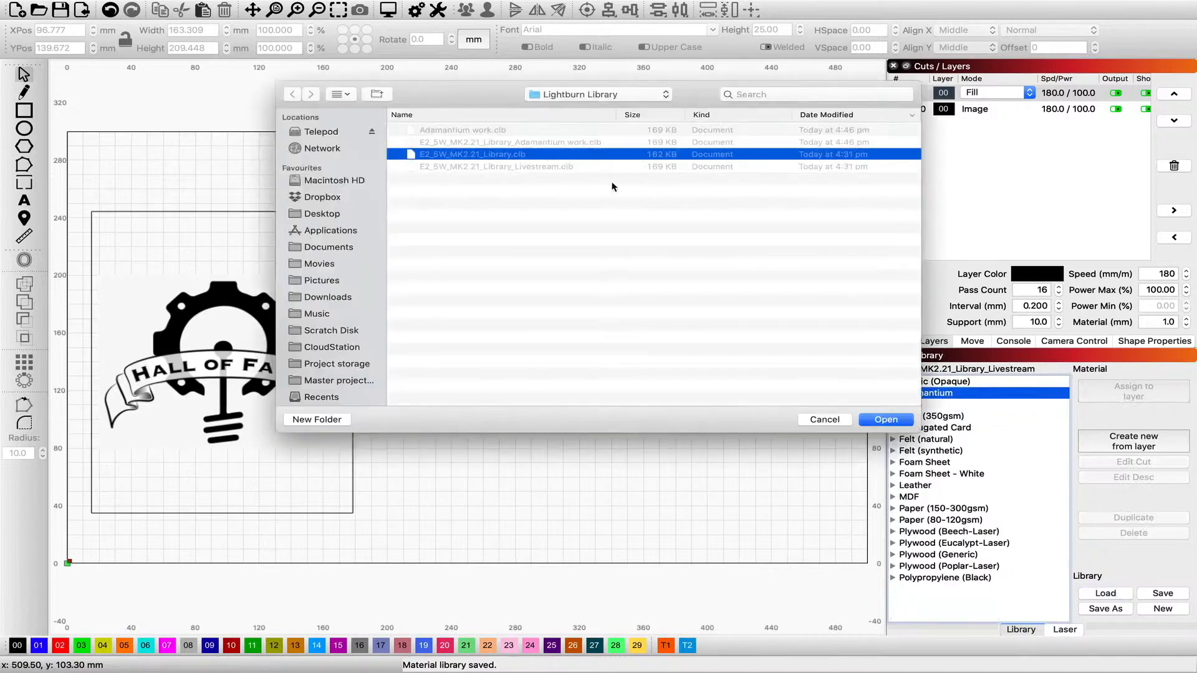
left_click(884, 420)
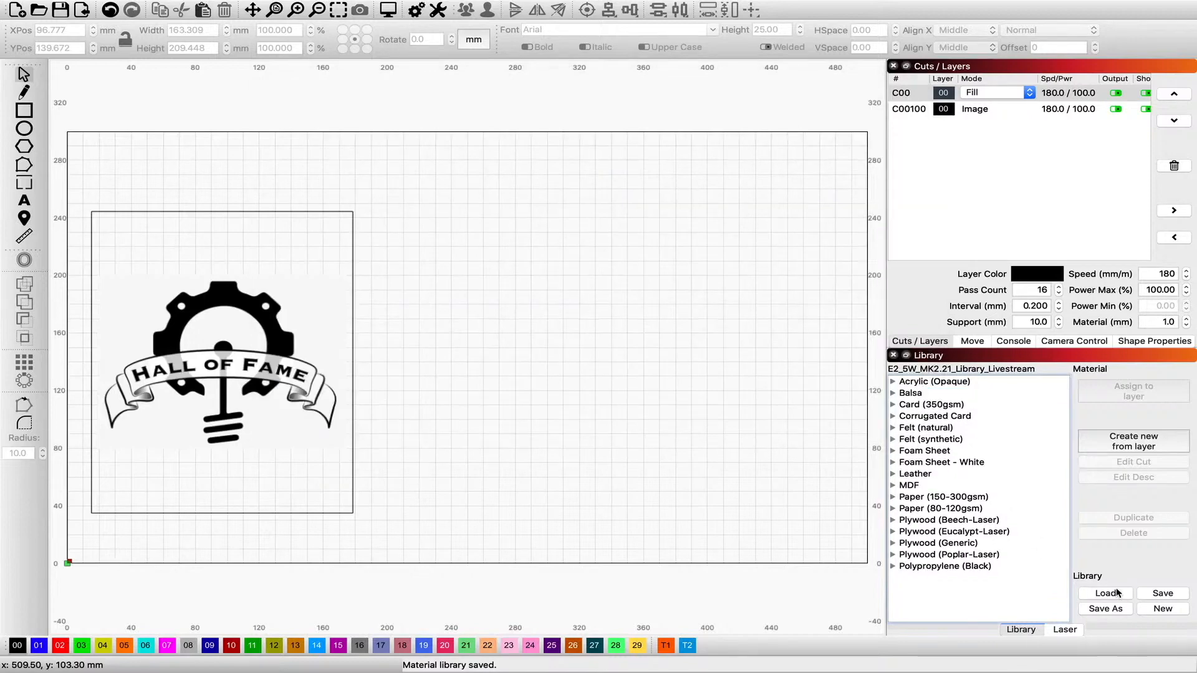
left_click(1104, 593)
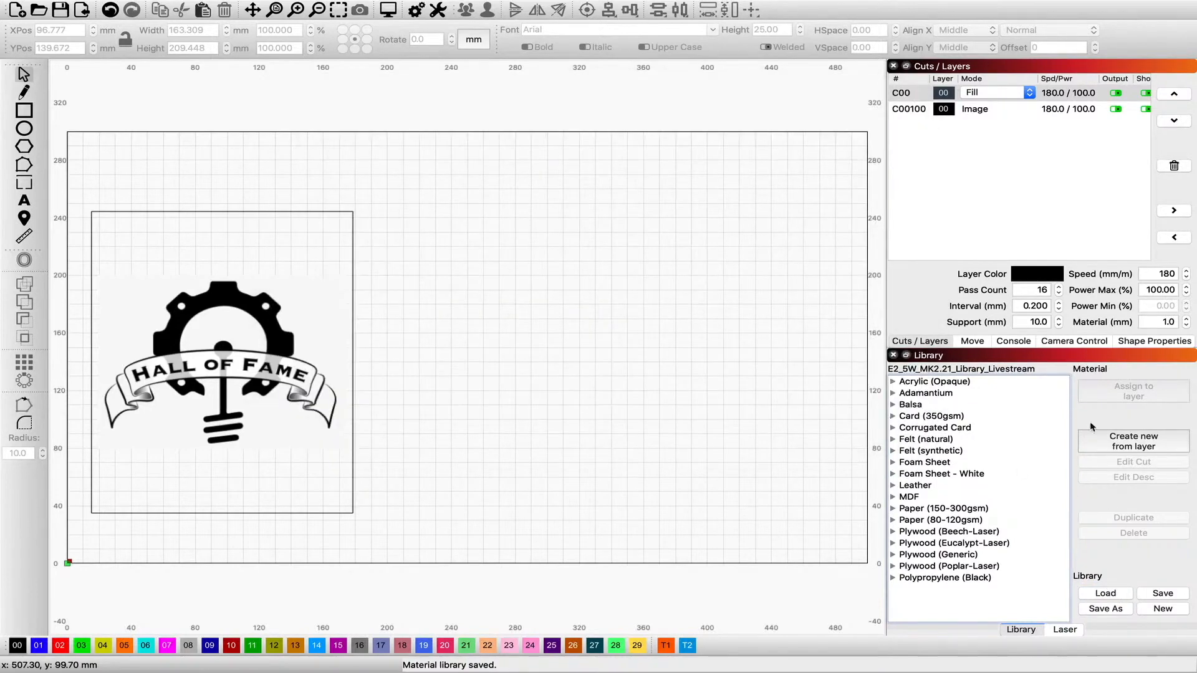
left_click(894, 392)
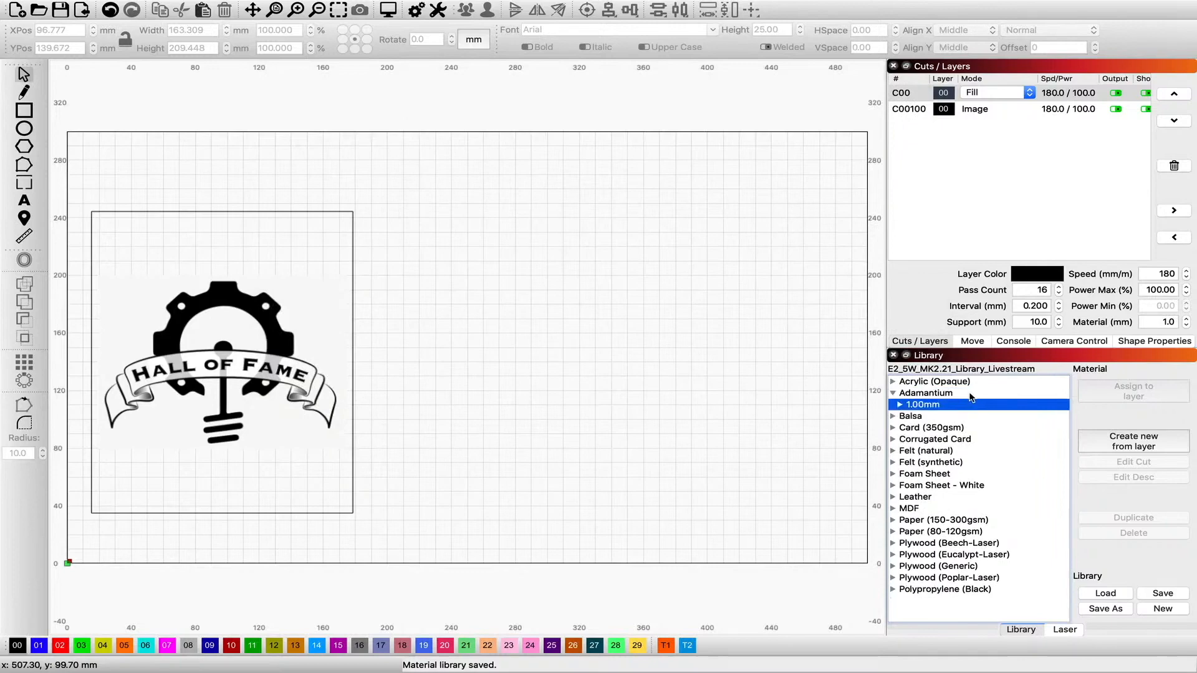
left_click(893, 392)
type("Test")
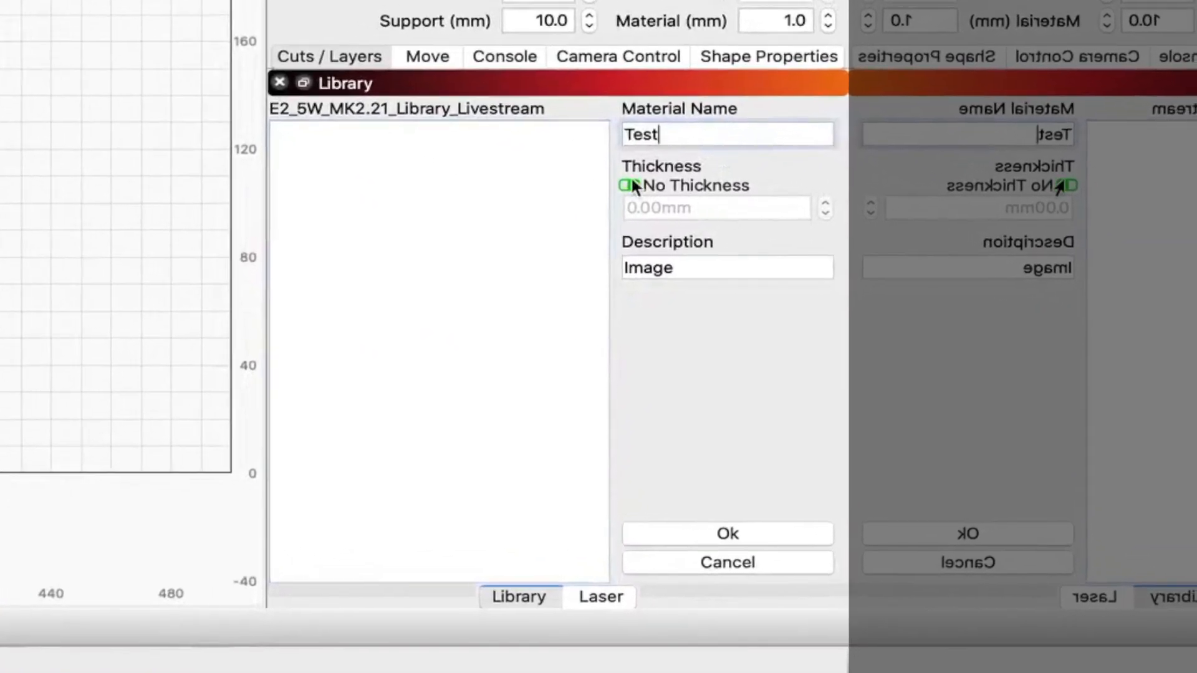
Add material Test, 2.00mm thick, with a Line preset at speed 200
left_click(628, 186)
type("2")
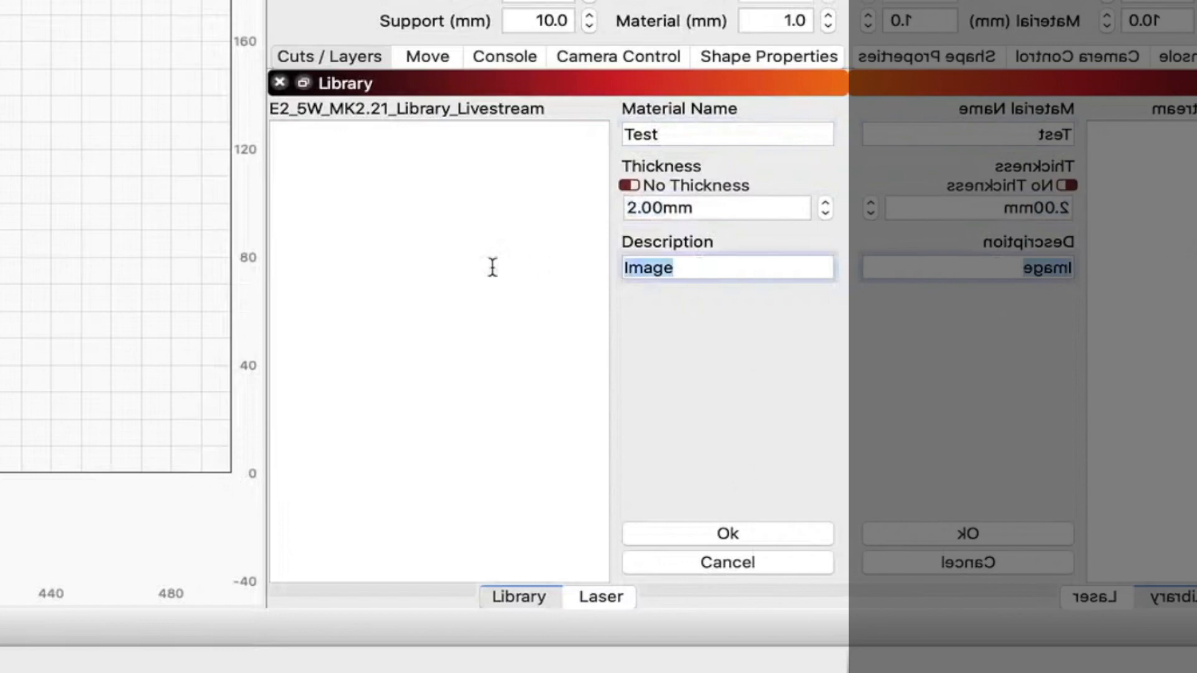
type("Line")
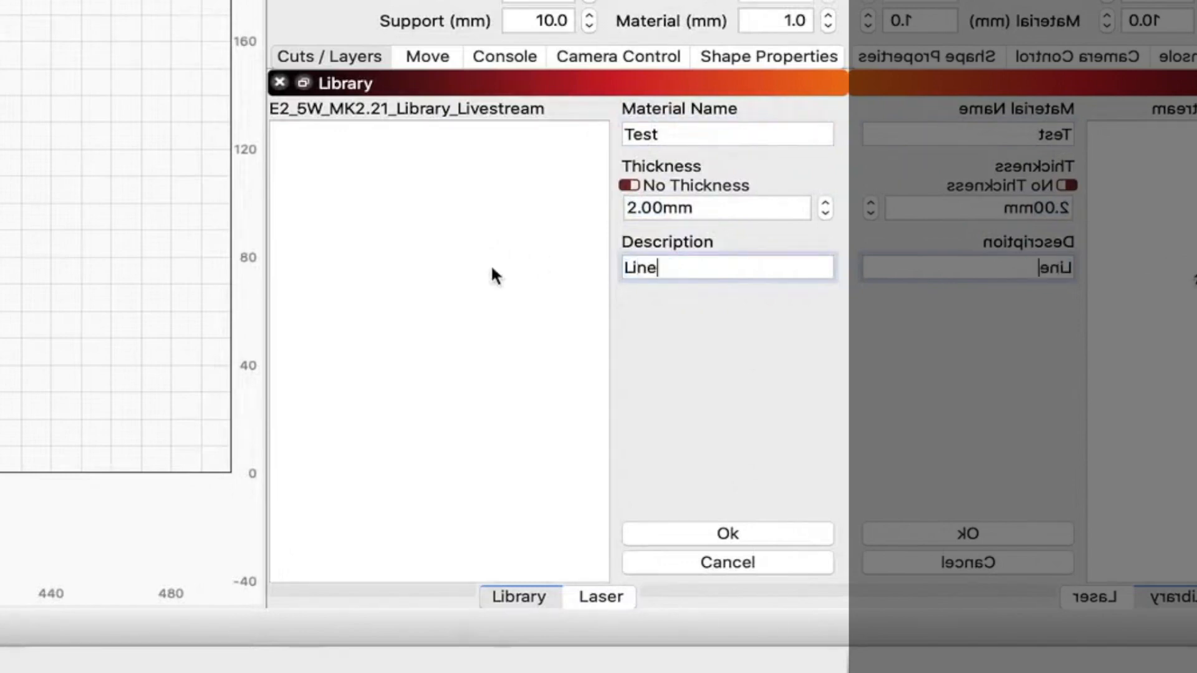
left_click(726, 533)
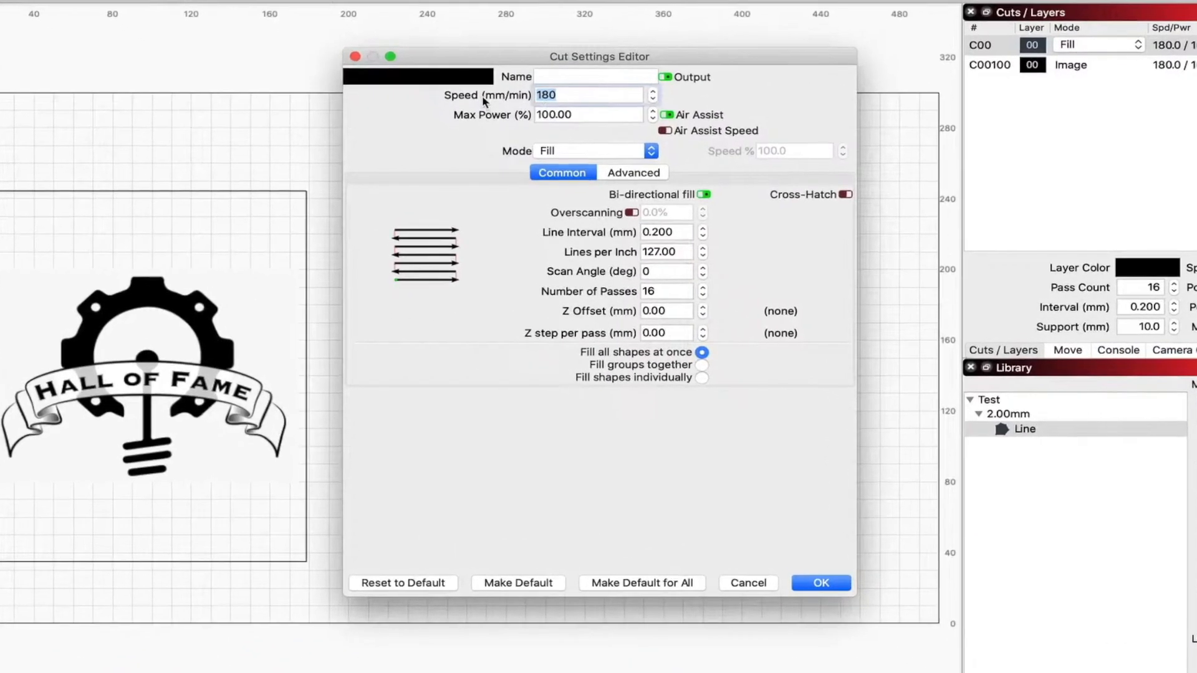
type("200")
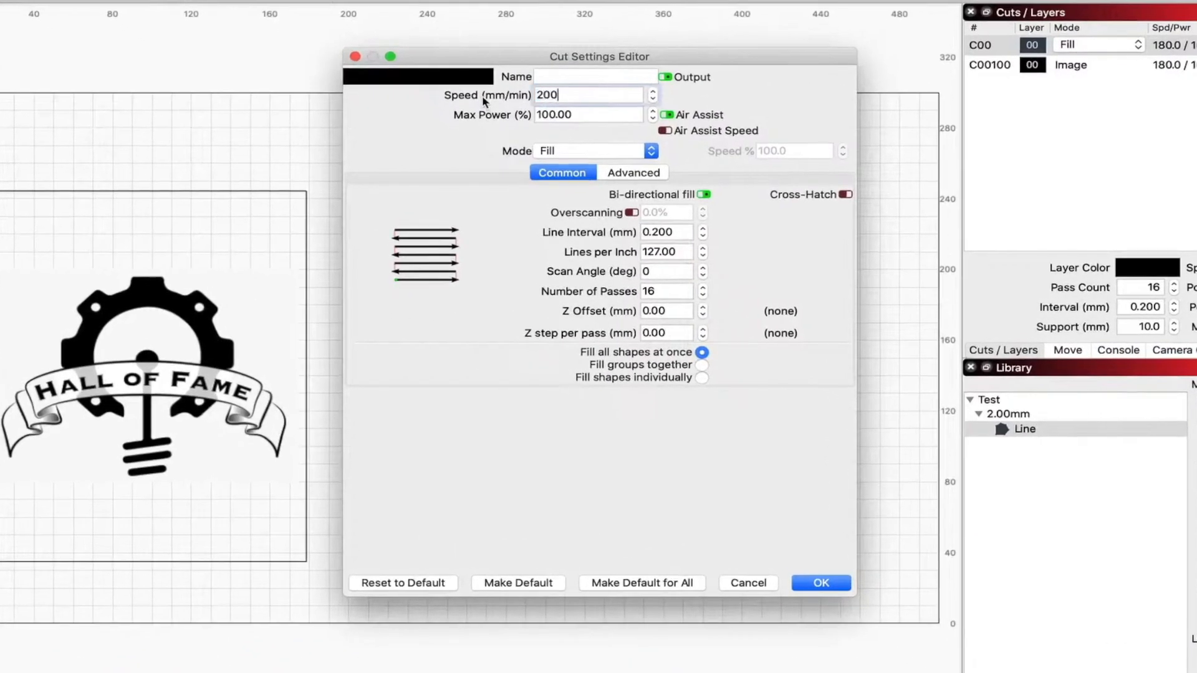
left_click(666, 291)
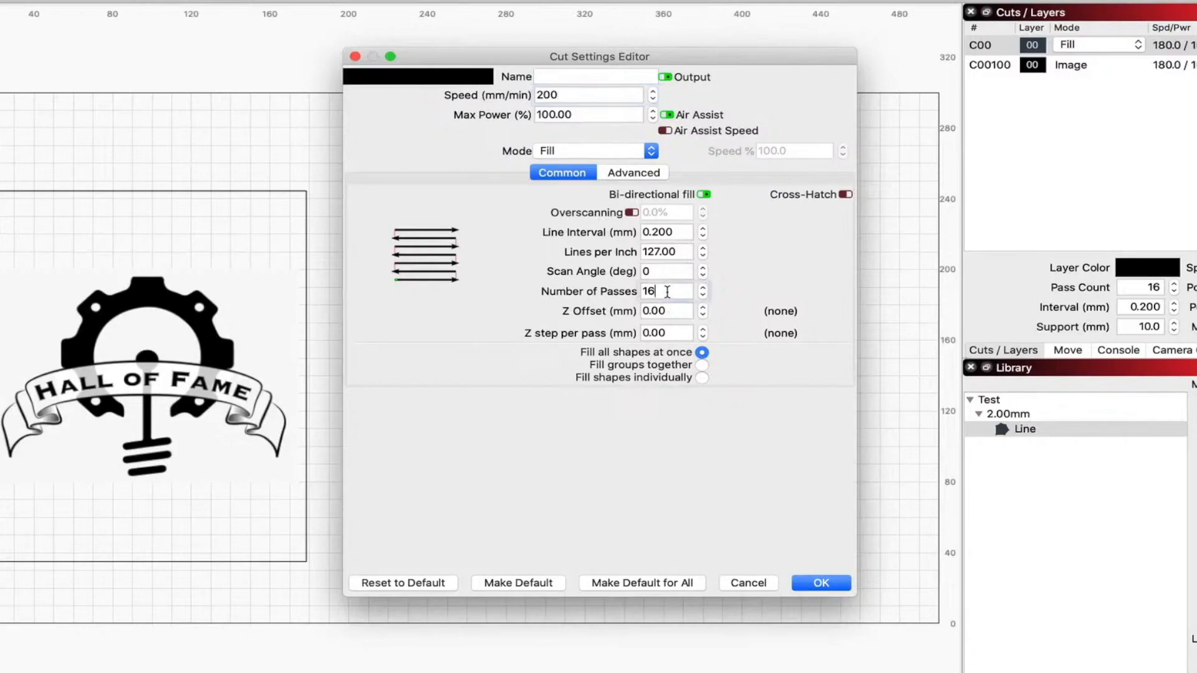
left_click(820, 583)
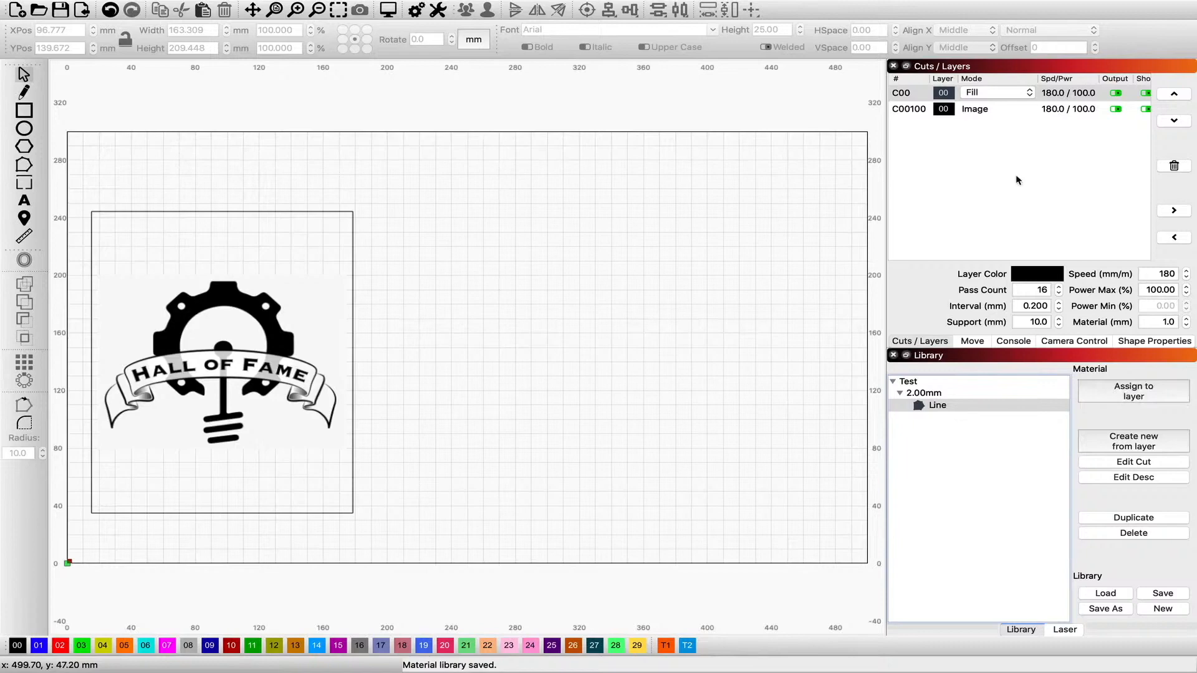
mouse_move(1088, 89)
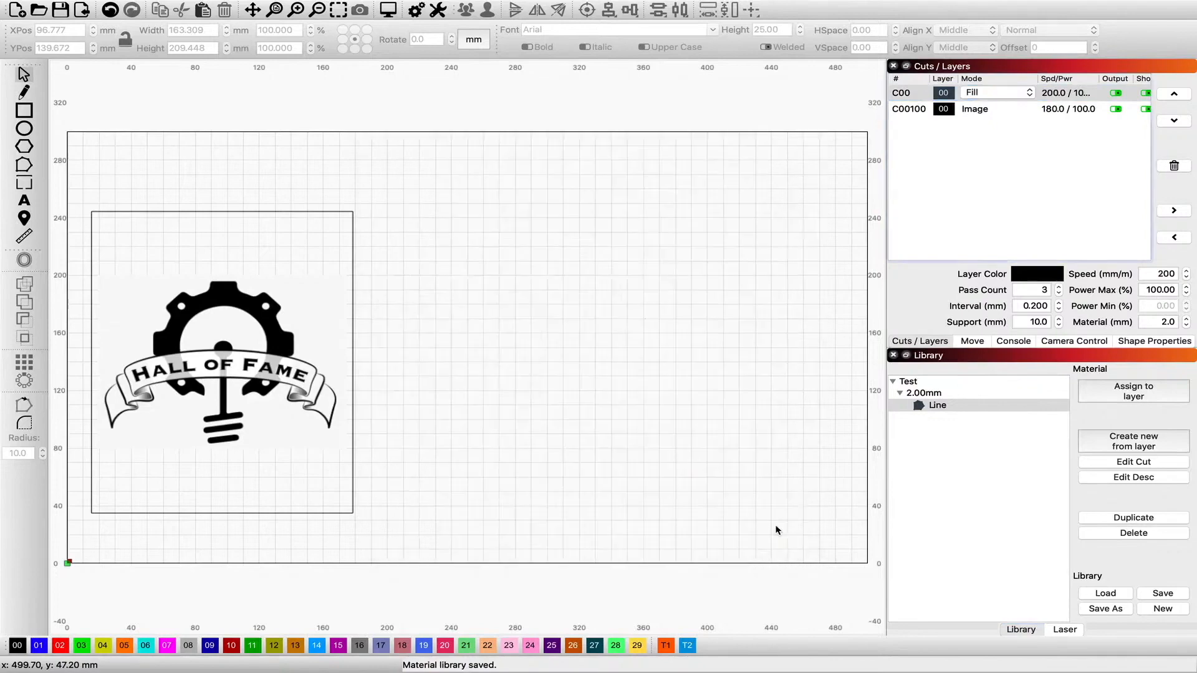
Switch the Line preset to Line mode and apply it to layer C00
left_click(938, 405)
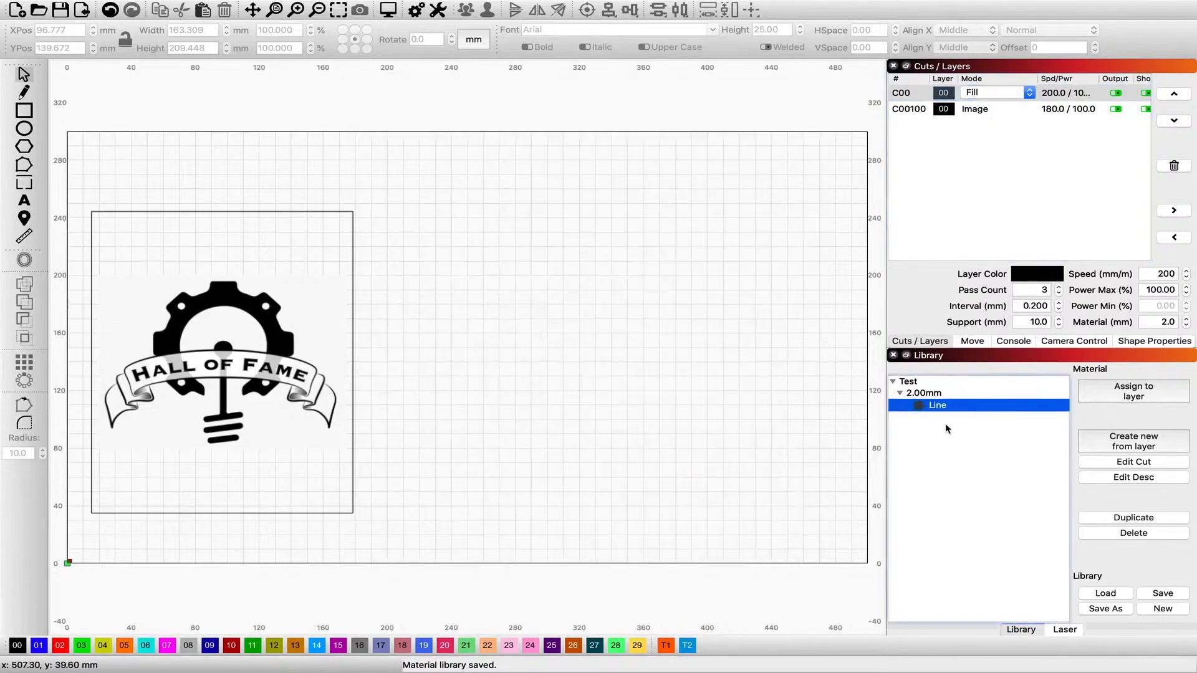
left_click(1133, 462)
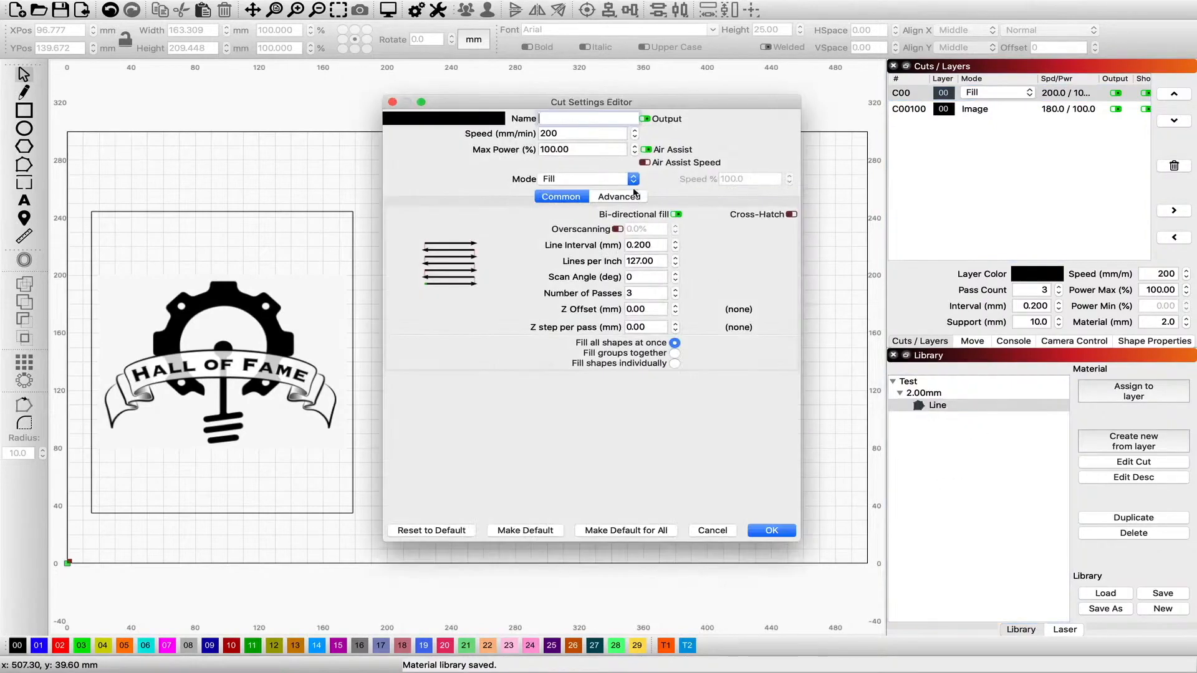
left_click(585, 179)
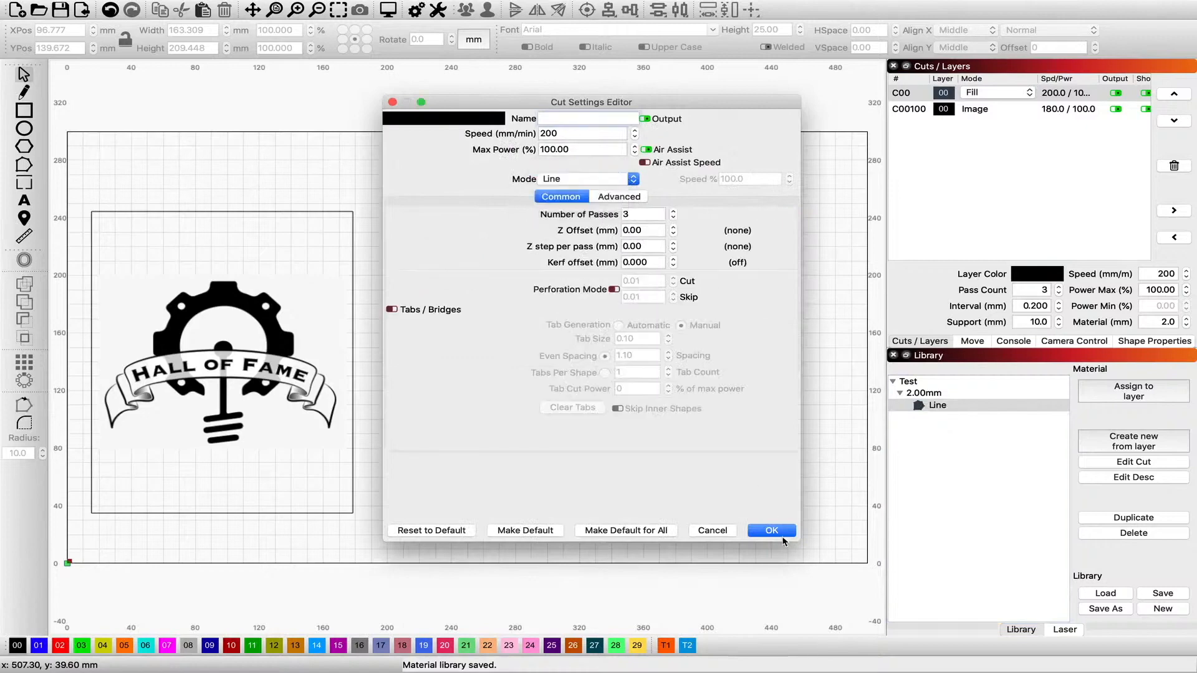
left_click(770, 531)
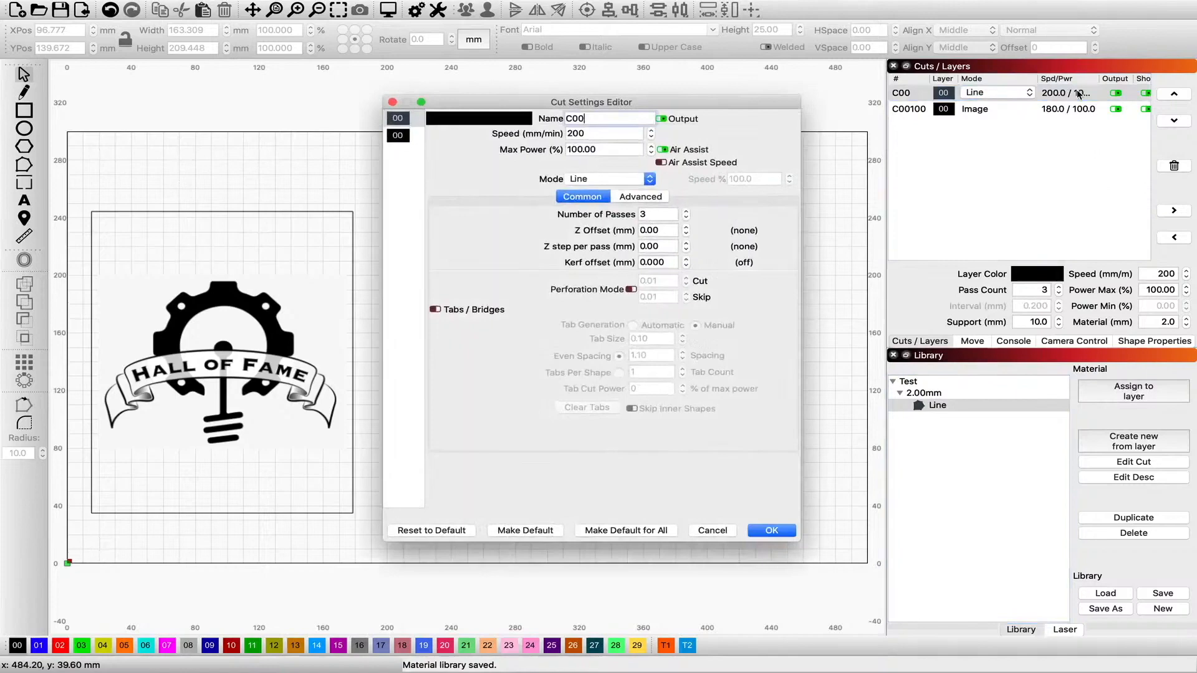
left_click(770, 530)
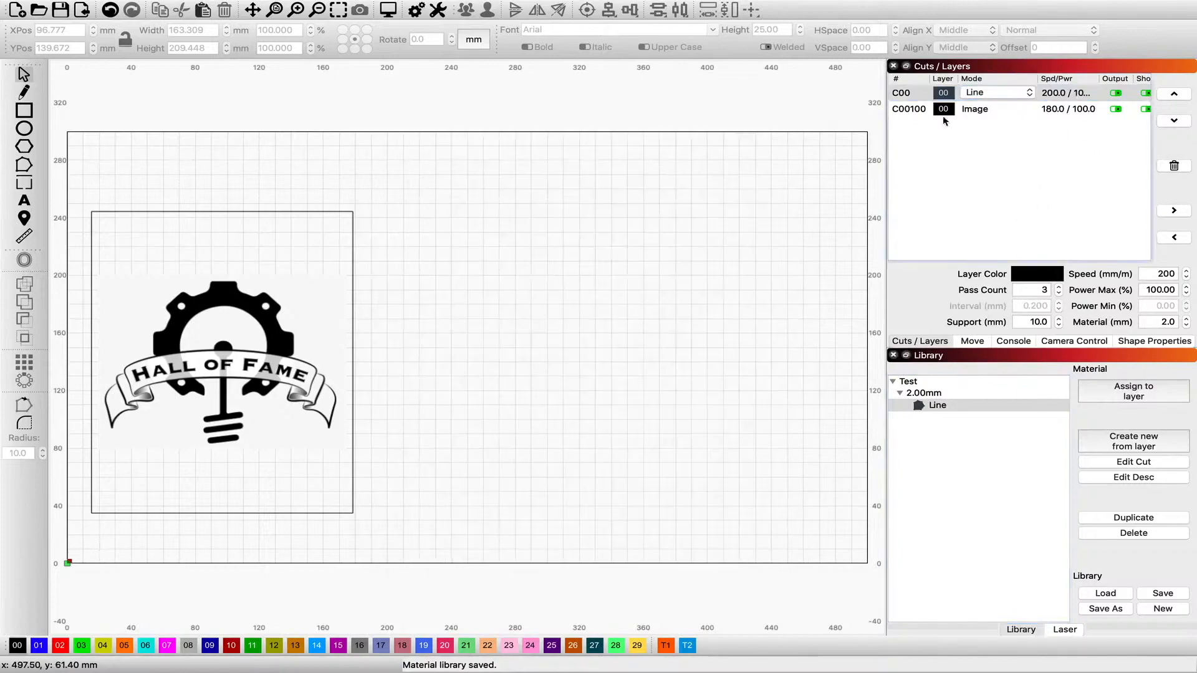